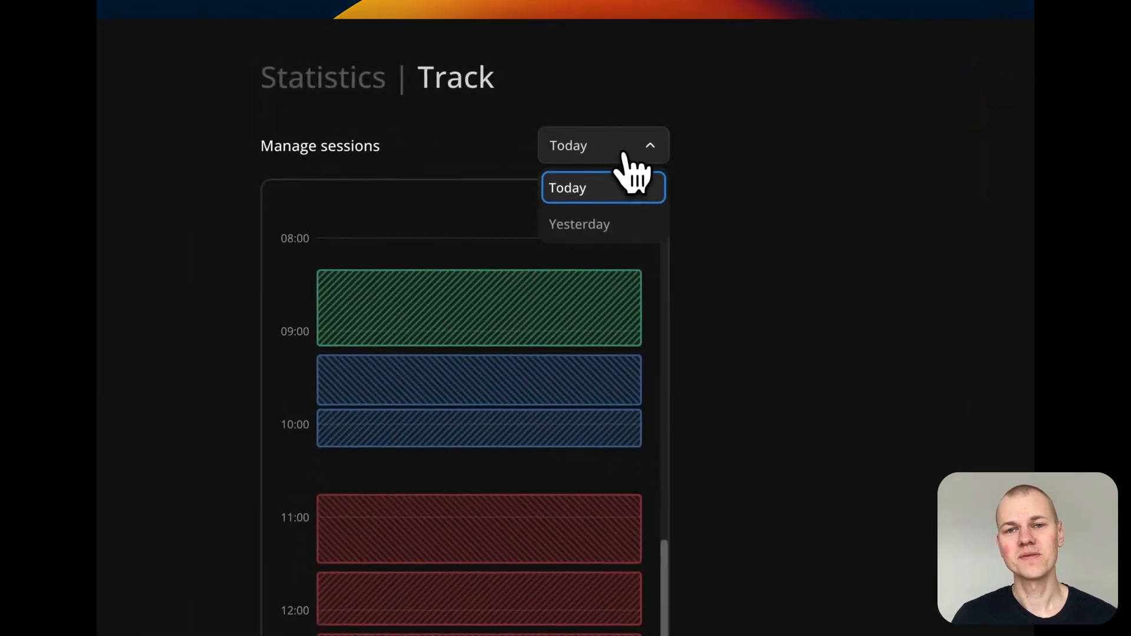
Show today's sessions, submit the resized 16:10–17:32 session, and draw a new 13:04–13:34 session.
click(580, 224)
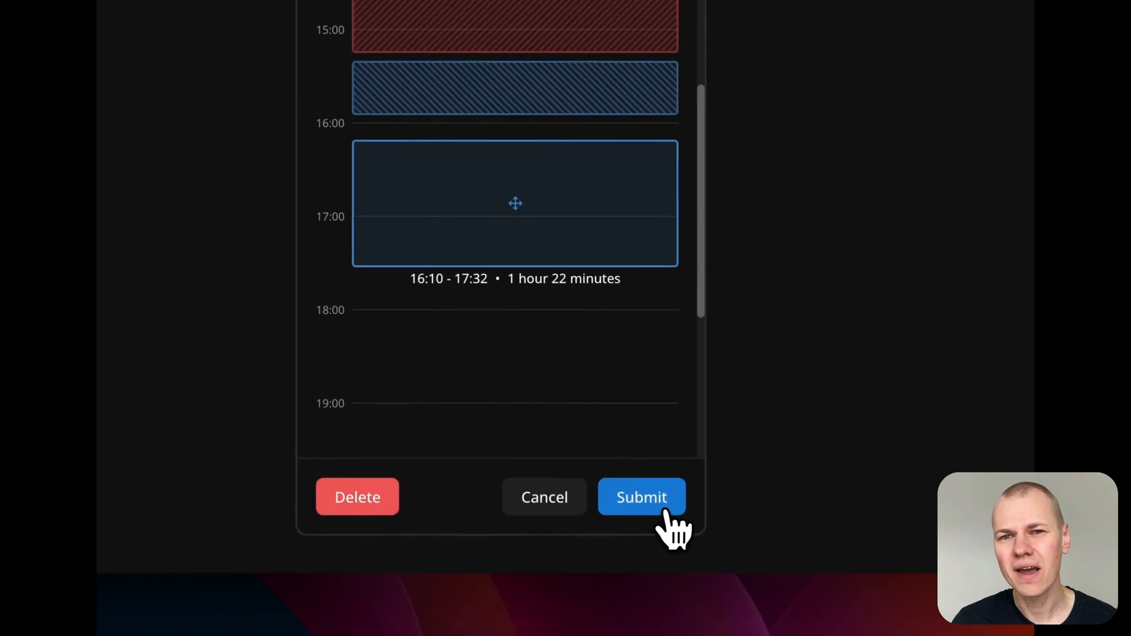
click(641, 497)
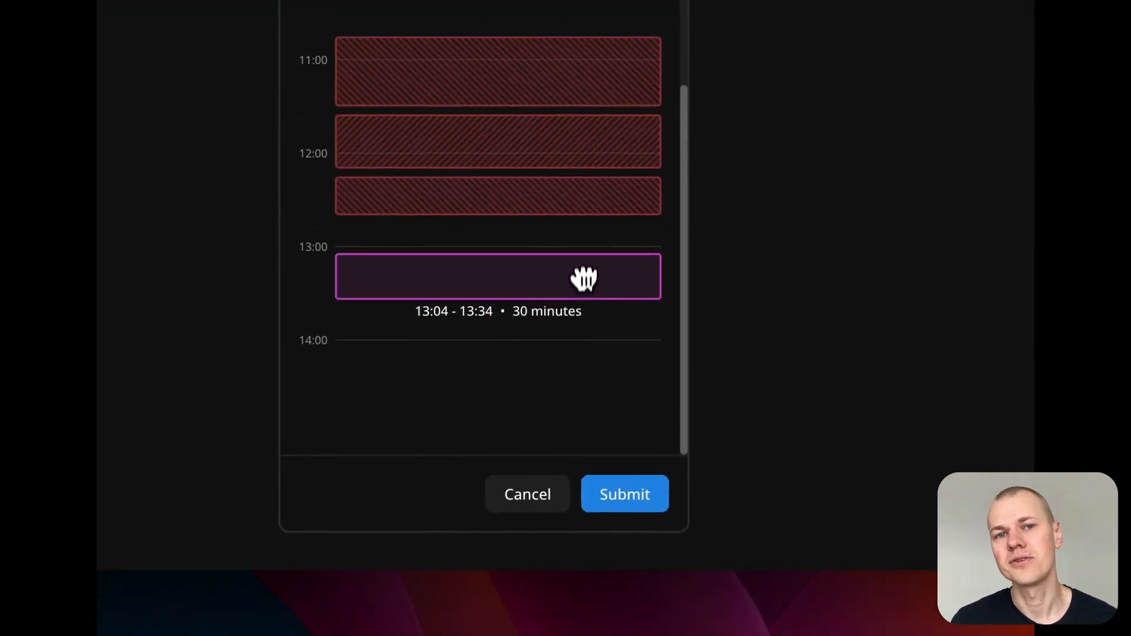
click(624, 494)
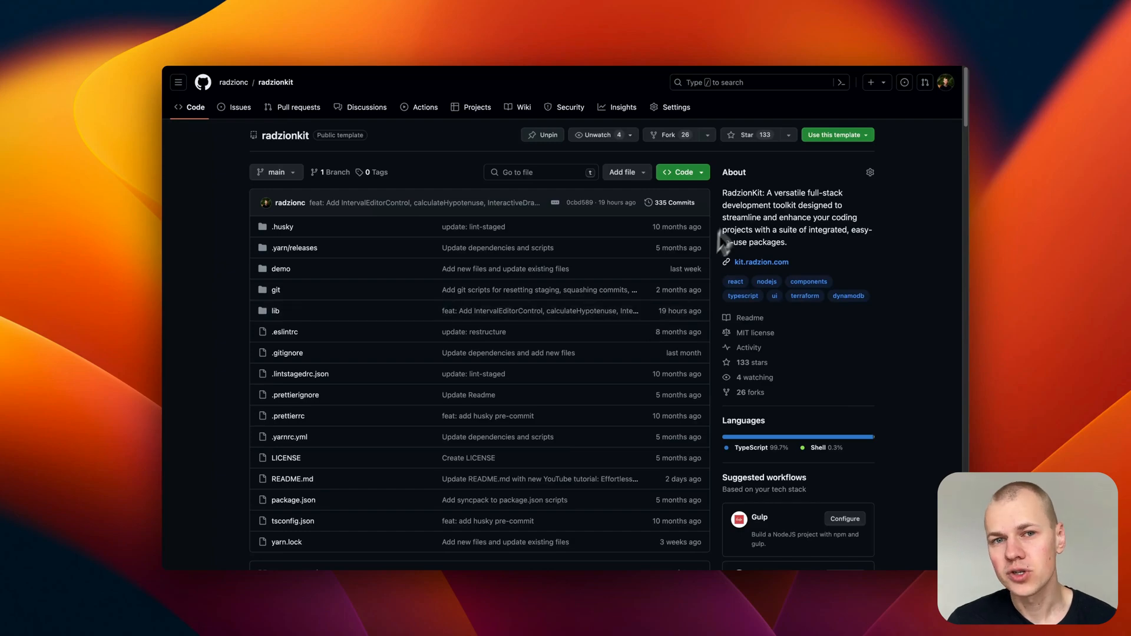
Scroll the radzionkit README down to its table of packages.
click(746, 135)
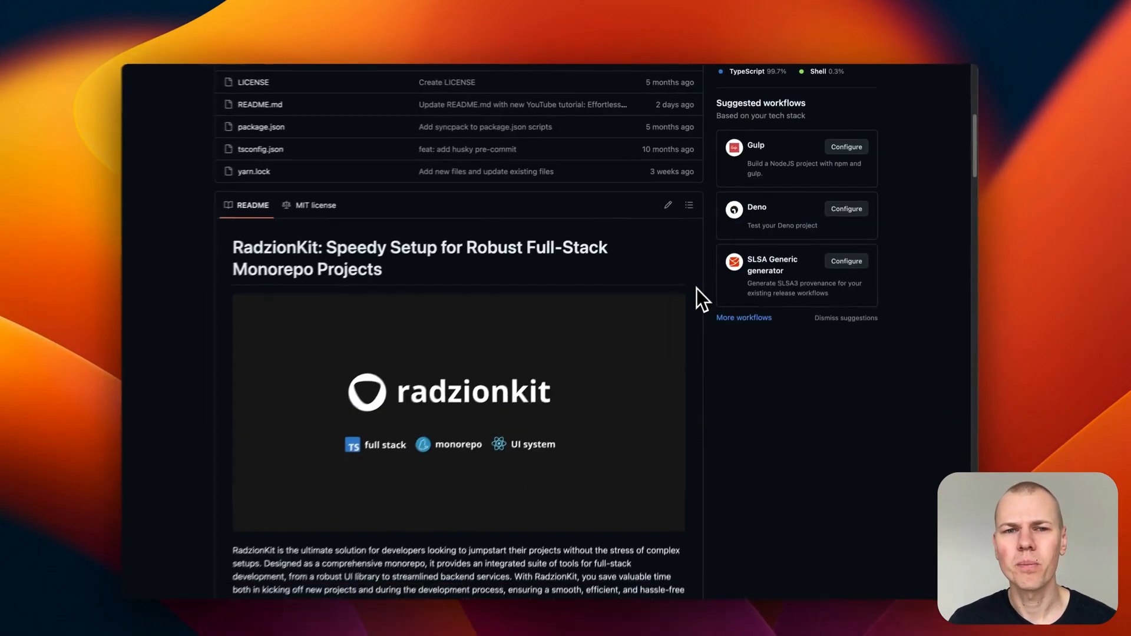
scroll(down, 3)
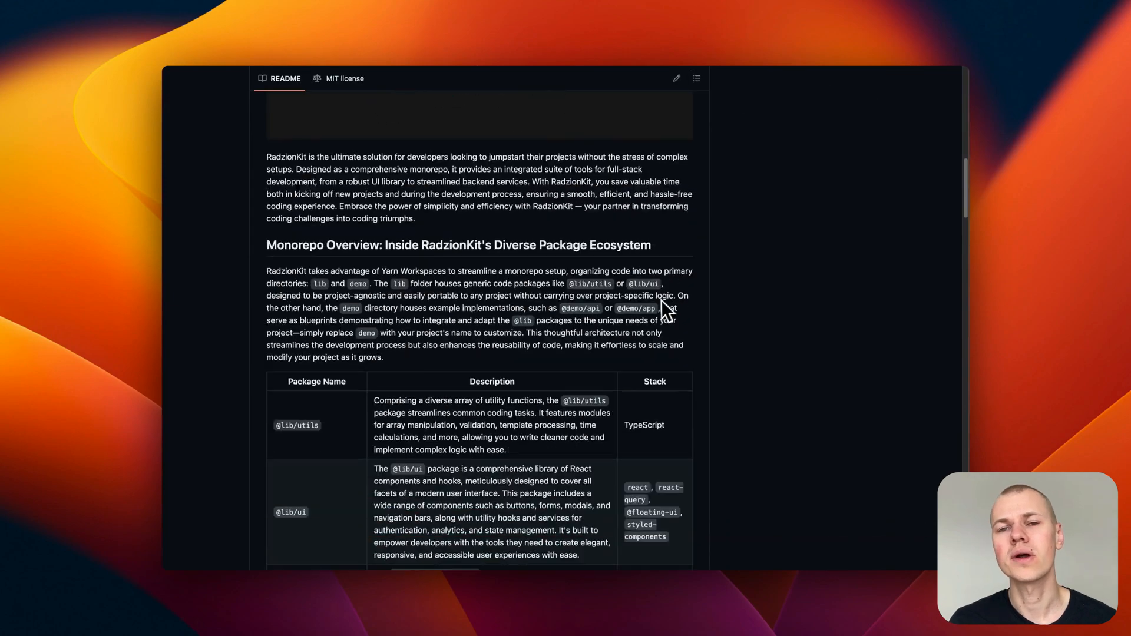
scroll(down, 3)
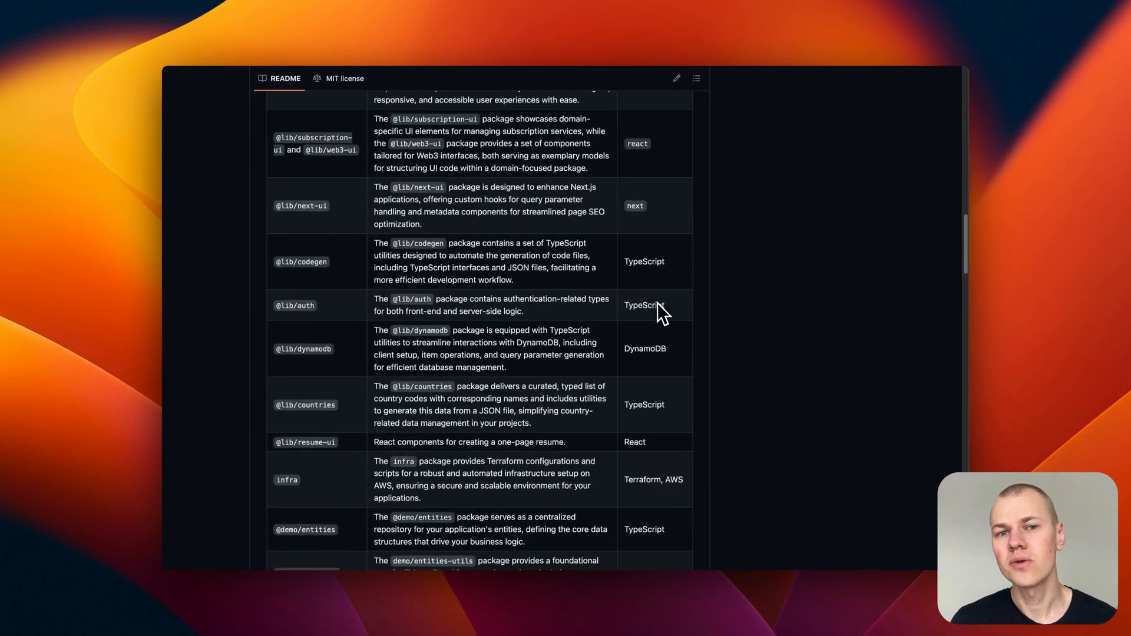
scroll(down, 3)
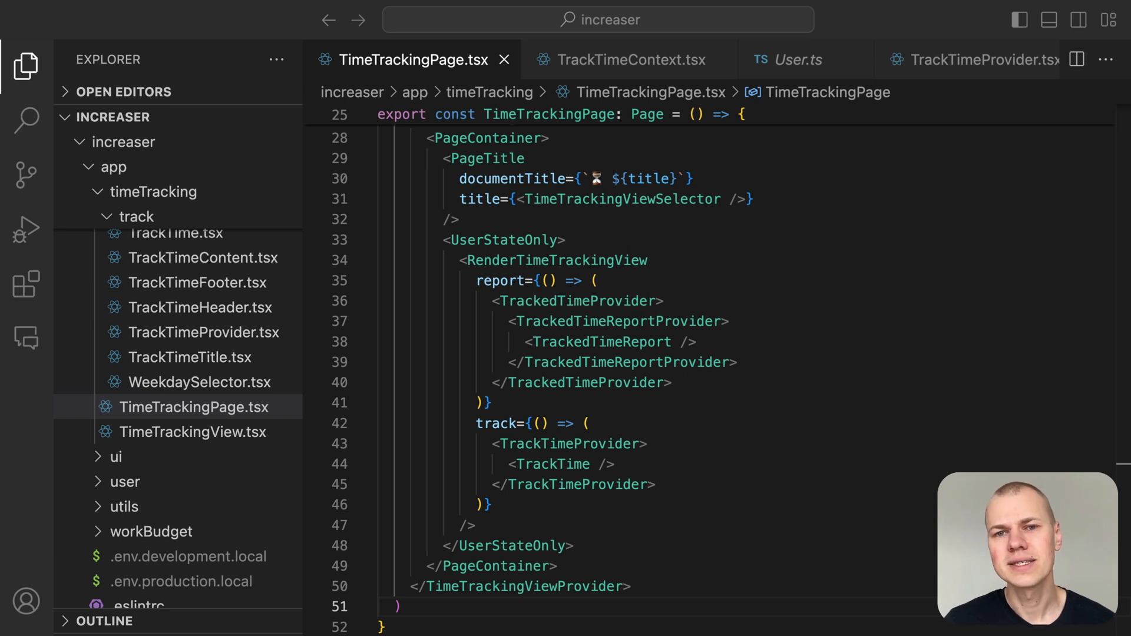
Jump from TrackTimeProvider into TrackTimeContext.tsx and highlight the Set type and currentSet field.
double_click(569, 444)
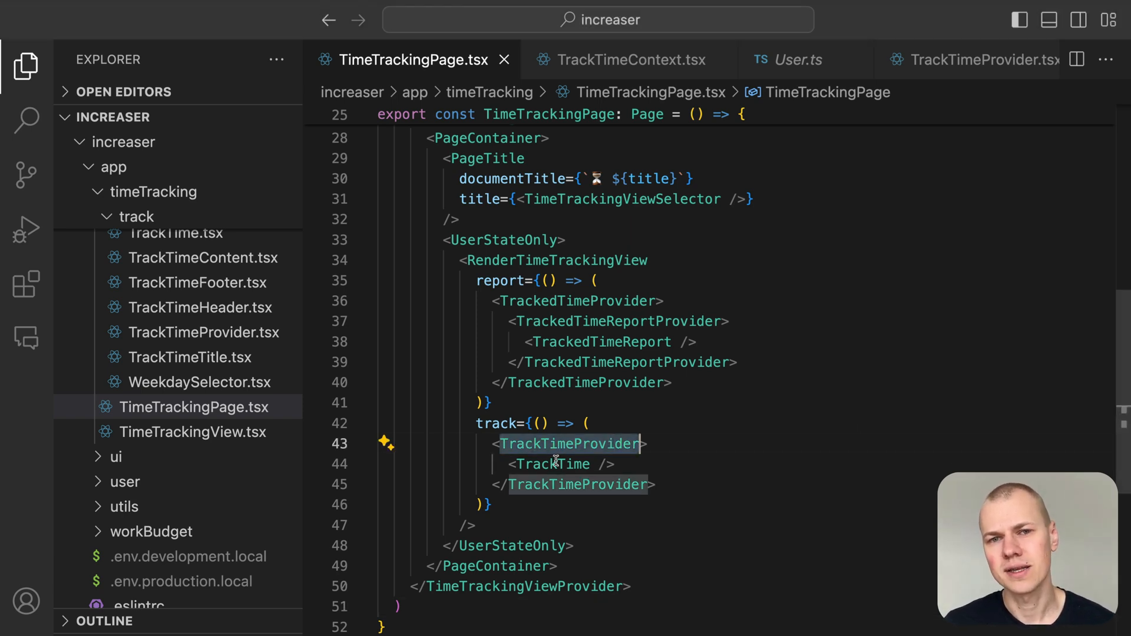
click(622, 59)
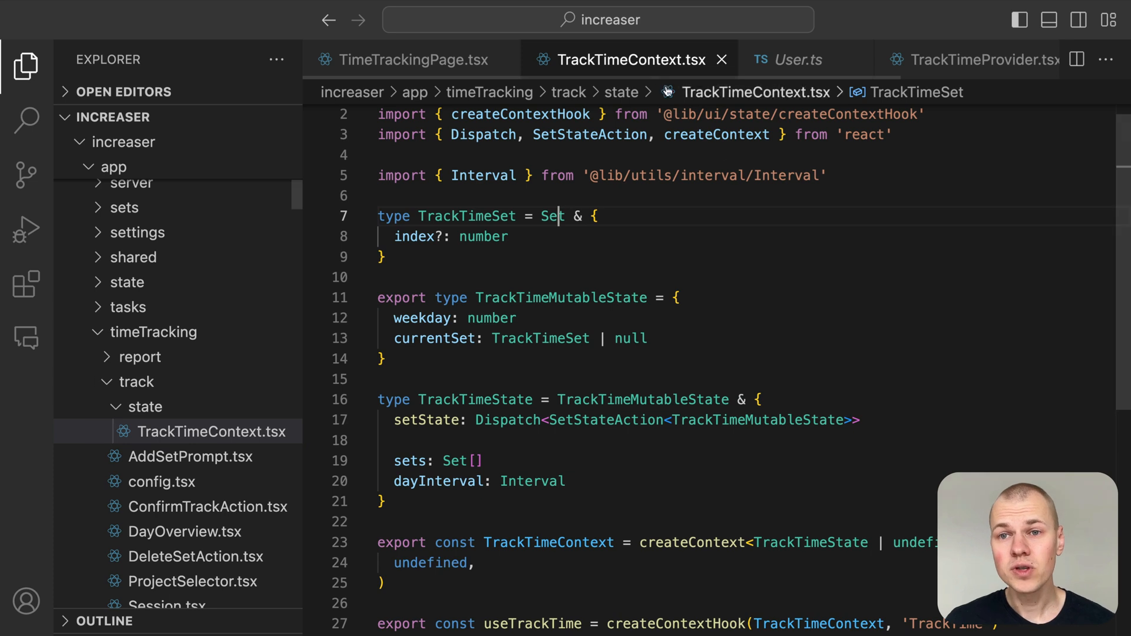
double_click(561, 297)
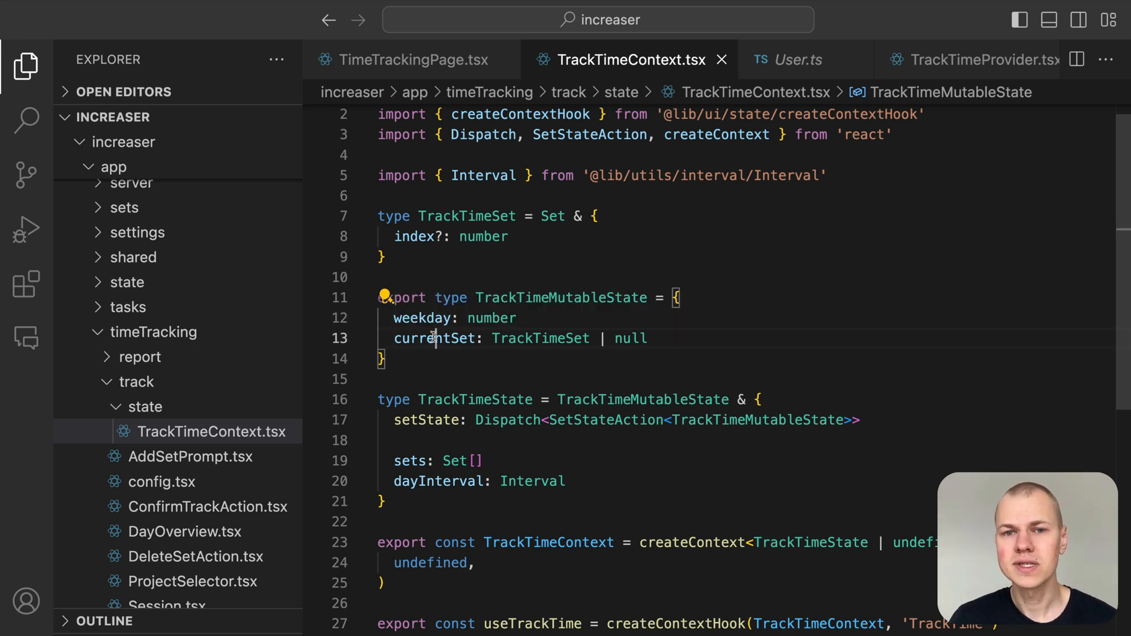
double_click(435, 338)
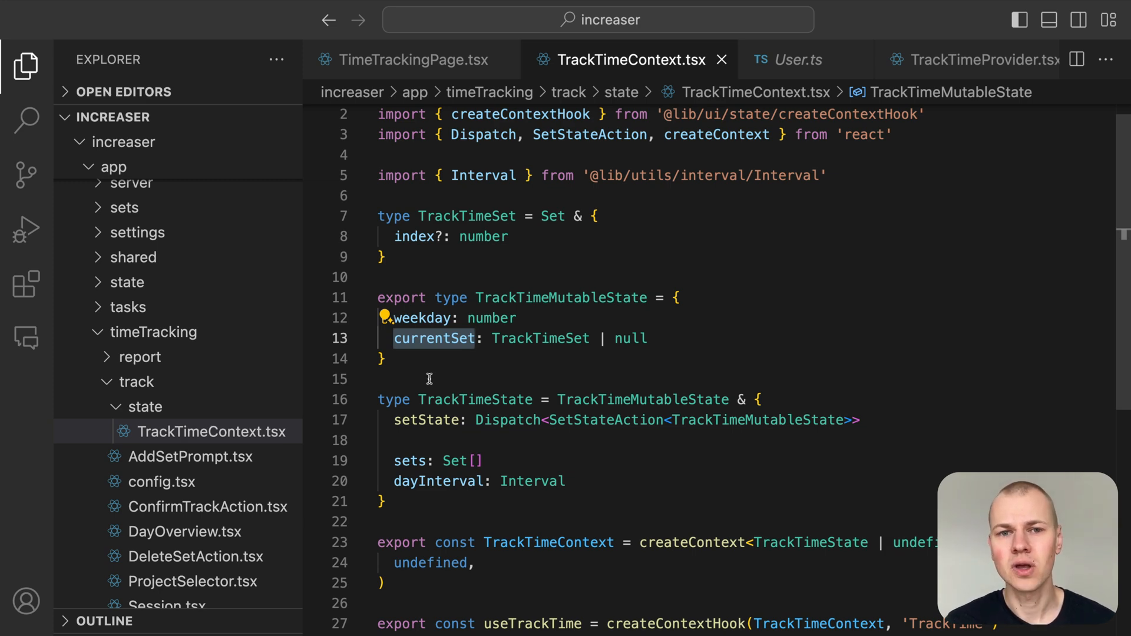
mouse_move(510, 340)
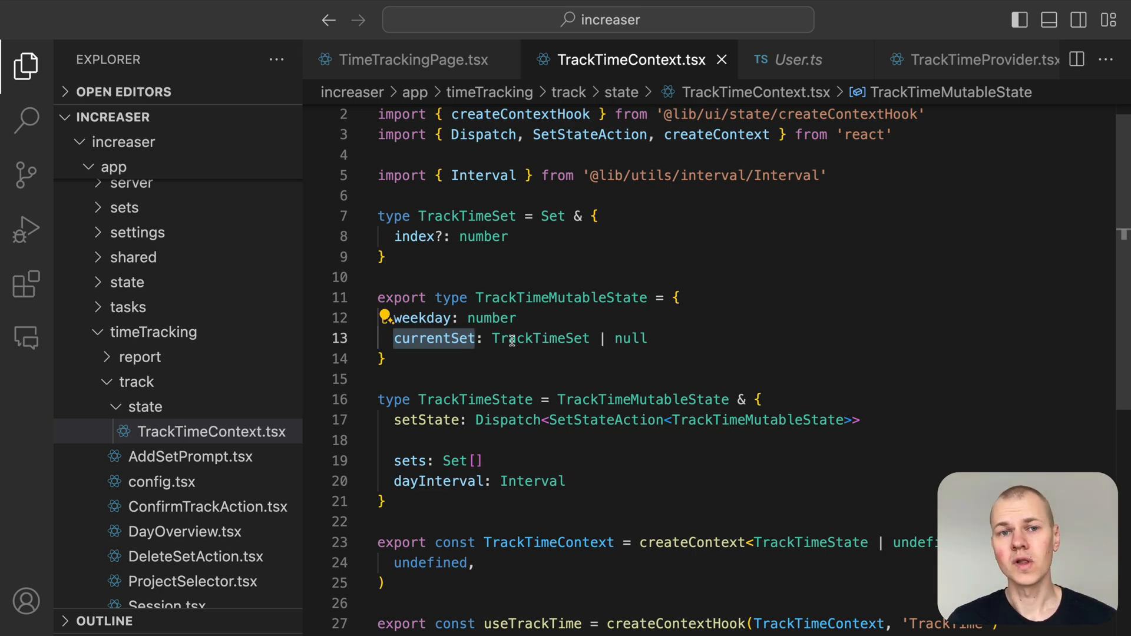
mouse_move(541, 338)
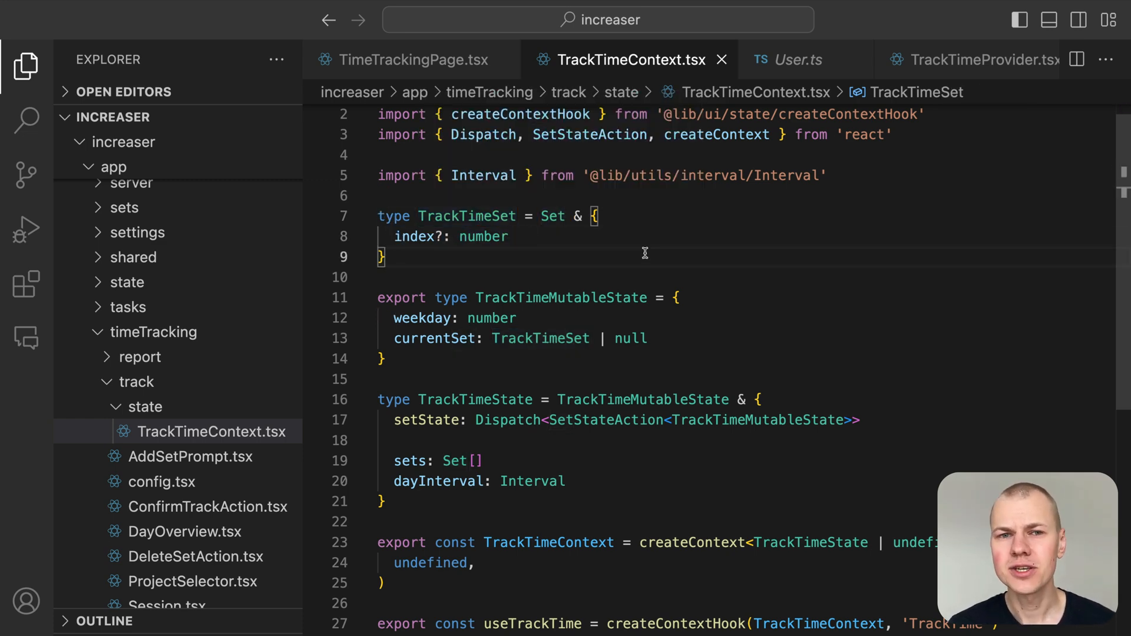
mouse_move(667, 278)
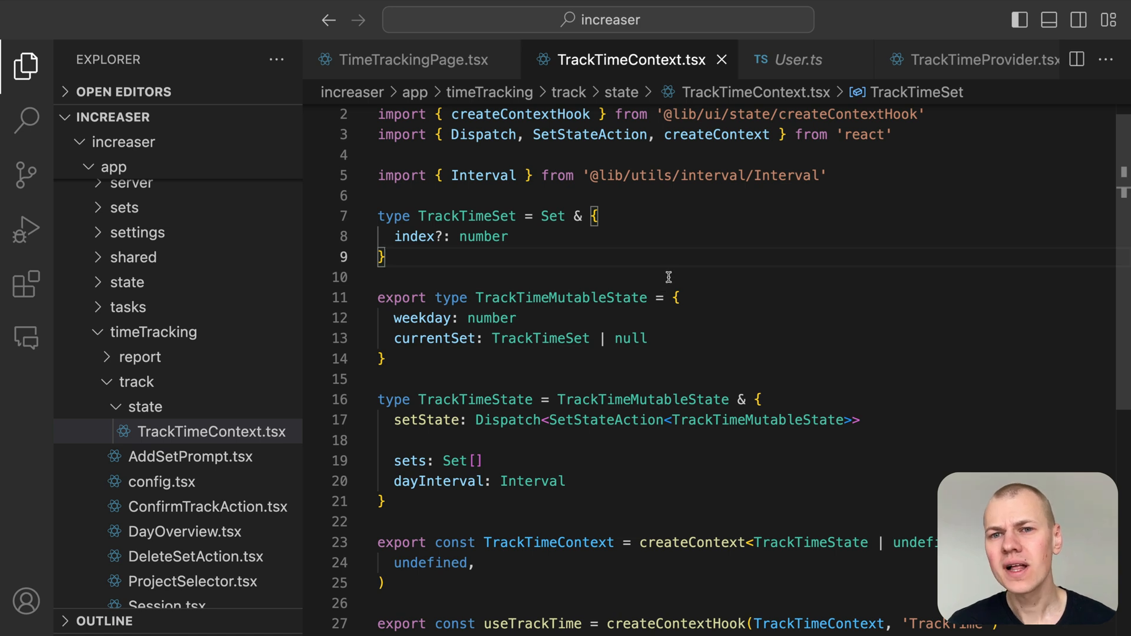
mouse_move(663, 276)
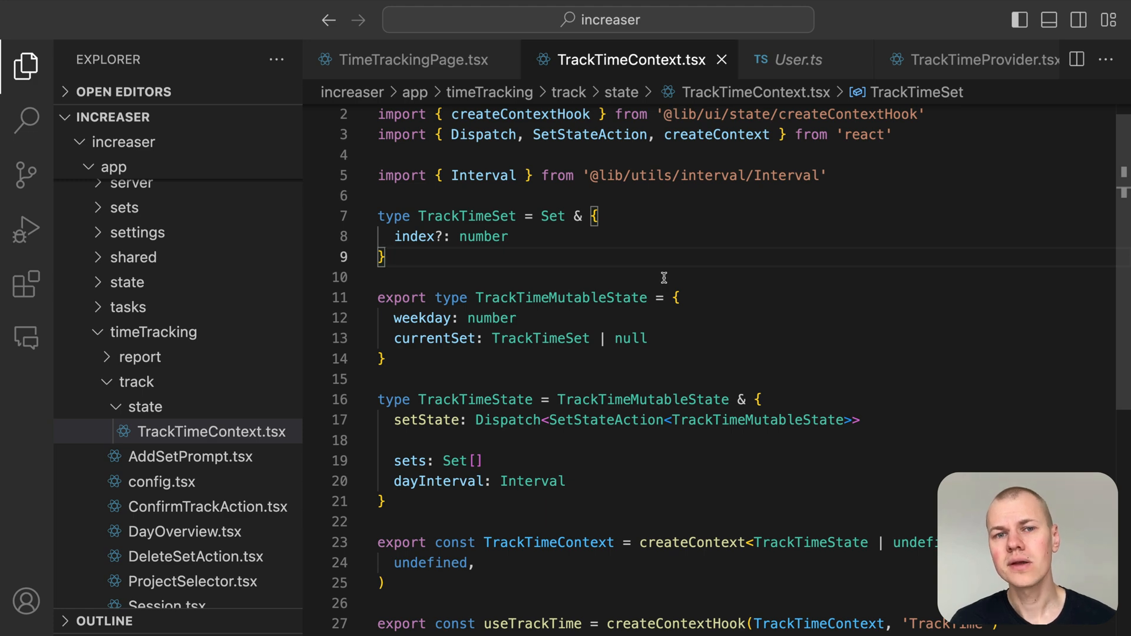
View the Set type in User.ts and the Project entity, then return to TrackTimeContext.tsx.
click(793, 59)
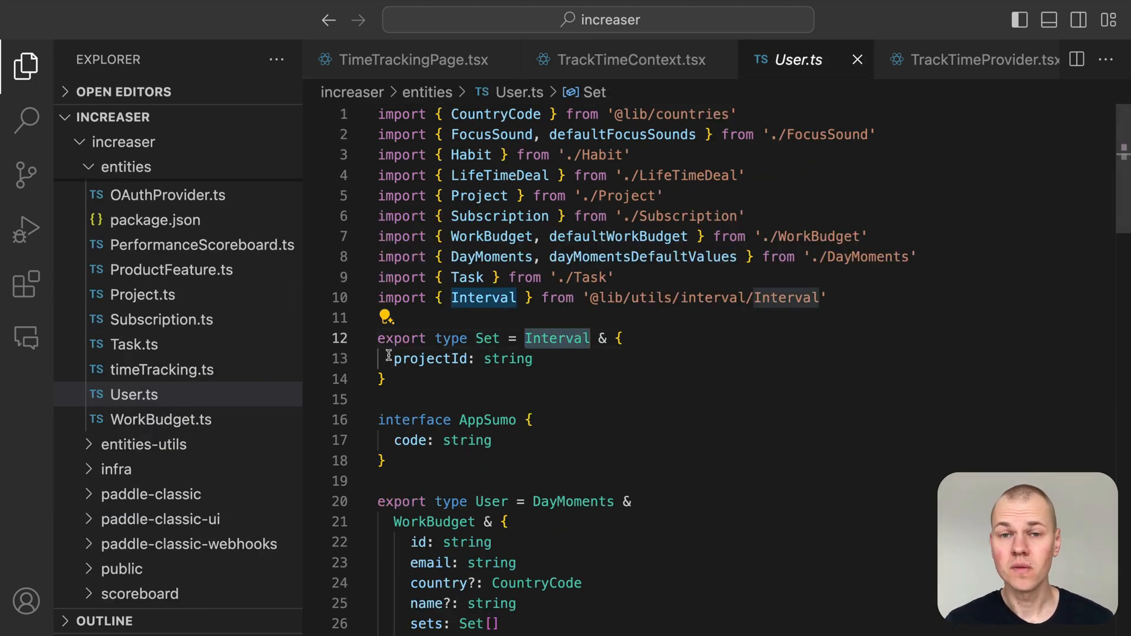
mouse_move(557, 339)
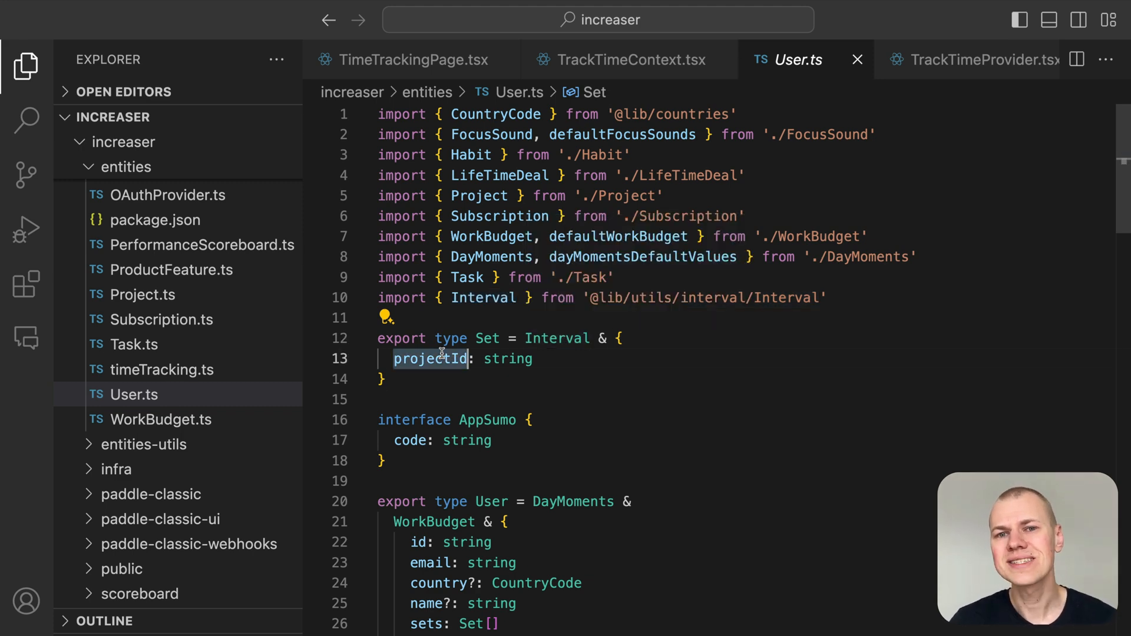
mouse_move(807, 353)
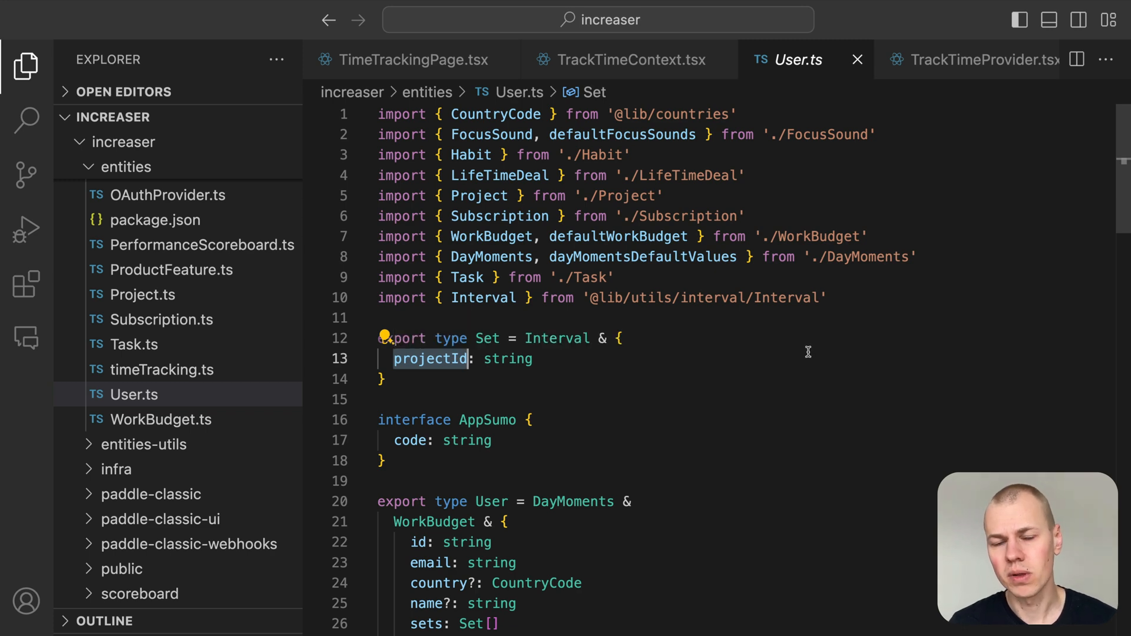
click(143, 295)
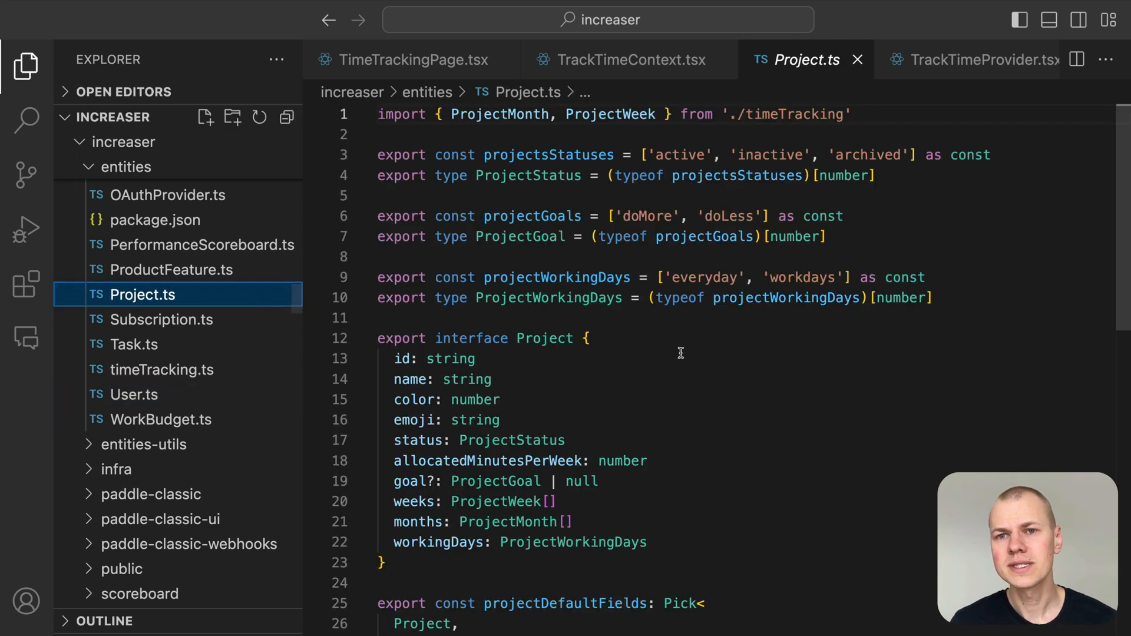
click(626, 59)
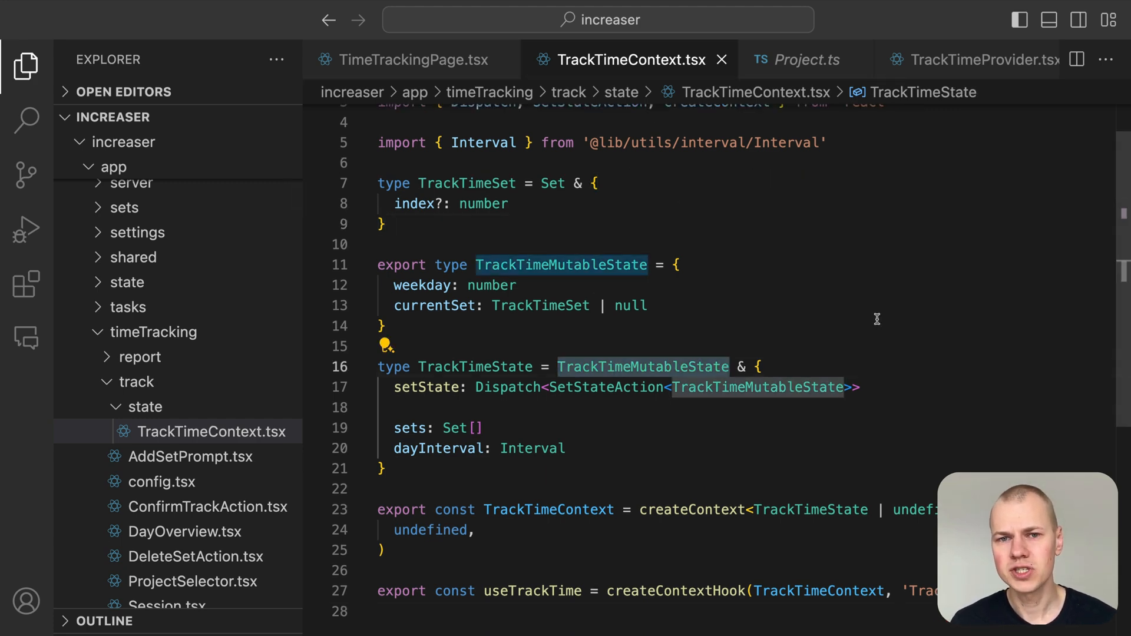
Highlight the setState dispatcher field of TrackTimeState.
double_click(426, 388)
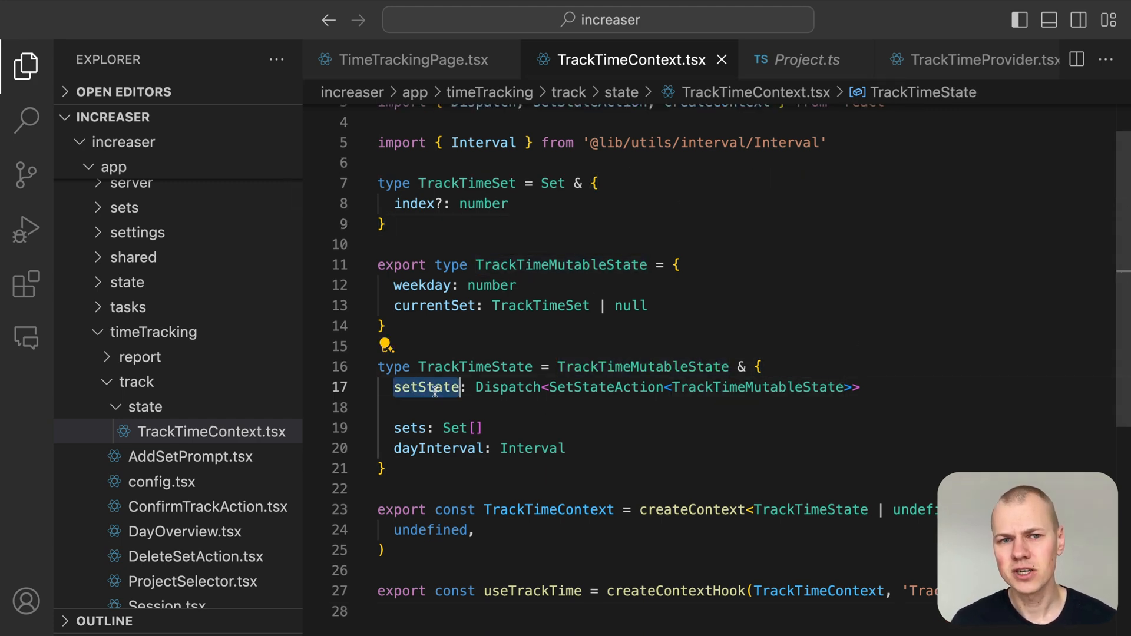
mouse_move(952, 446)
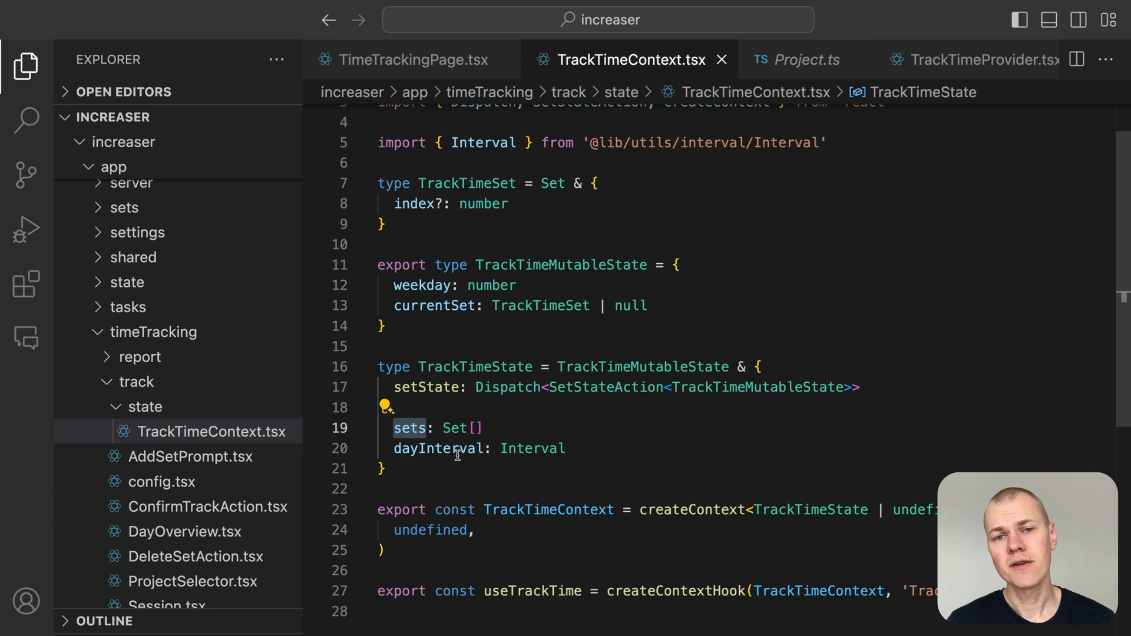
mouse_move(533, 448)
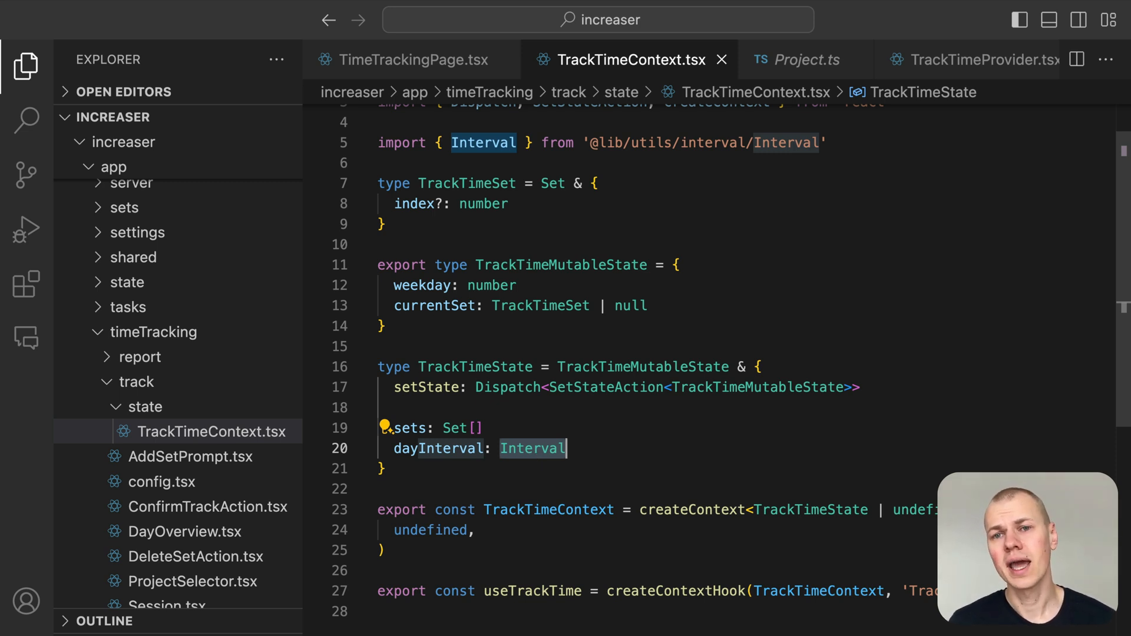
mouse_move(533, 448)
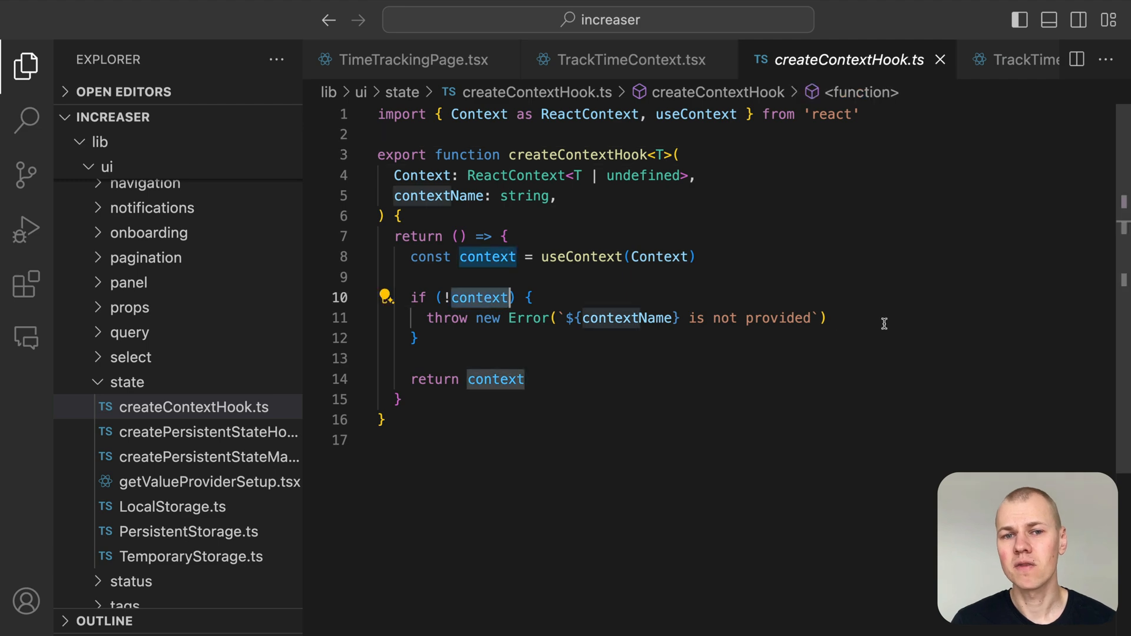
click(411, 59)
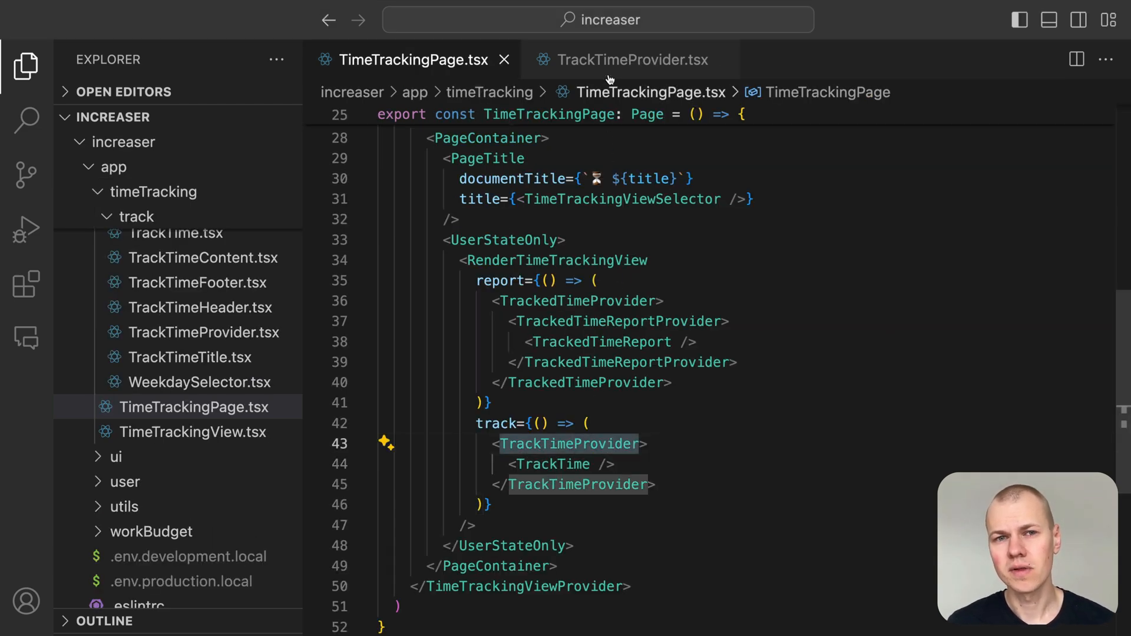
click(632, 59)
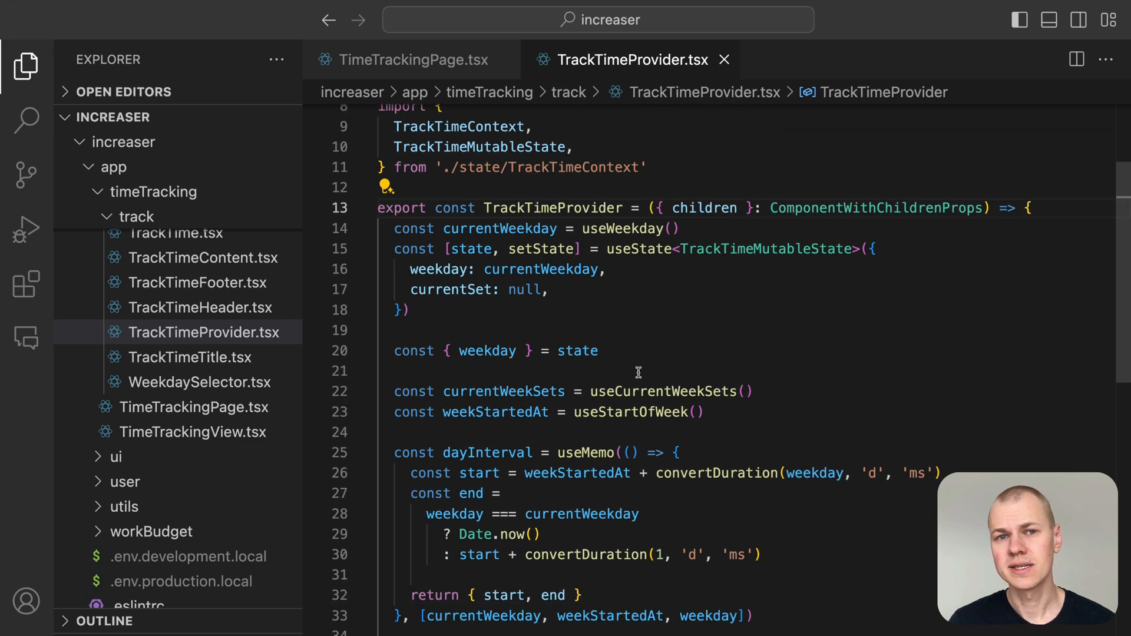
mouse_move(461, 291)
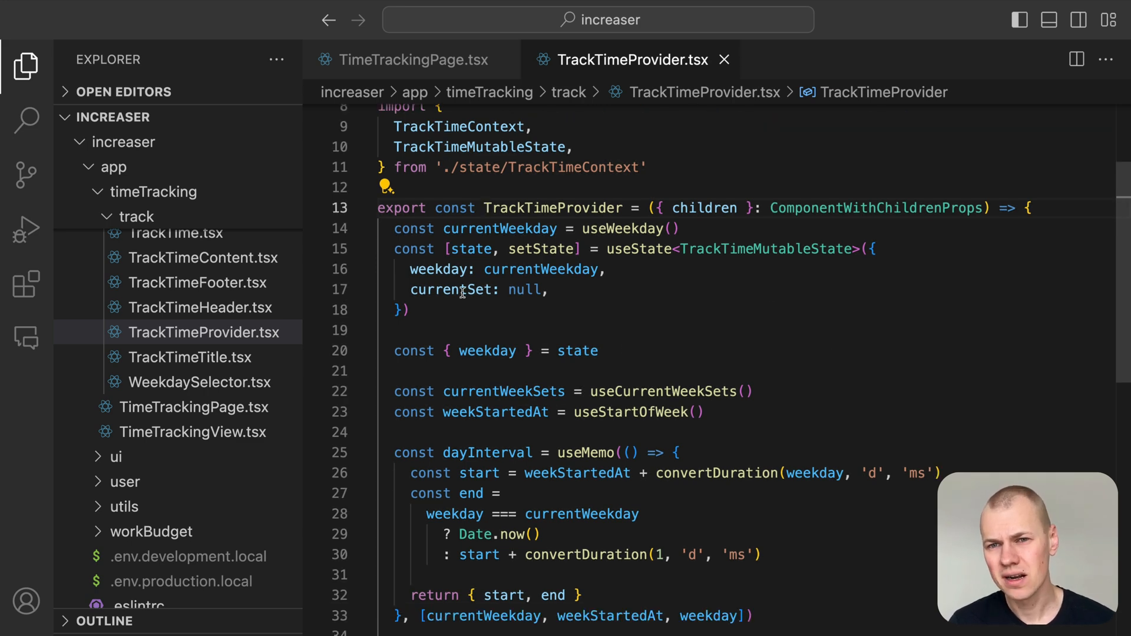
double_click(450, 290)
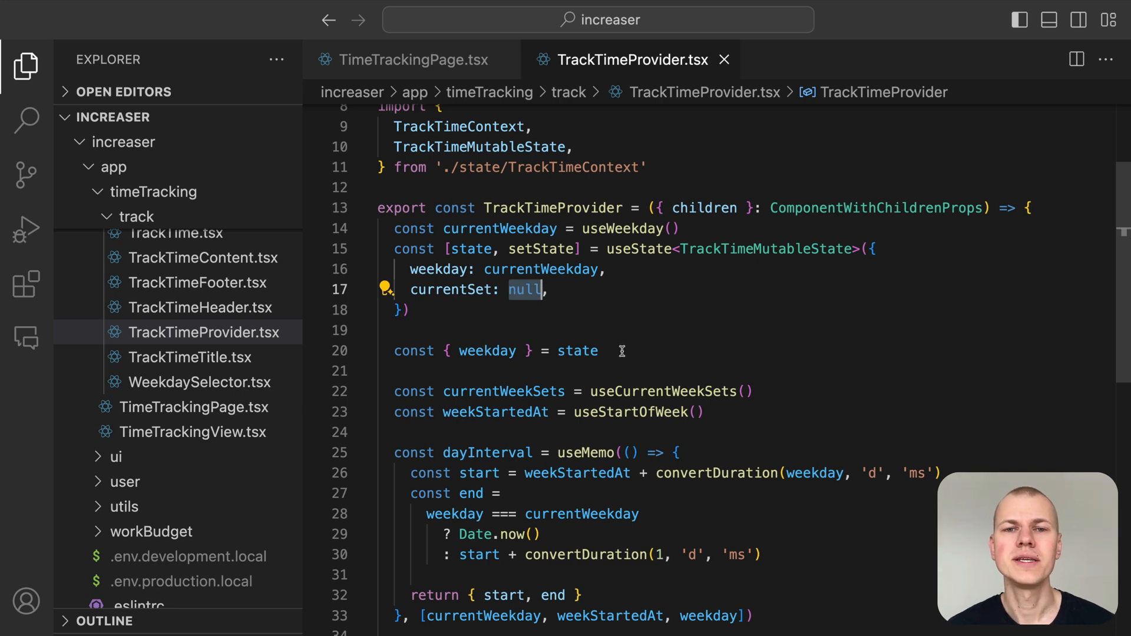
scroll(down, 3)
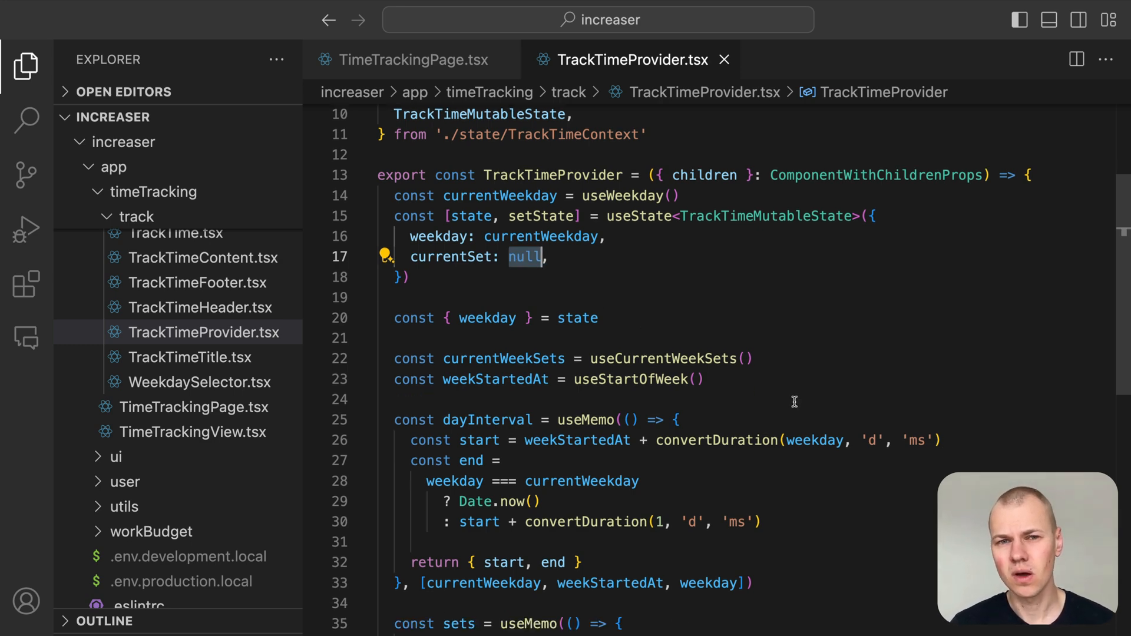
scroll(down, 3)
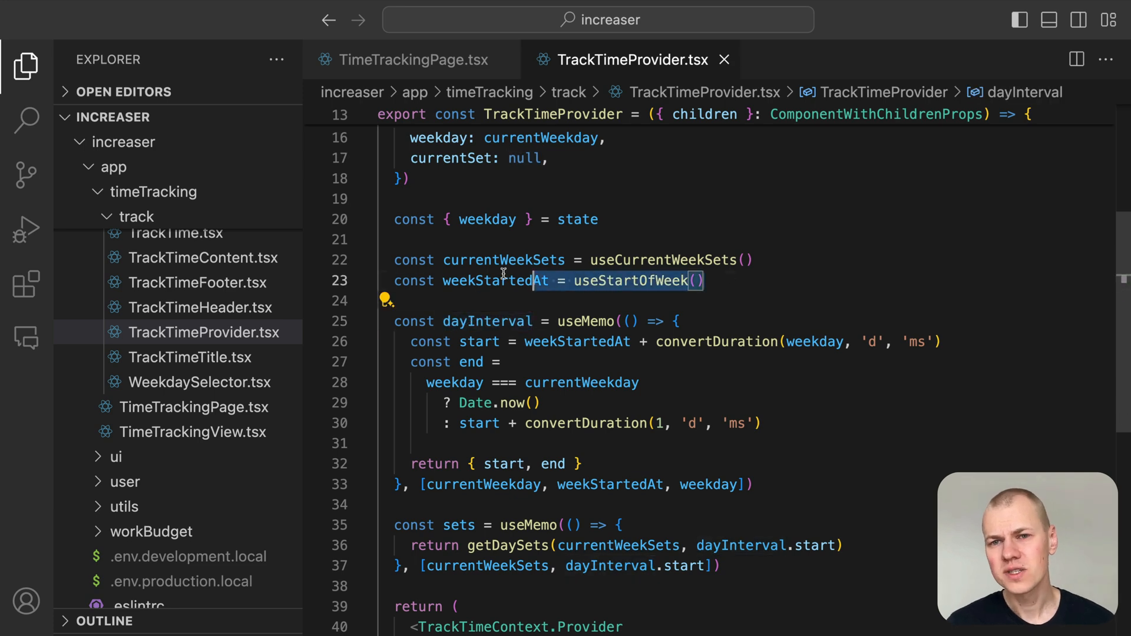
scroll(down, 3)
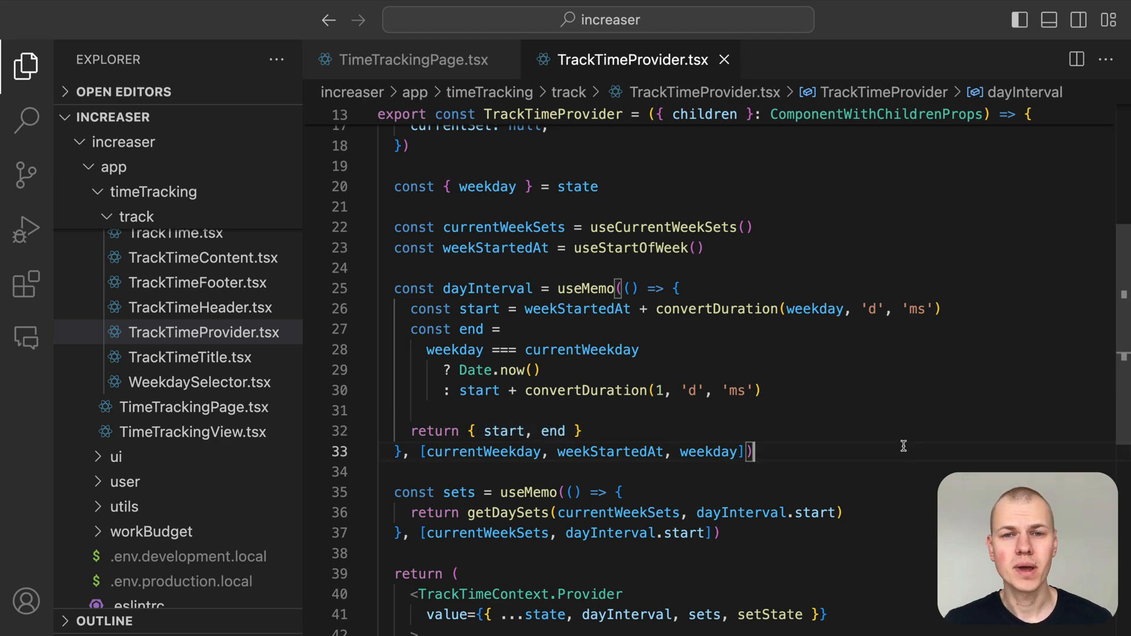
Review the TrackTime component's layout and the Panel it wraps its content in.
click(412, 58)
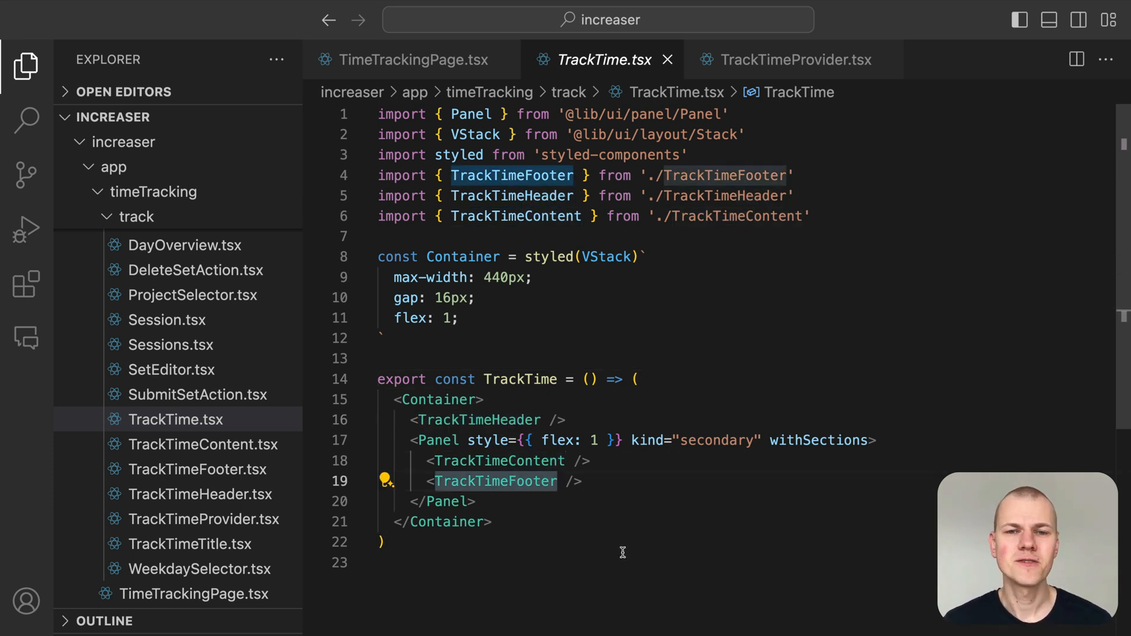
mouse_move(509, 416)
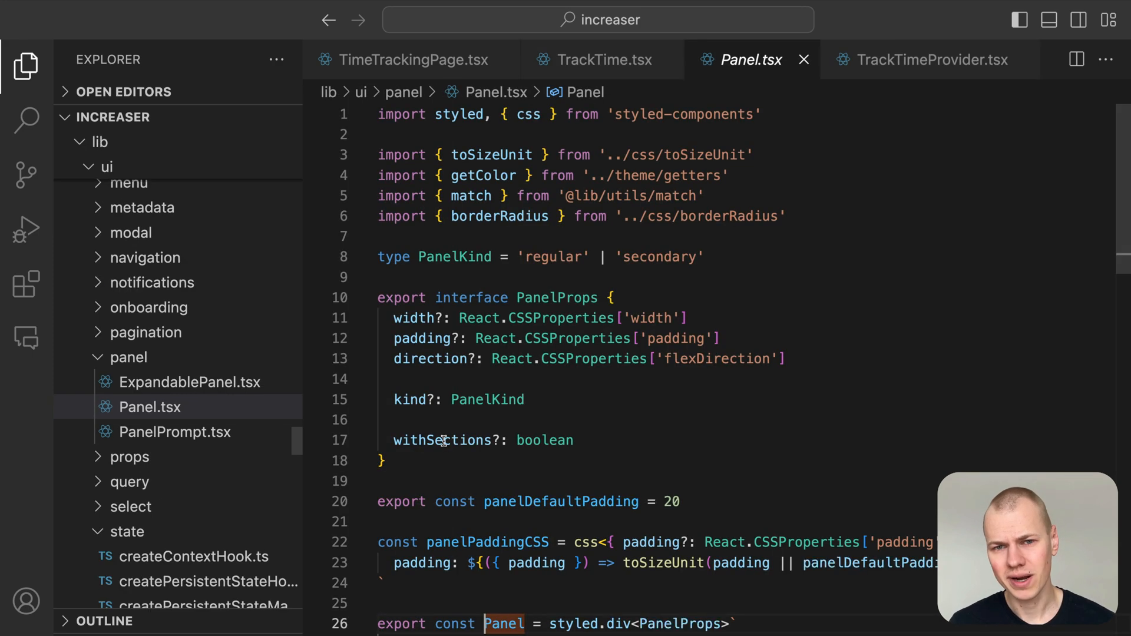
scroll(down, 3)
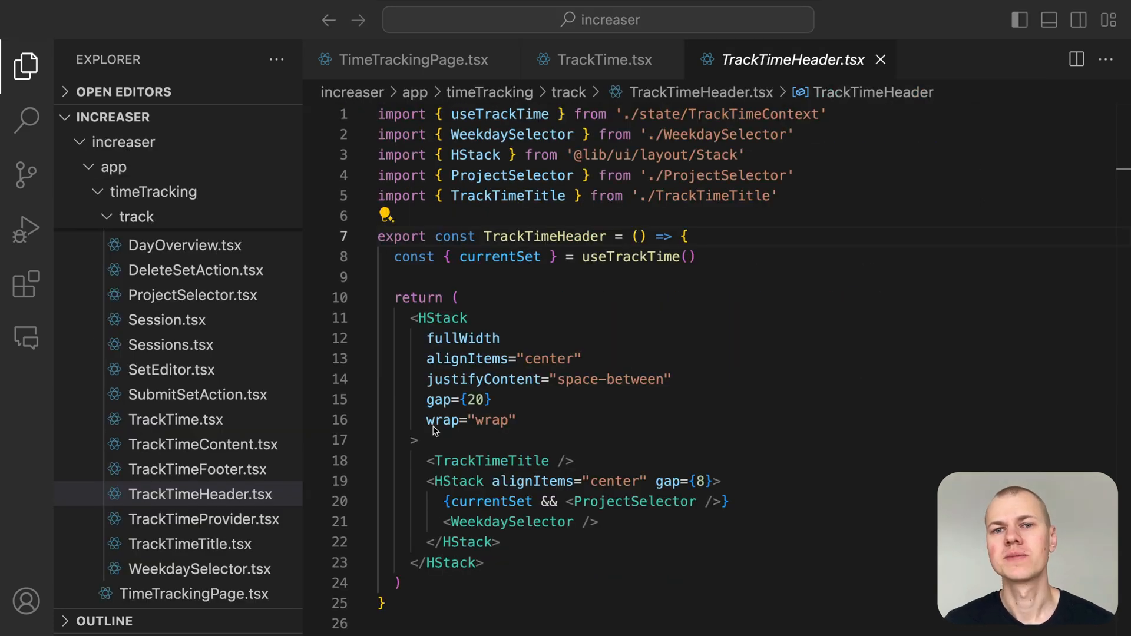
Mark the header's project and weekday selectors, review ProjectSelector, then move to TrackTimeTitle.
double_click(492, 461)
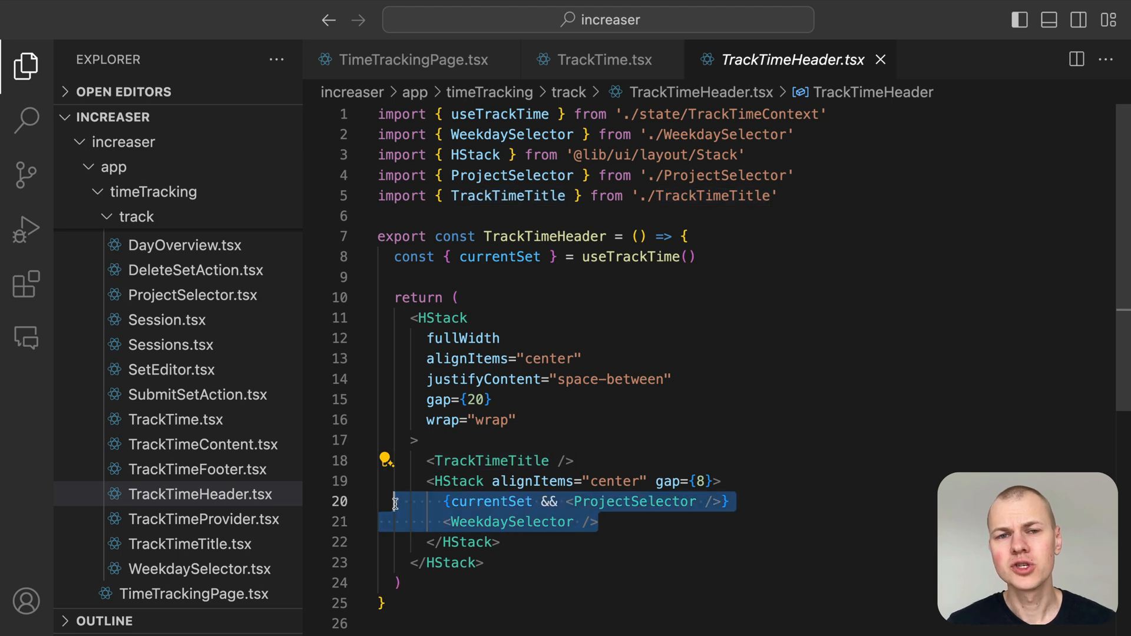
click(636, 502)
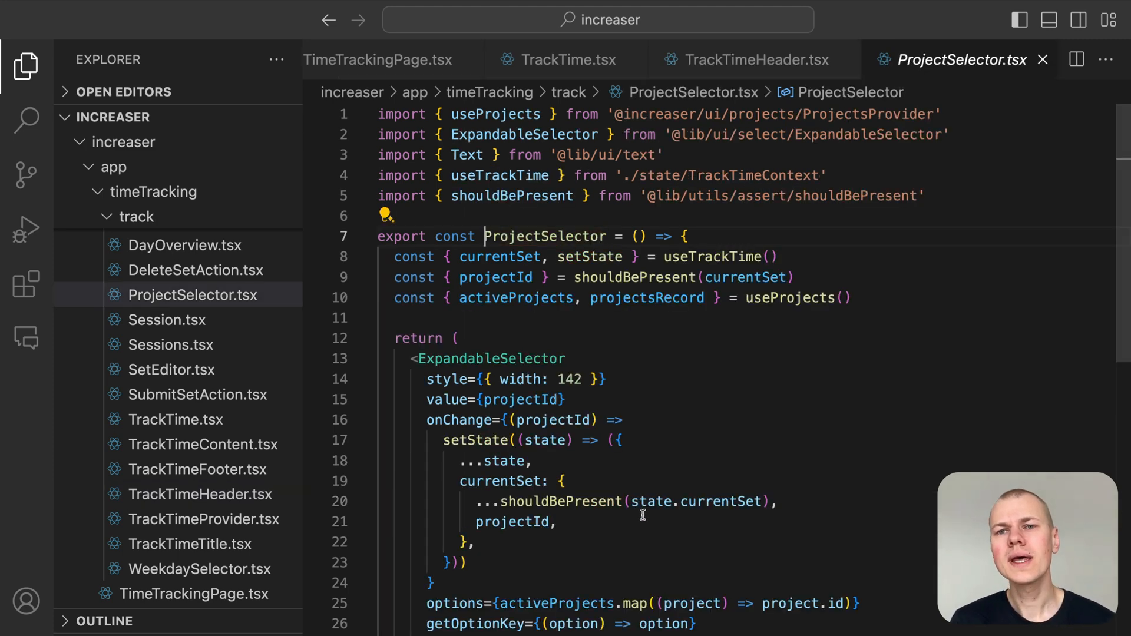
scroll(down, 3)
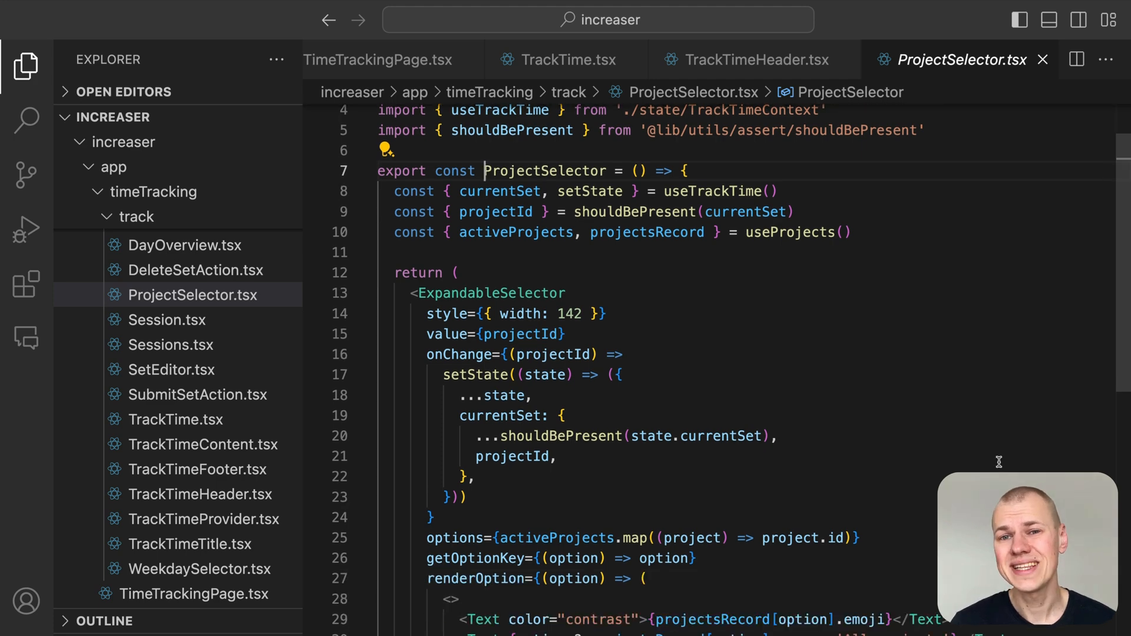
click(746, 59)
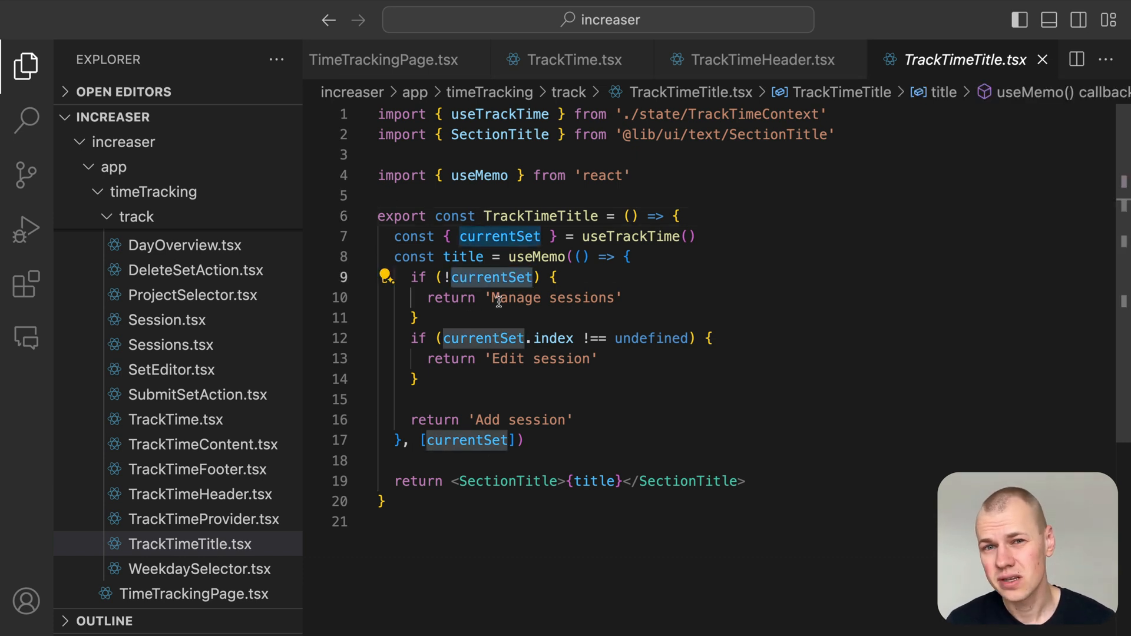
mouse_move(653, 338)
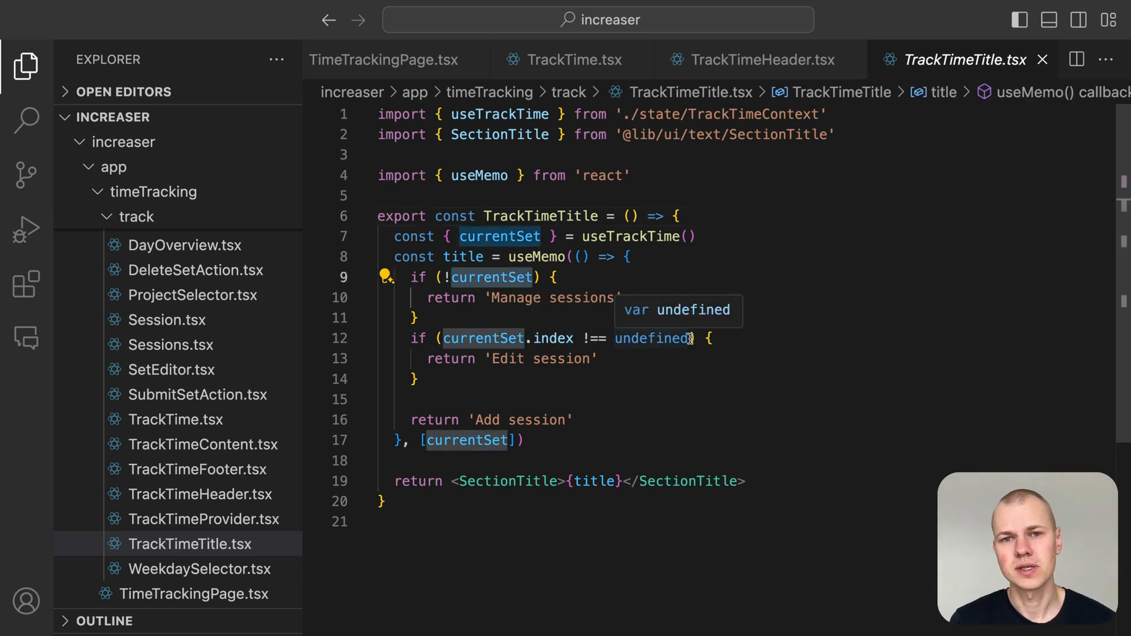
mouse_move(700, 424)
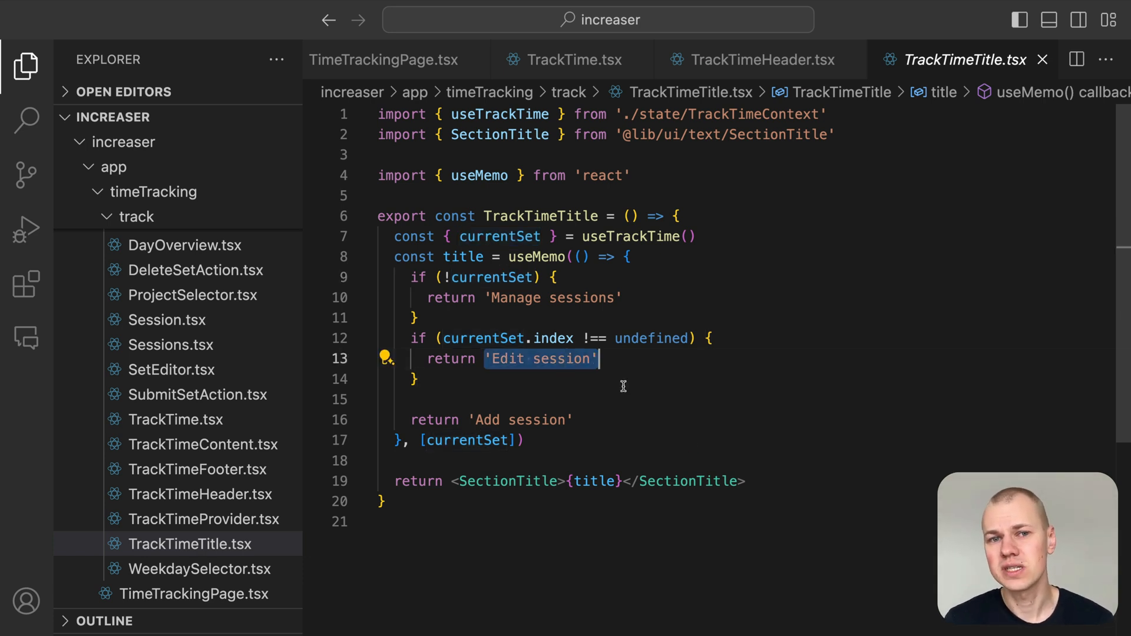
mouse_move(465, 420)
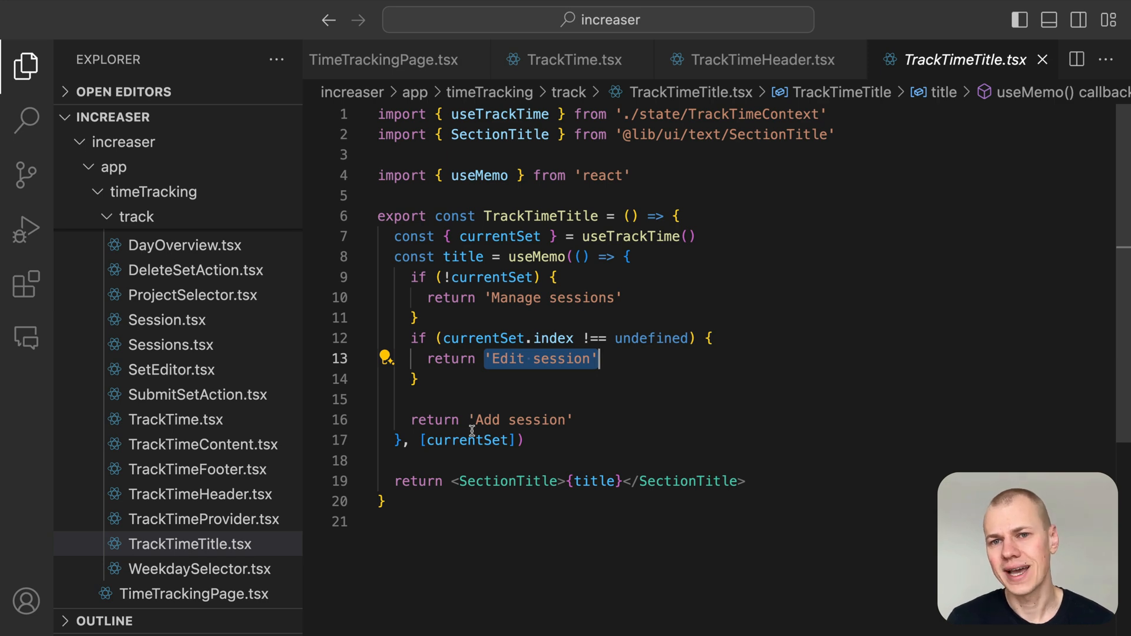
Return to the ProjectSelector component after reviewing TrackTimeTitle's branches.
click(192, 295)
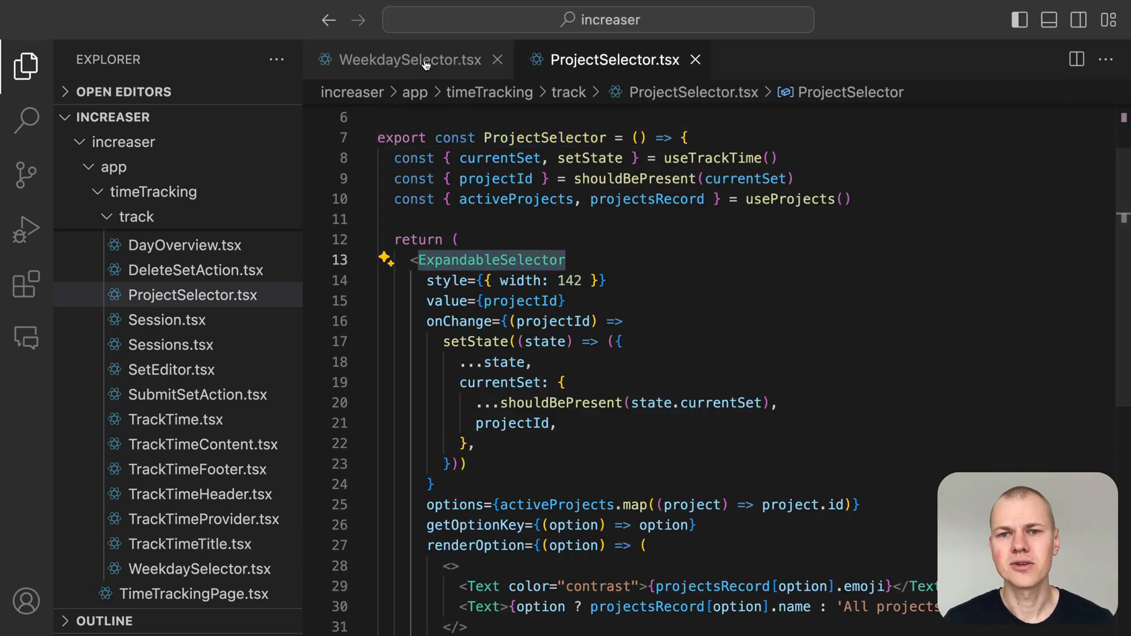
Inspect shouldBePresent's throwing check used by ProjectSelector, then review WeekdaySelector's disabled-while-editing logic.
click(411, 59)
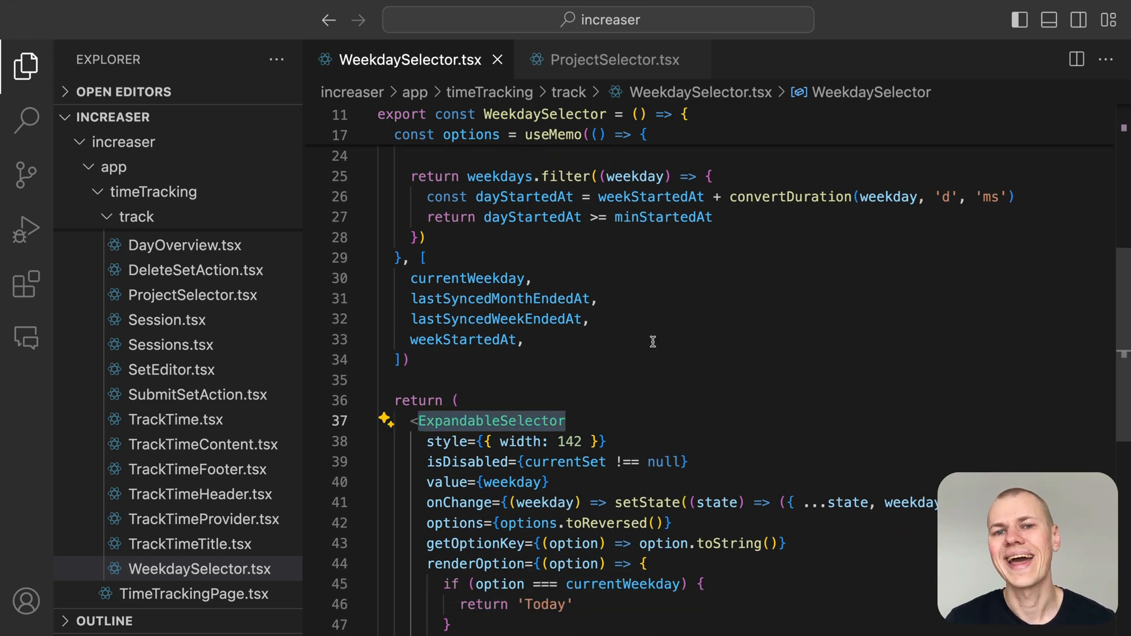
mouse_move(597, 79)
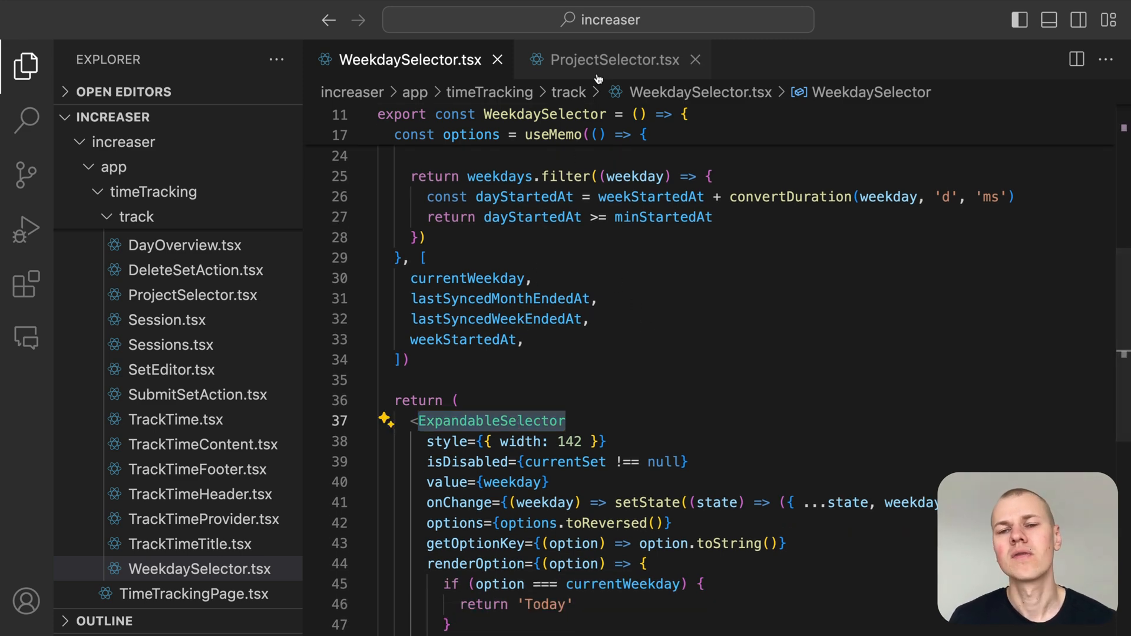
click(613, 59)
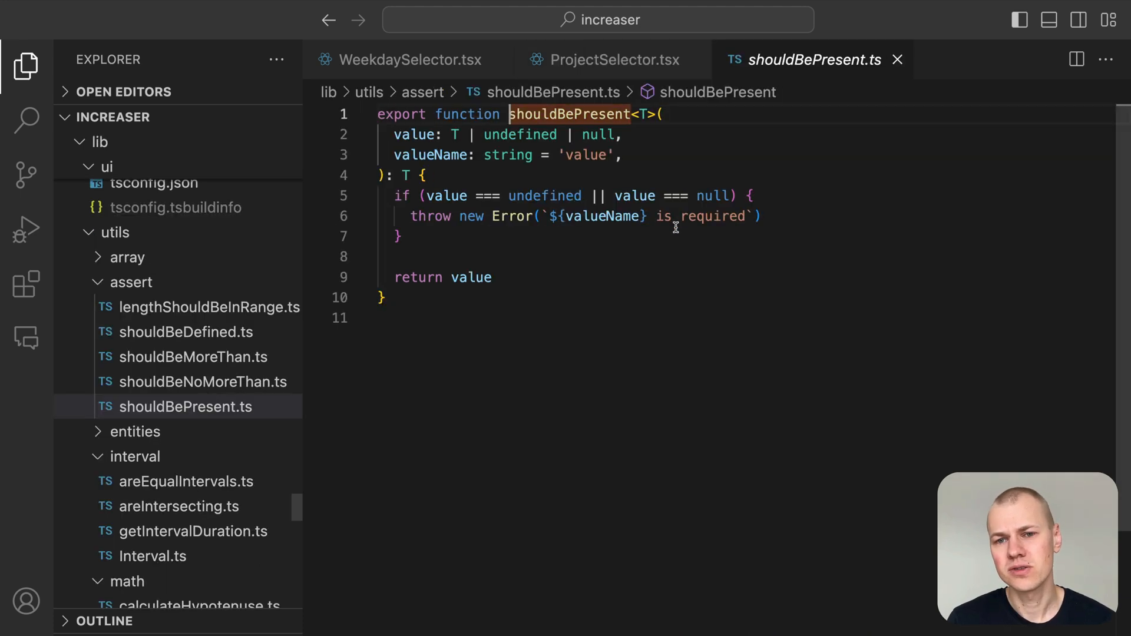
drag(395, 195, 402, 236)
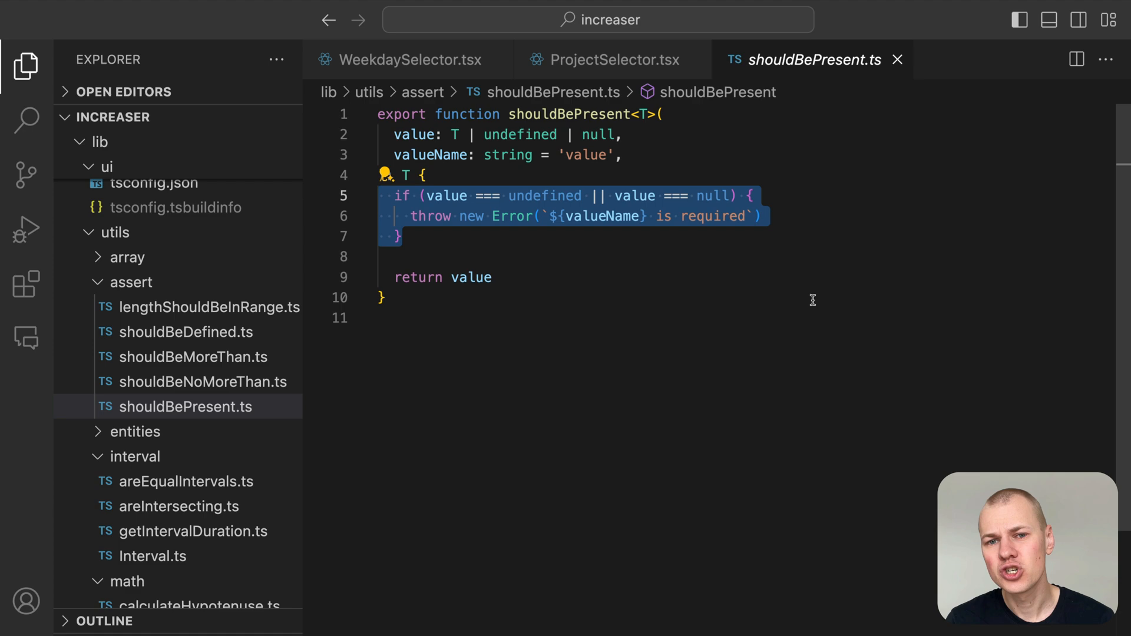
click(605, 59)
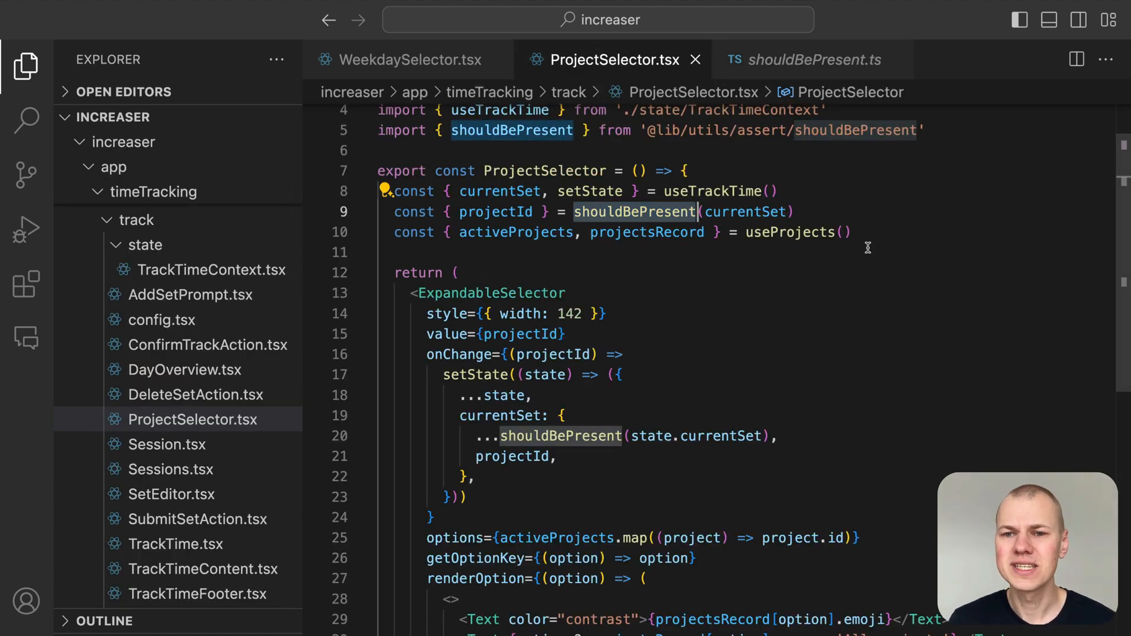
mouse_move(384, 66)
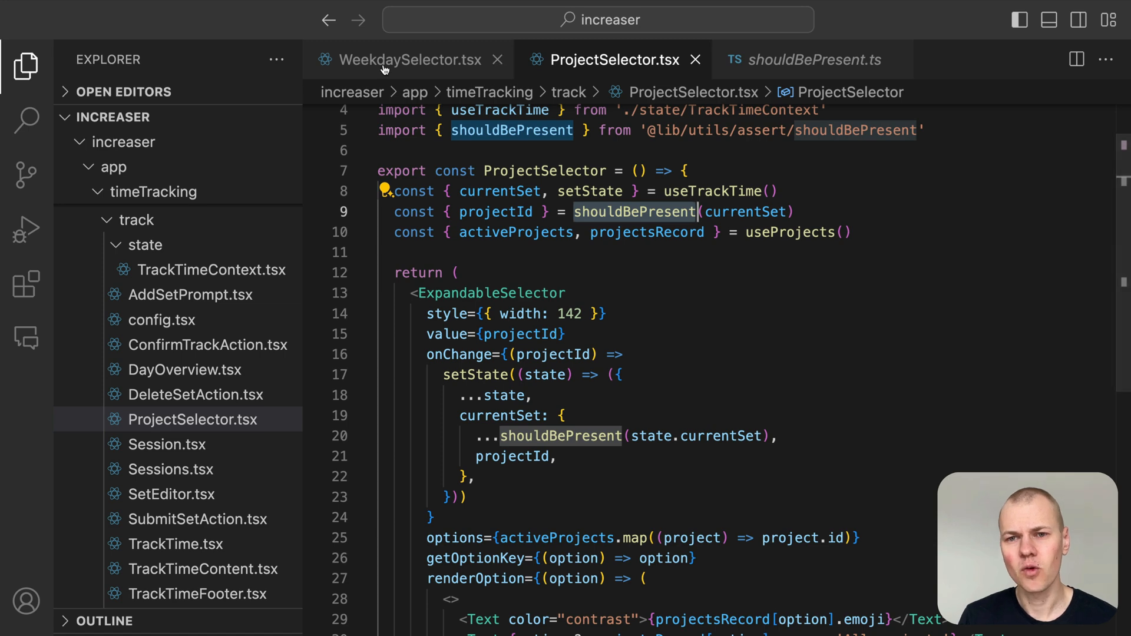
click(404, 58)
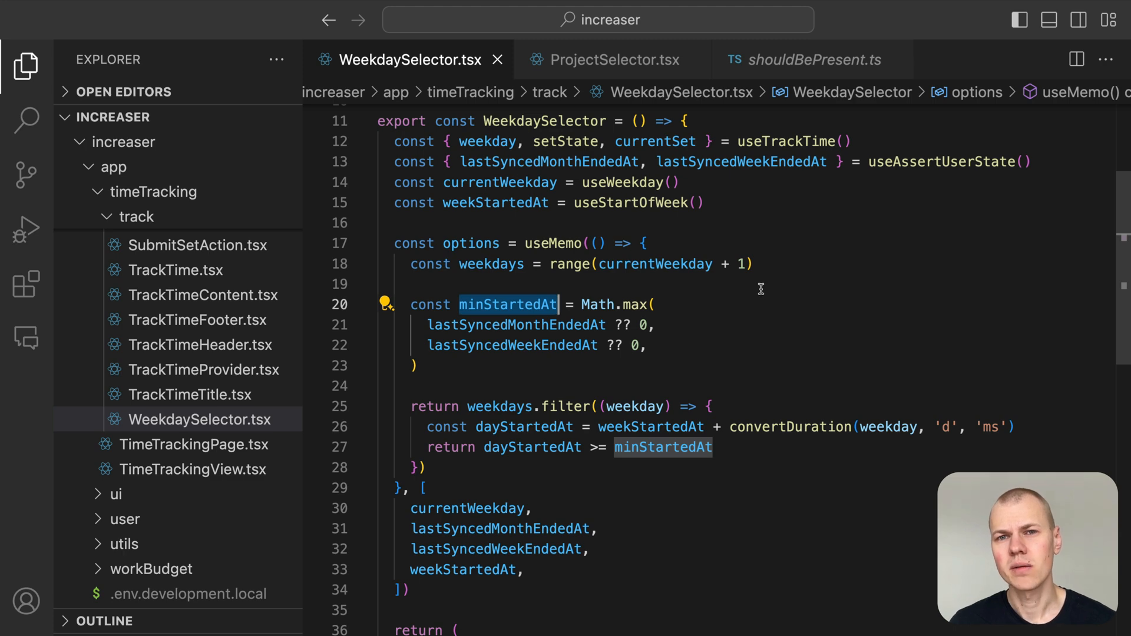
scroll(down, 3)
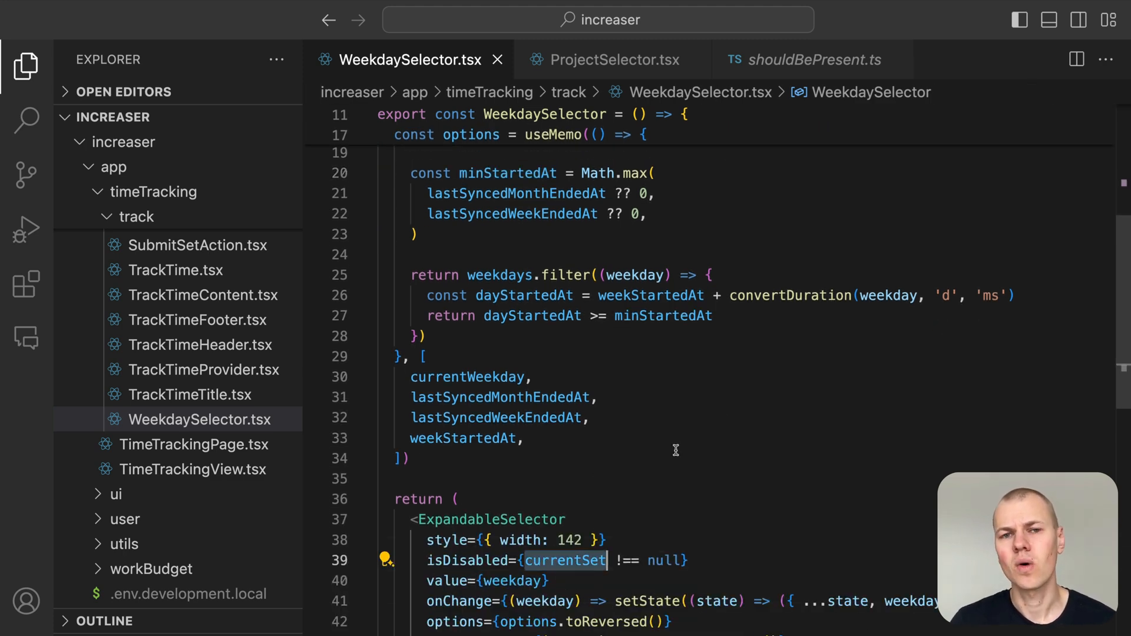
mouse_move(751, 382)
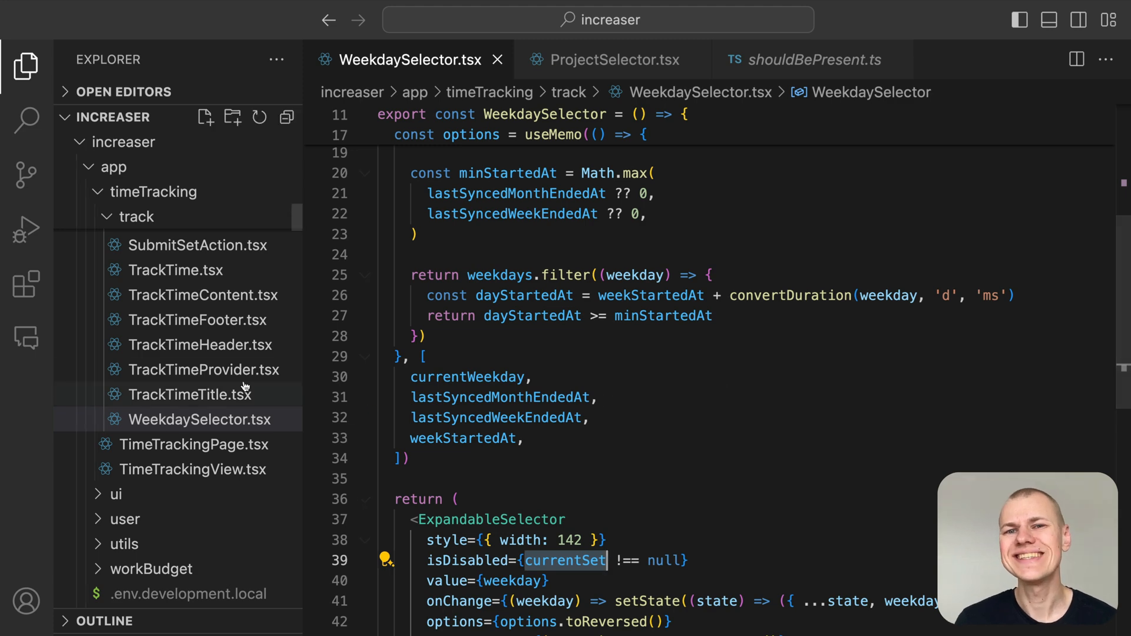
Review TrackTimeFooter's AddSetPrompt, then follow DeleteSetAction's useDeleteSetMutation call to its hook source.
click(197, 320)
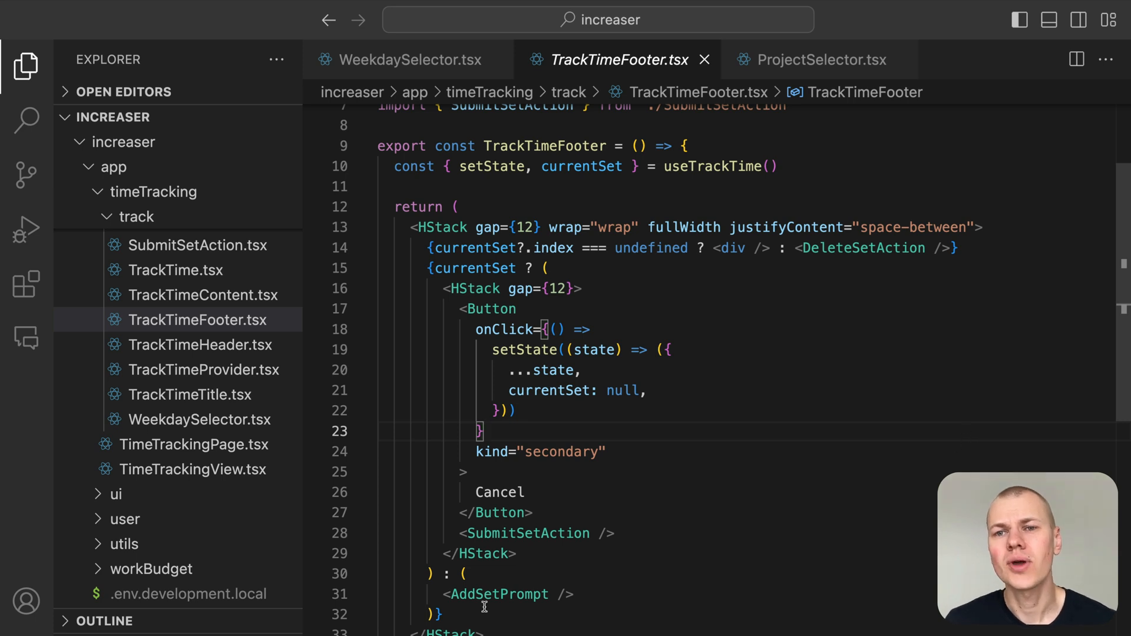
double_click(498, 594)
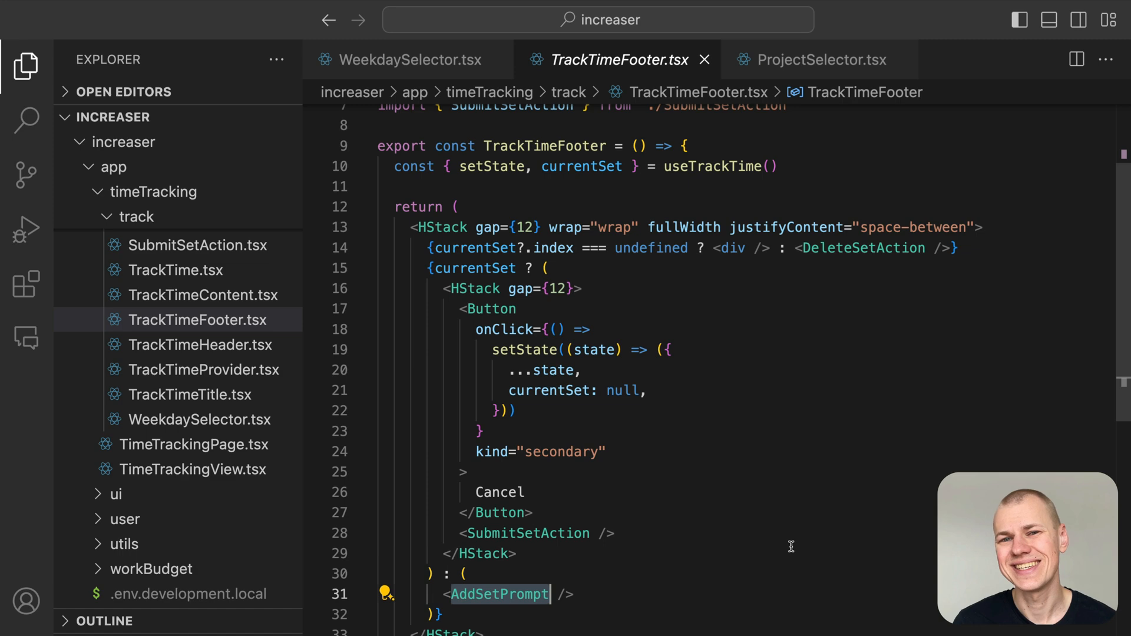
mouse_move(869, 263)
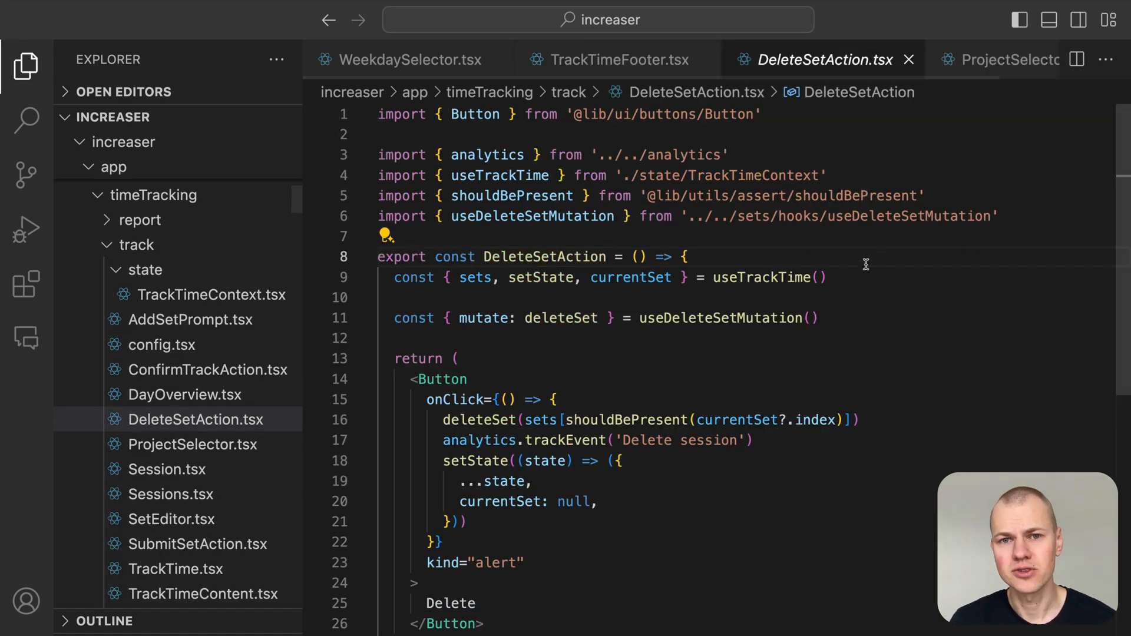
double_click(718, 318)
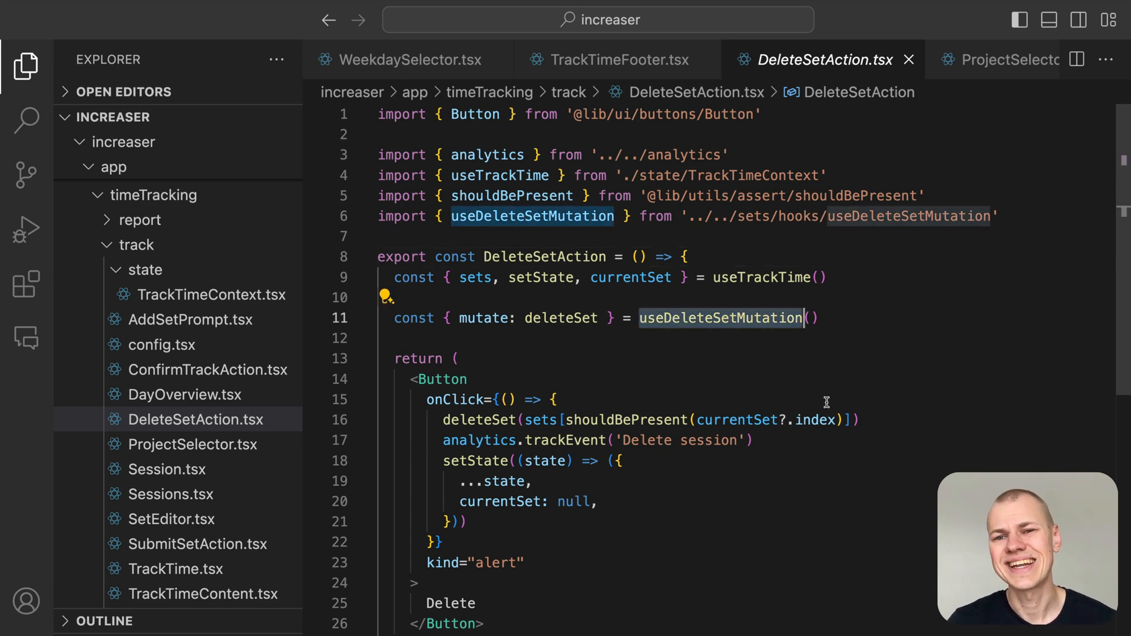
mouse_move(469, 502)
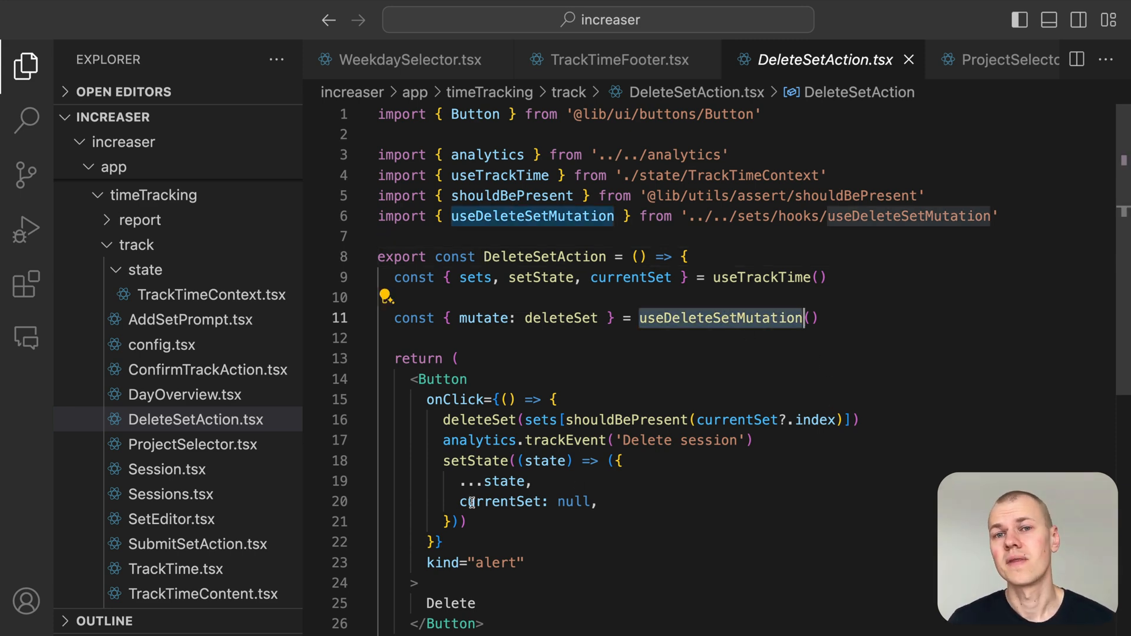
click(499, 502)
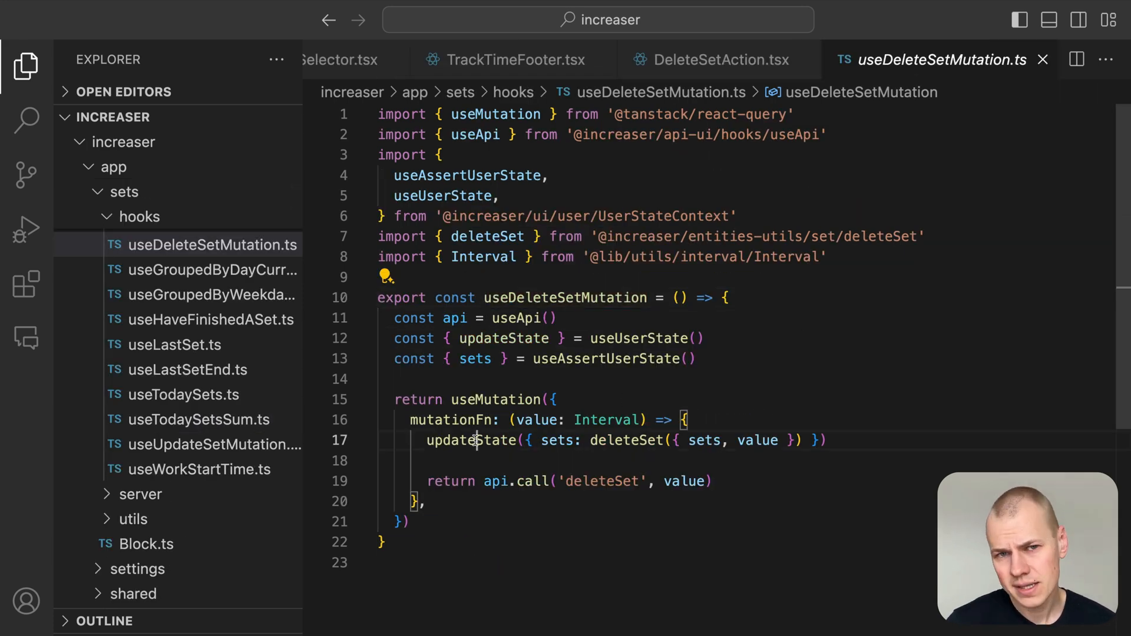
Jump to the deleteSet helper and inspect its areEqualIntervals filter comparison.
double_click(471, 441)
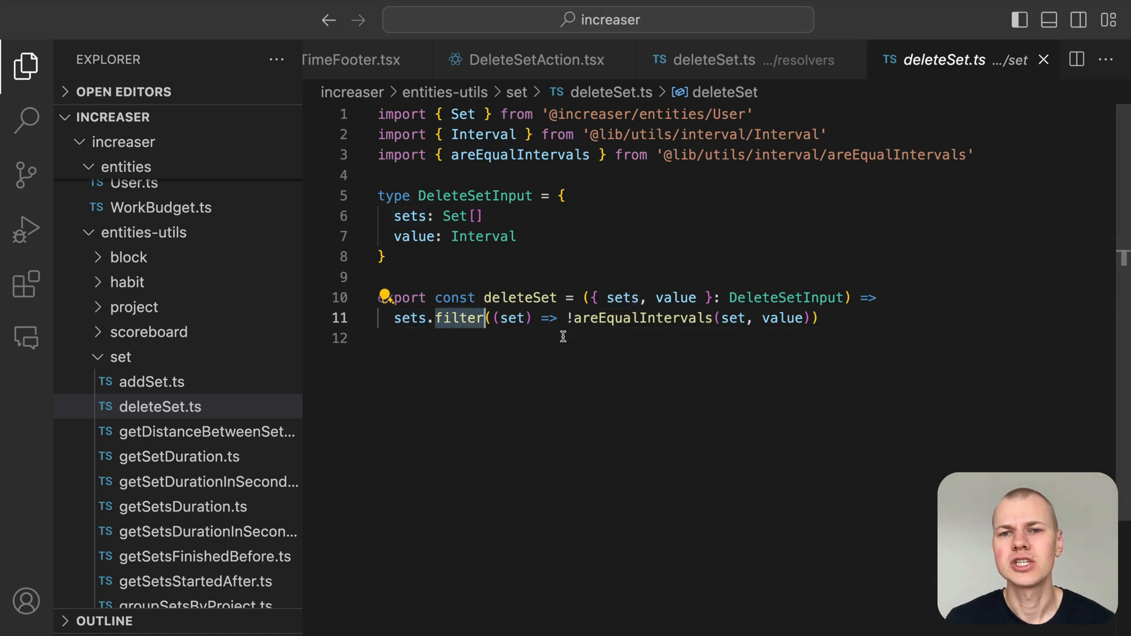
click(641, 318)
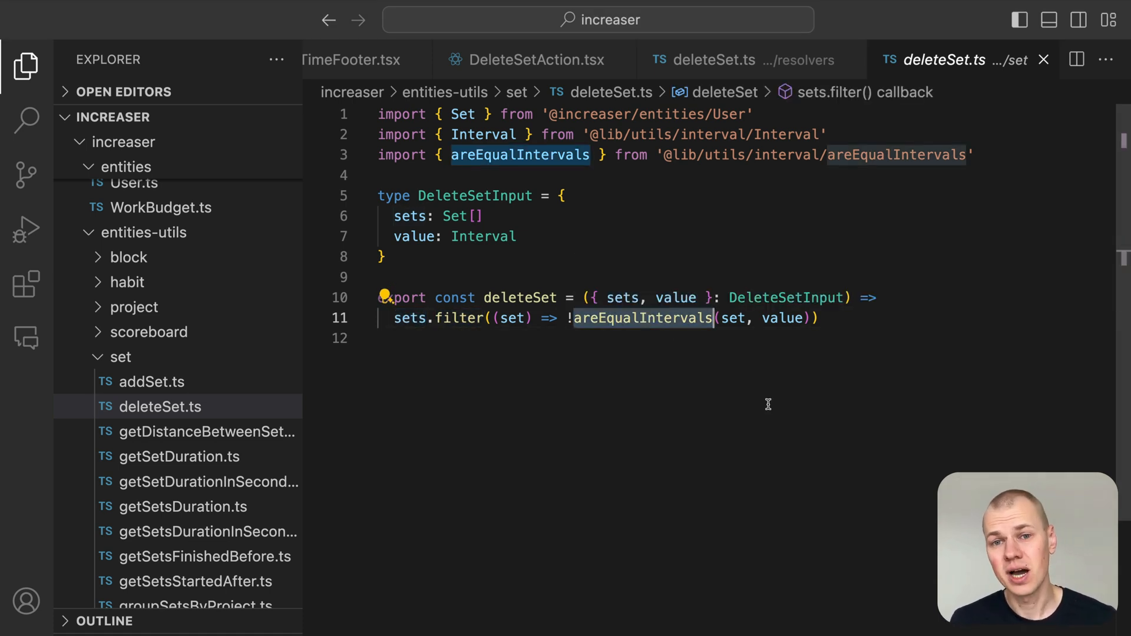
Bring up ApiInterface.ts via Quick Open 'api', then return to deleteSet.ts.
text(api)
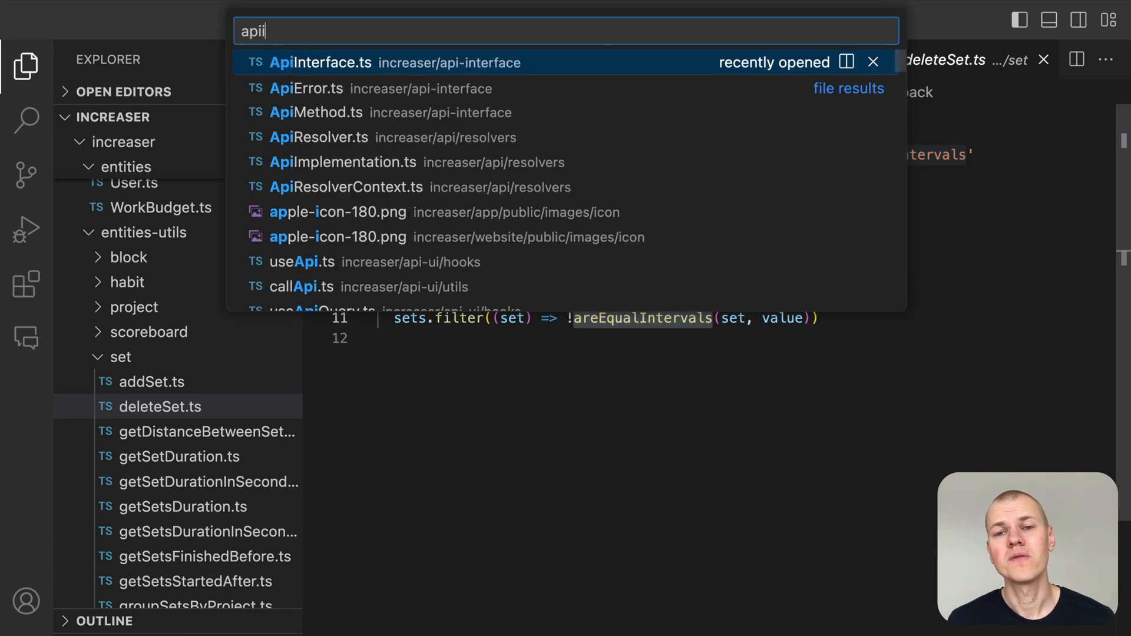
click(320, 63)
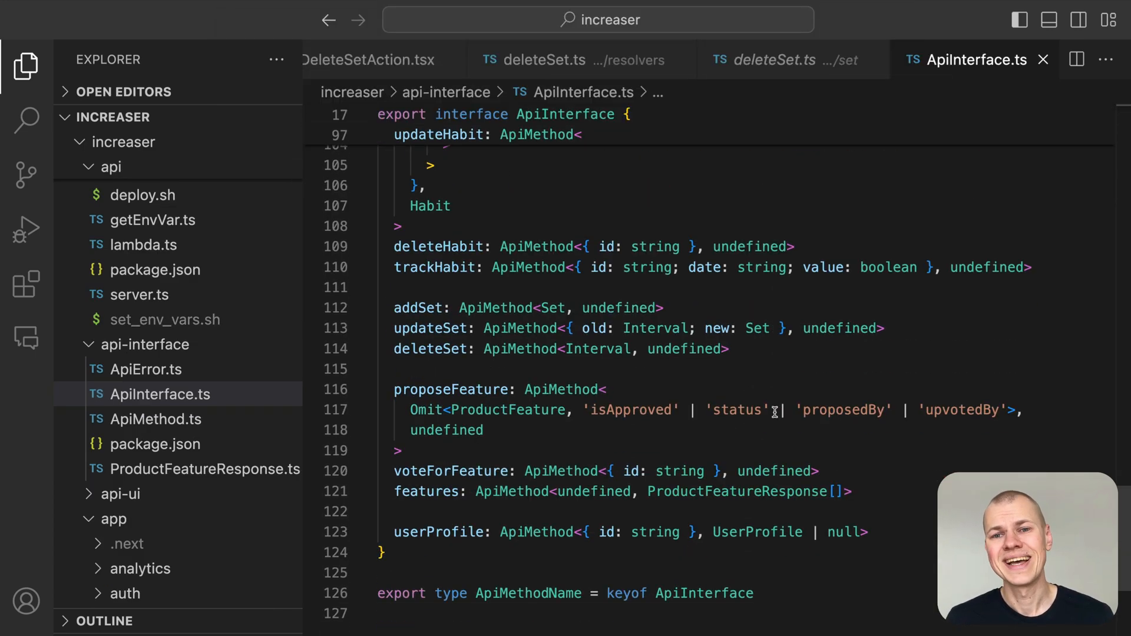
scroll(up, 3)
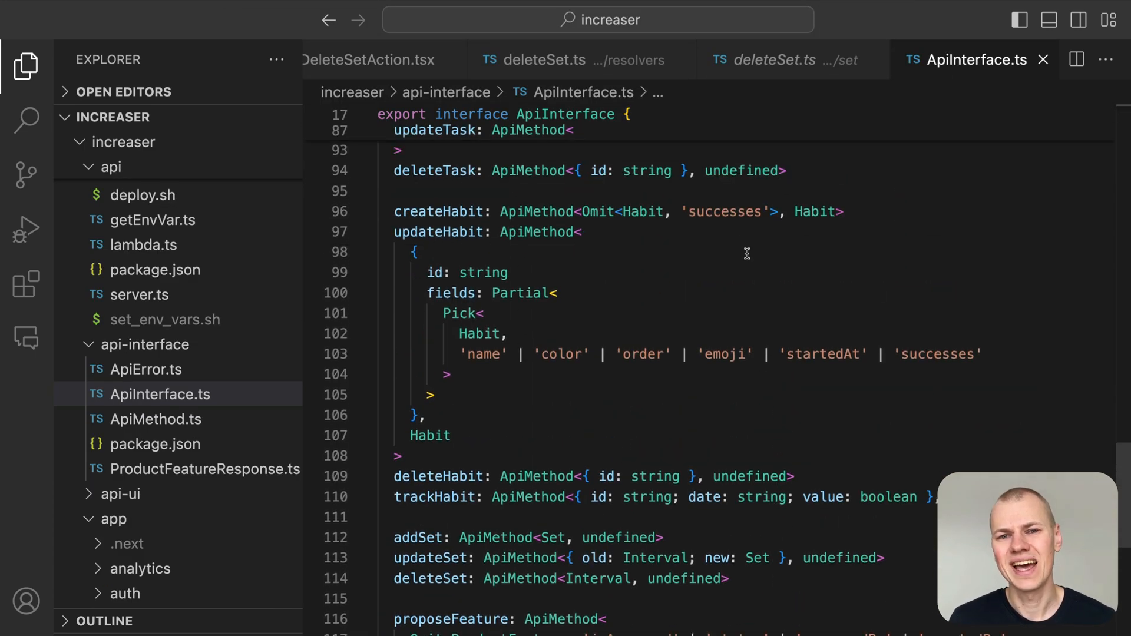
click(775, 59)
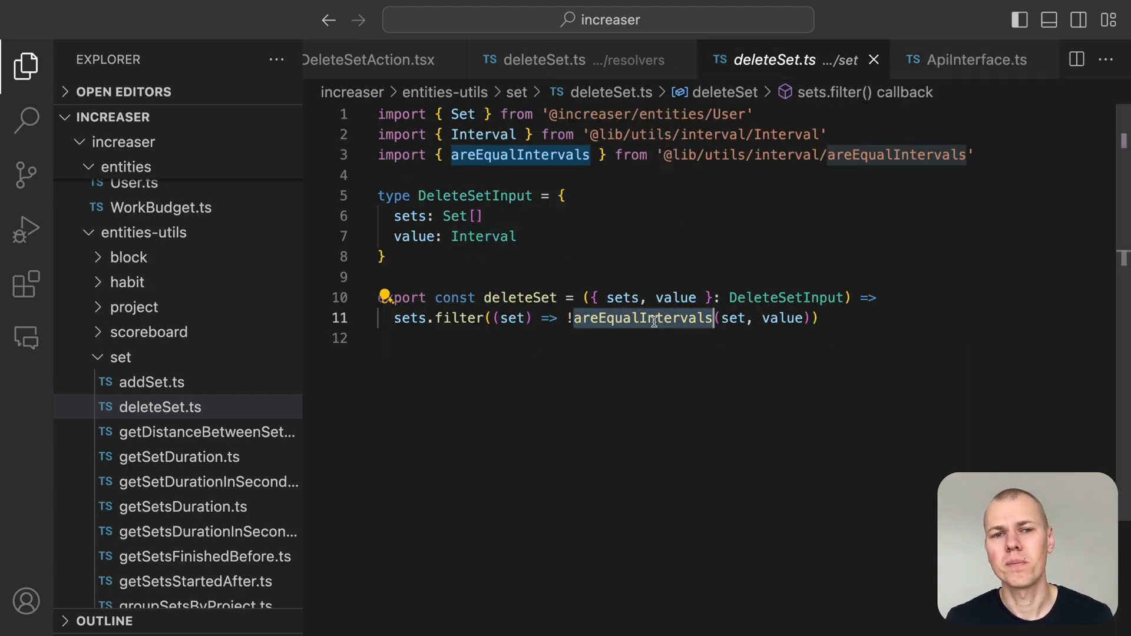
Follow areEqualIntervals into the generic haveEqualFields helper comparing start and end.
click(641, 319)
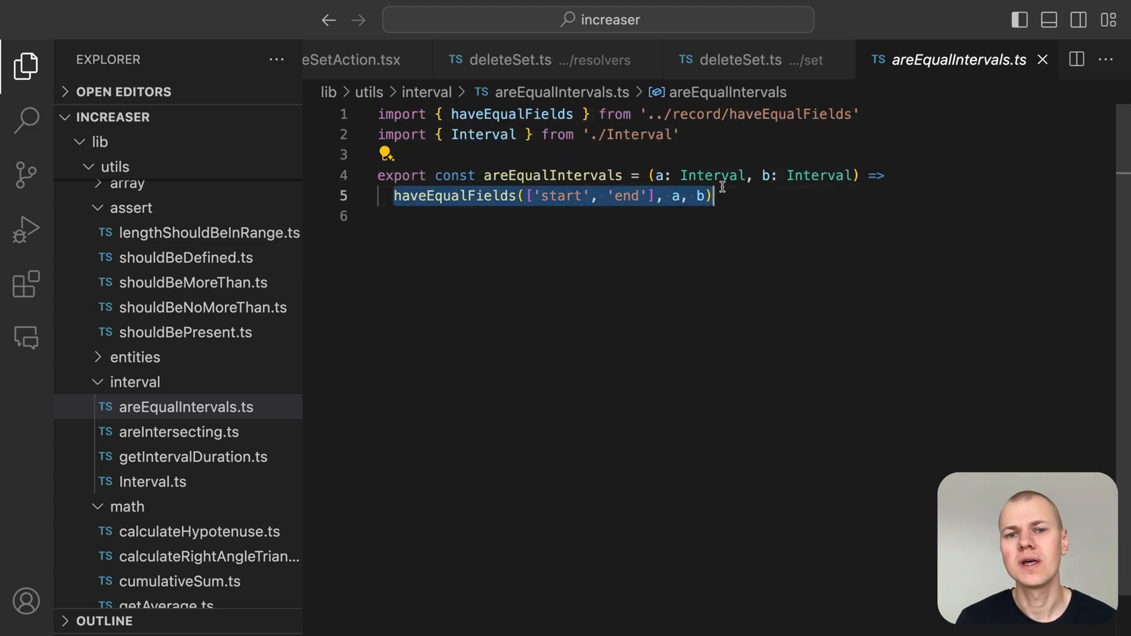
double_click(553, 176)
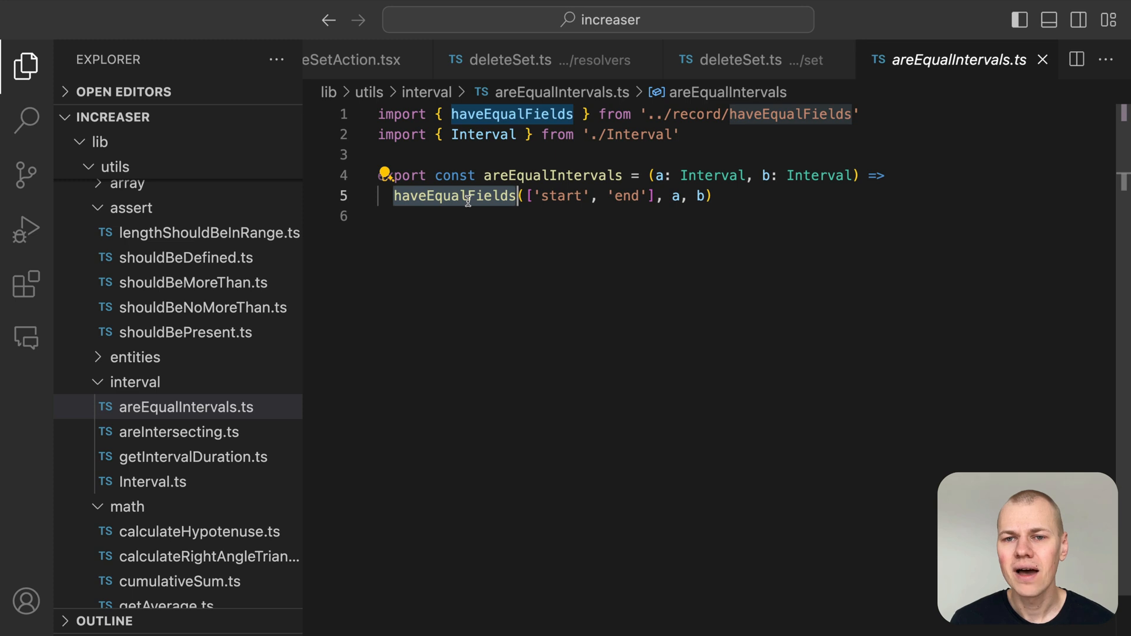
click(454, 196)
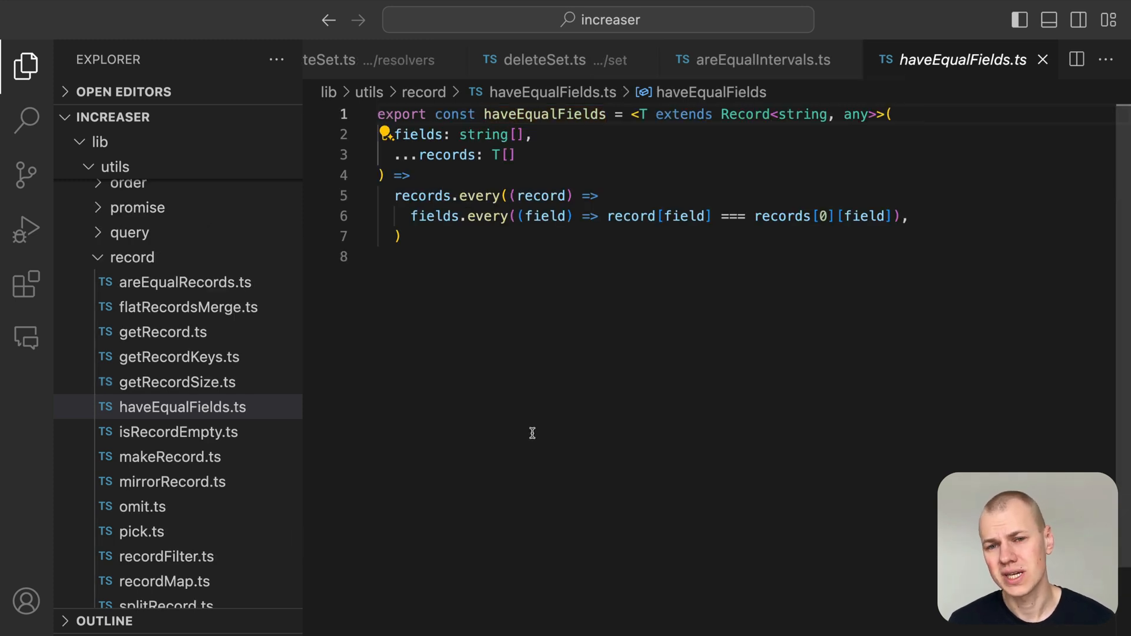
mouse_move(543, 403)
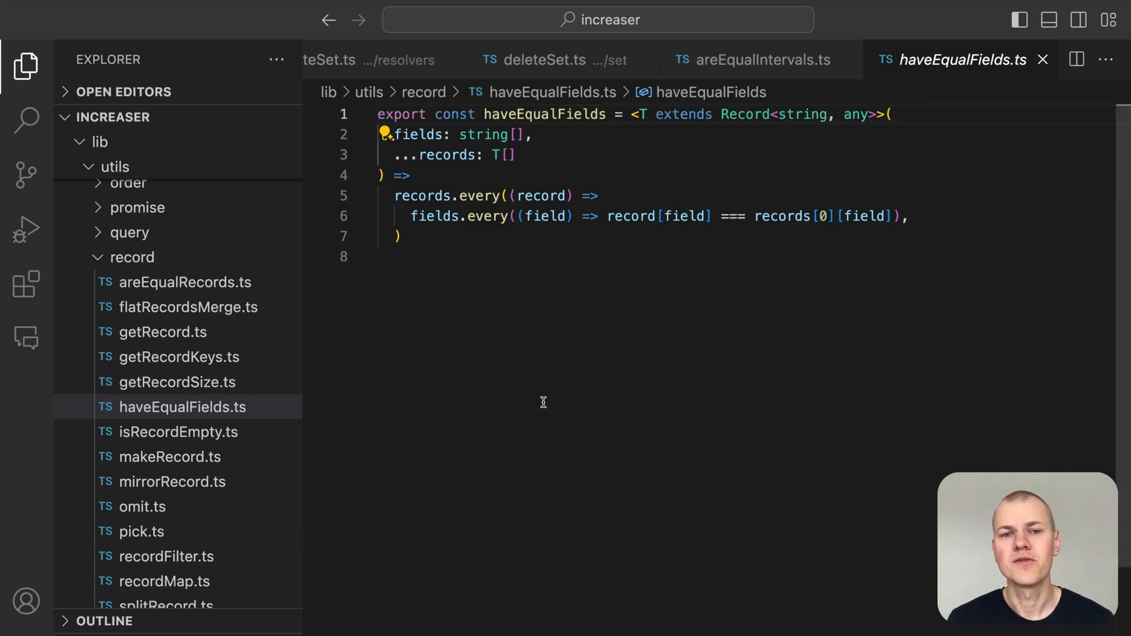
mouse_move(538, 396)
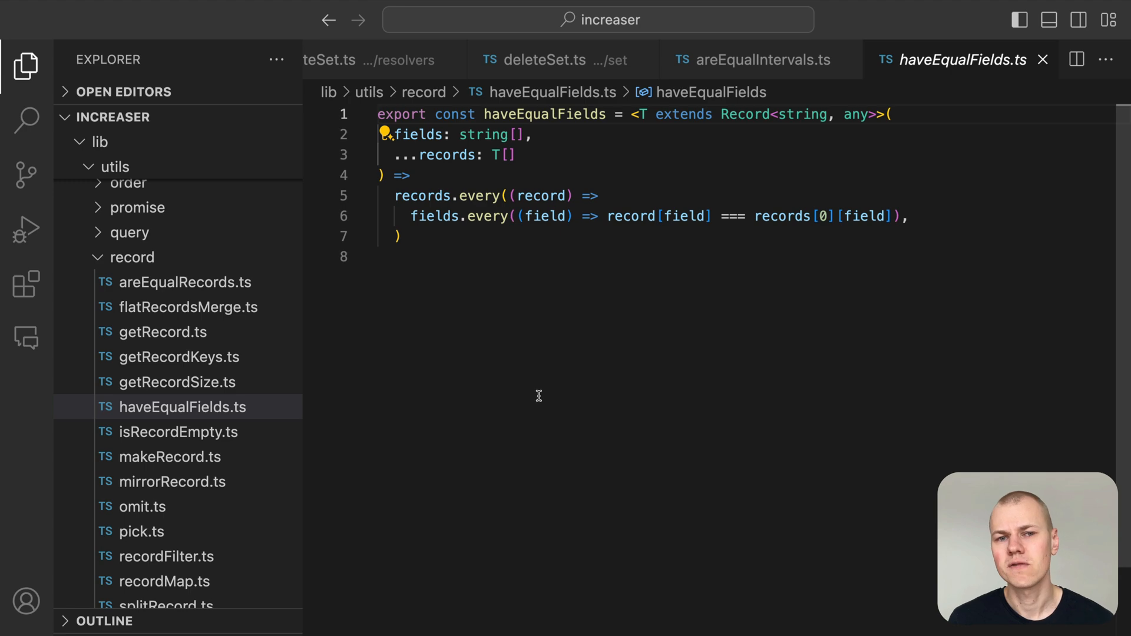
mouse_move(419, 134)
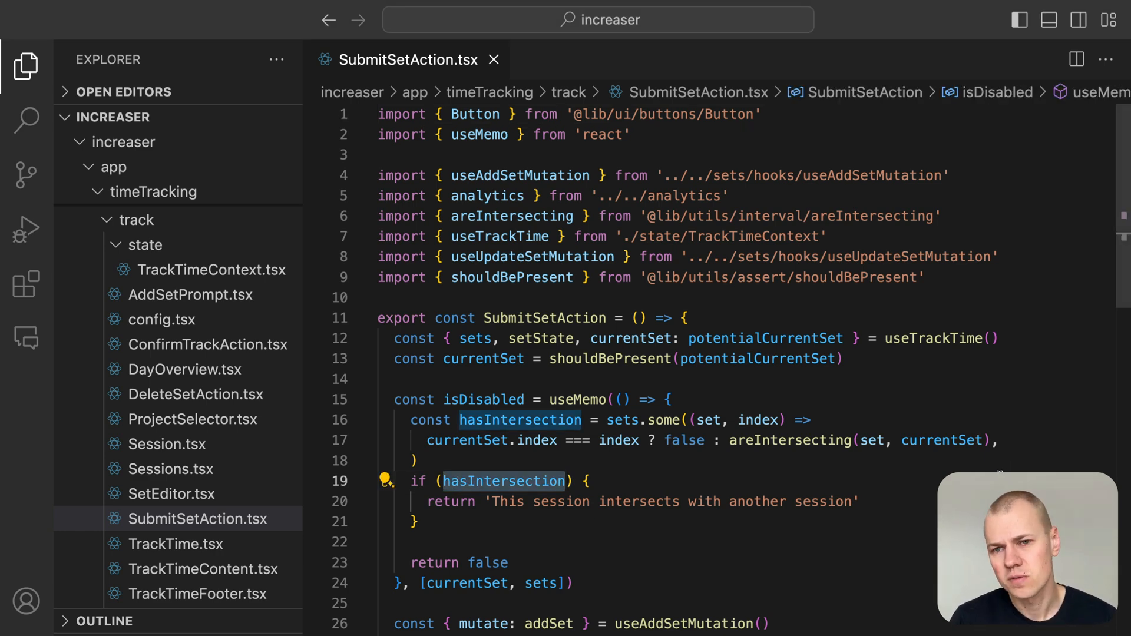
Scroll SubmitSetAction.tsx down to the isDisabled intersection check.
scroll(down, 3)
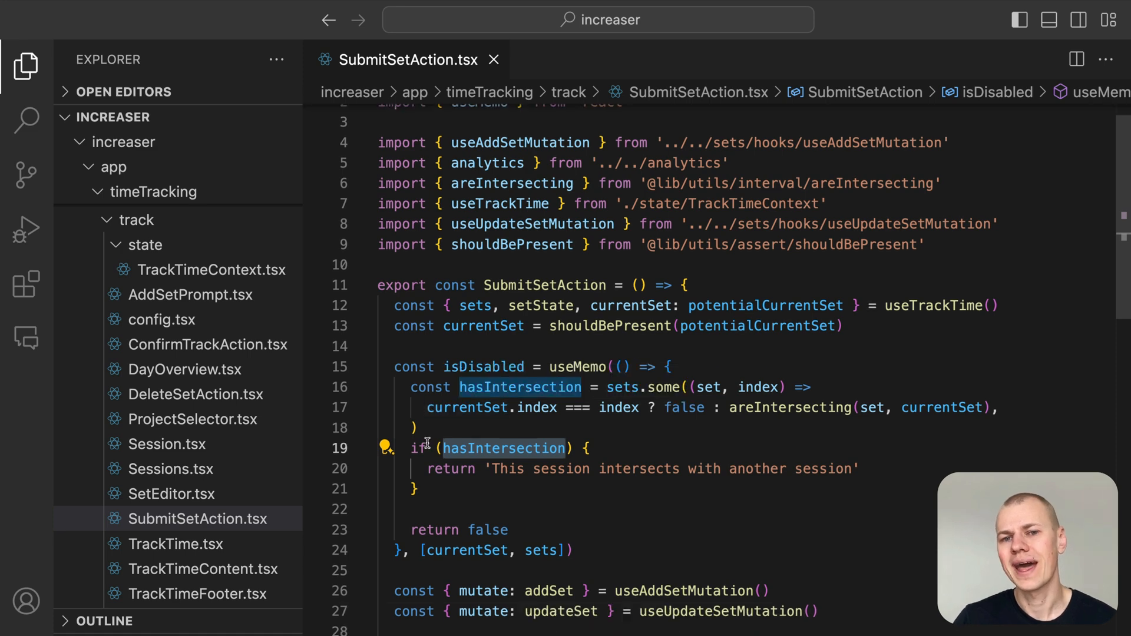
scroll(down, 3)
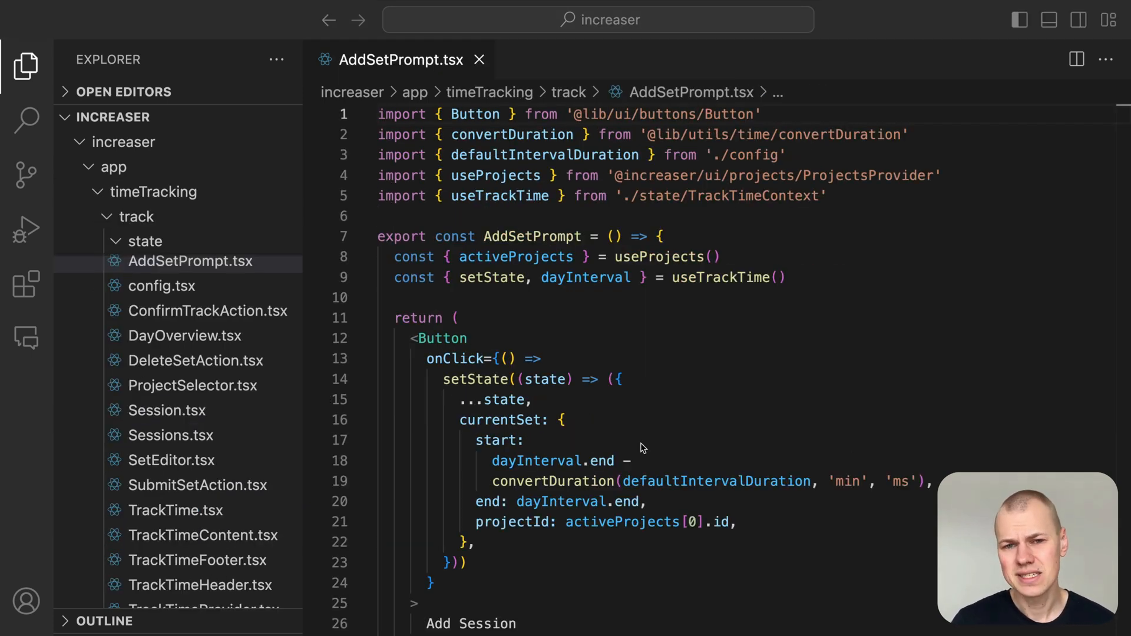
Highlight dayInterval and defaultIntervalDuration uses in AddSetPrompt's click handler.
double_click(471, 624)
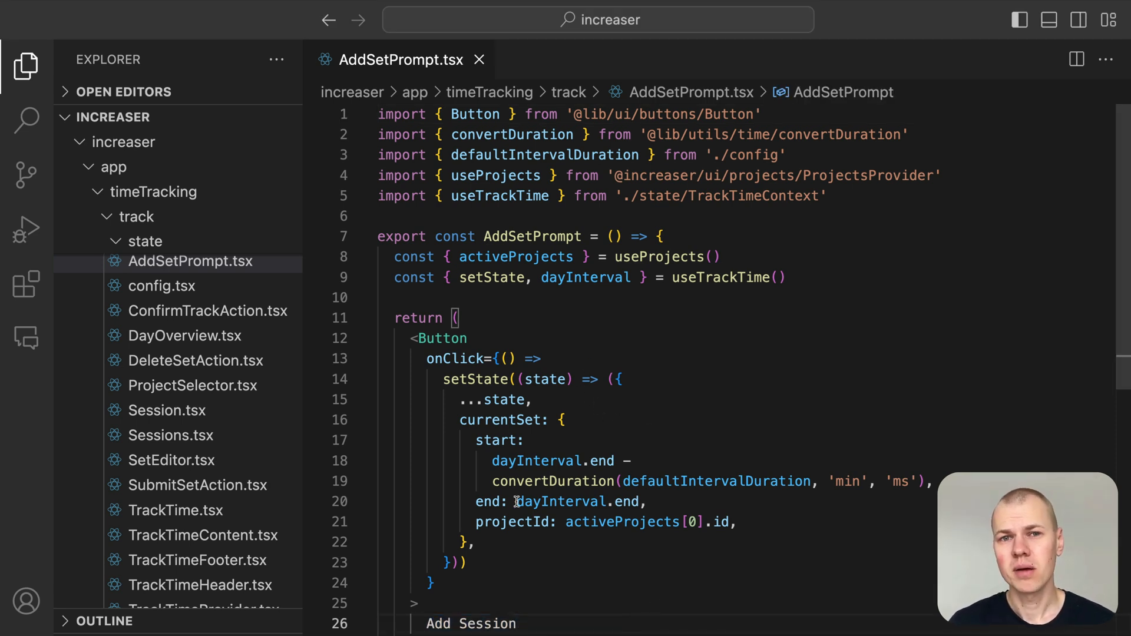
double_click(500, 420)
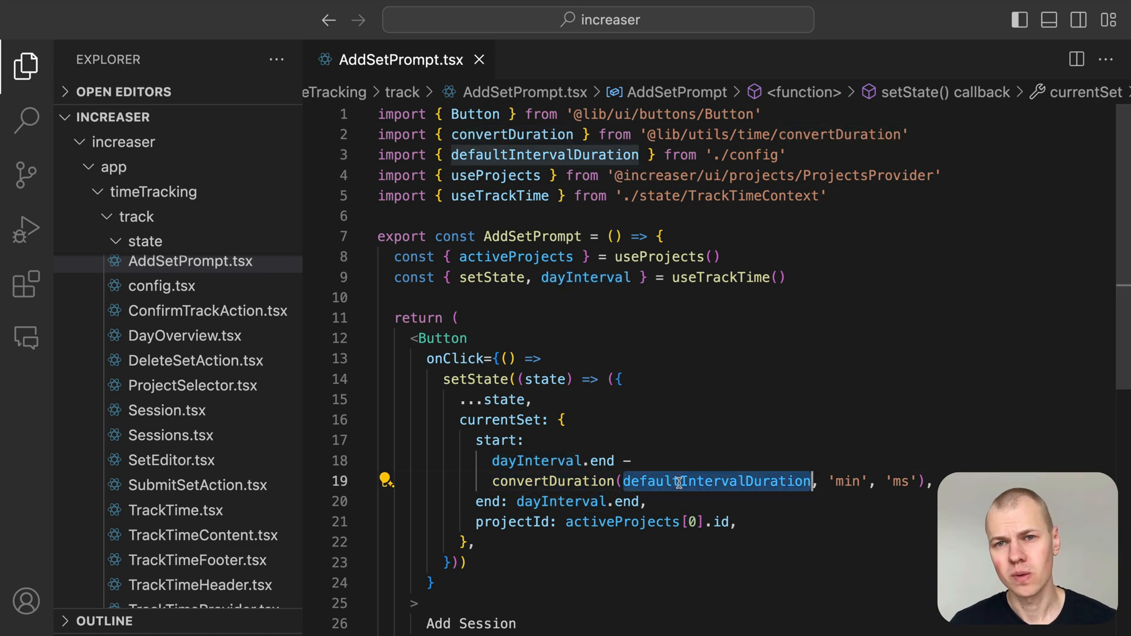
mouse_move(716, 481)
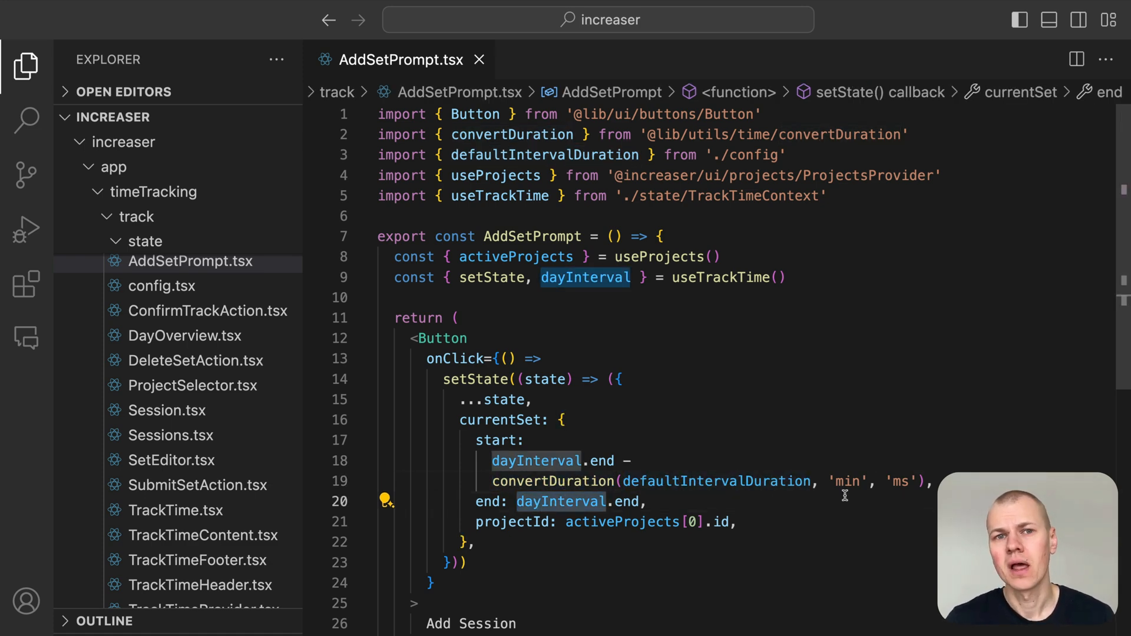
mouse_move(515, 522)
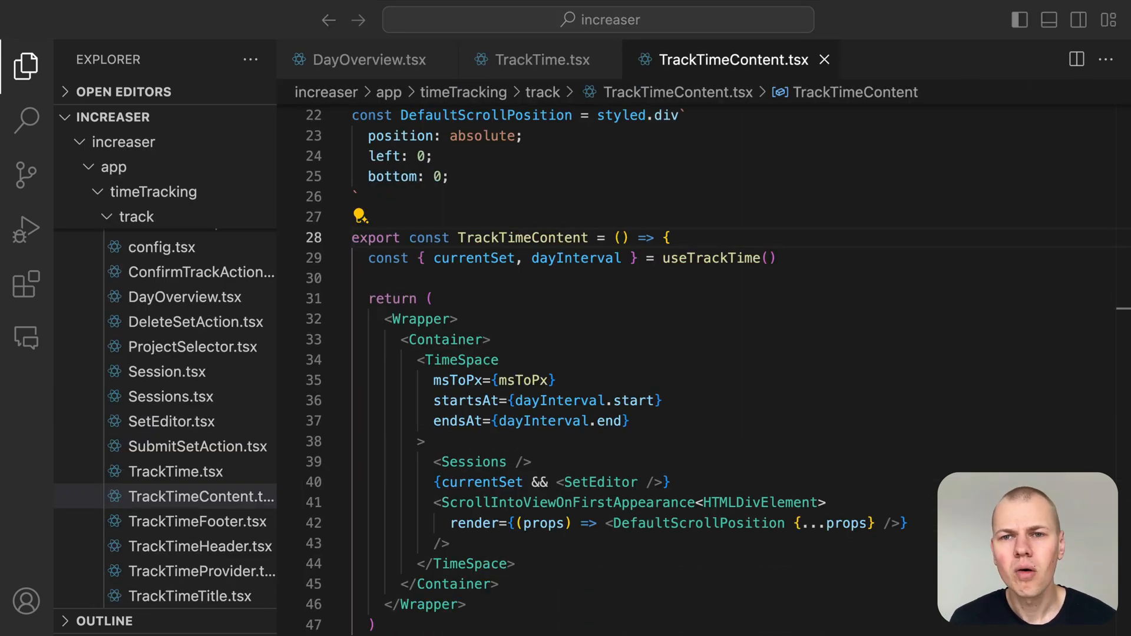
Read TimeSpace's height calculation via msToPx, glancing at TrackTimeContent.tsx.
double_click(522, 237)
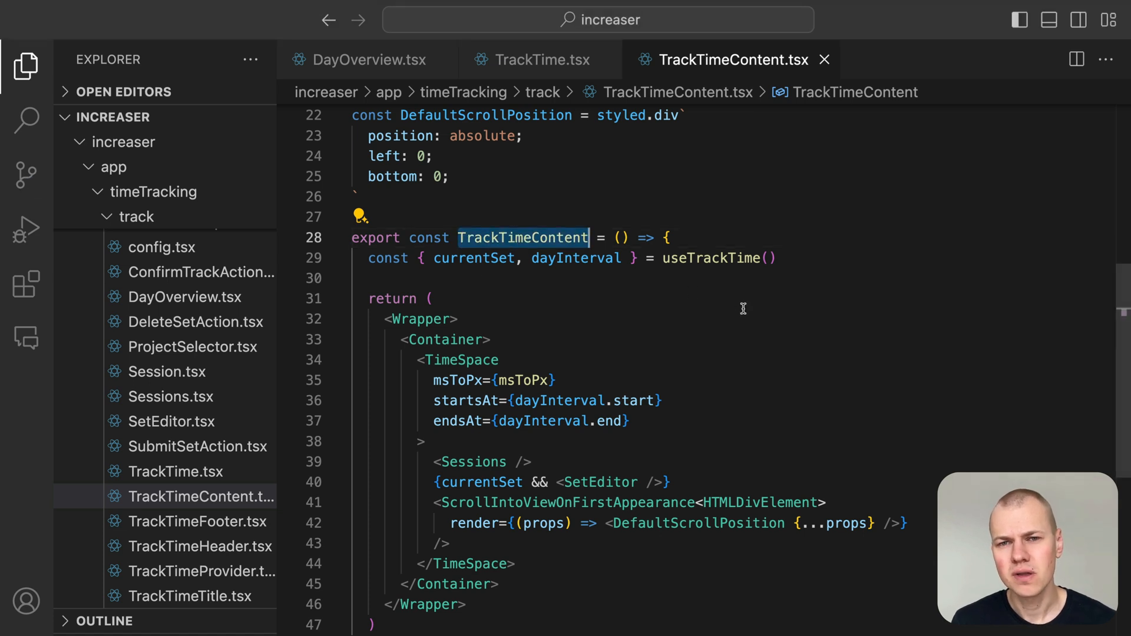
mouse_move(739, 317)
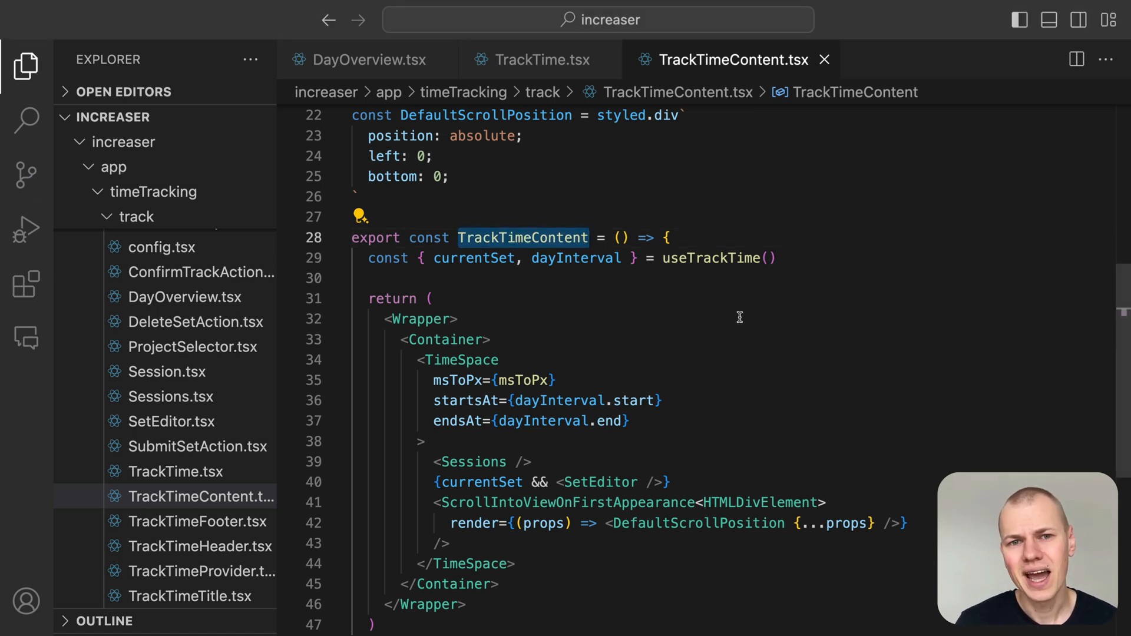
mouse_move(722, 321)
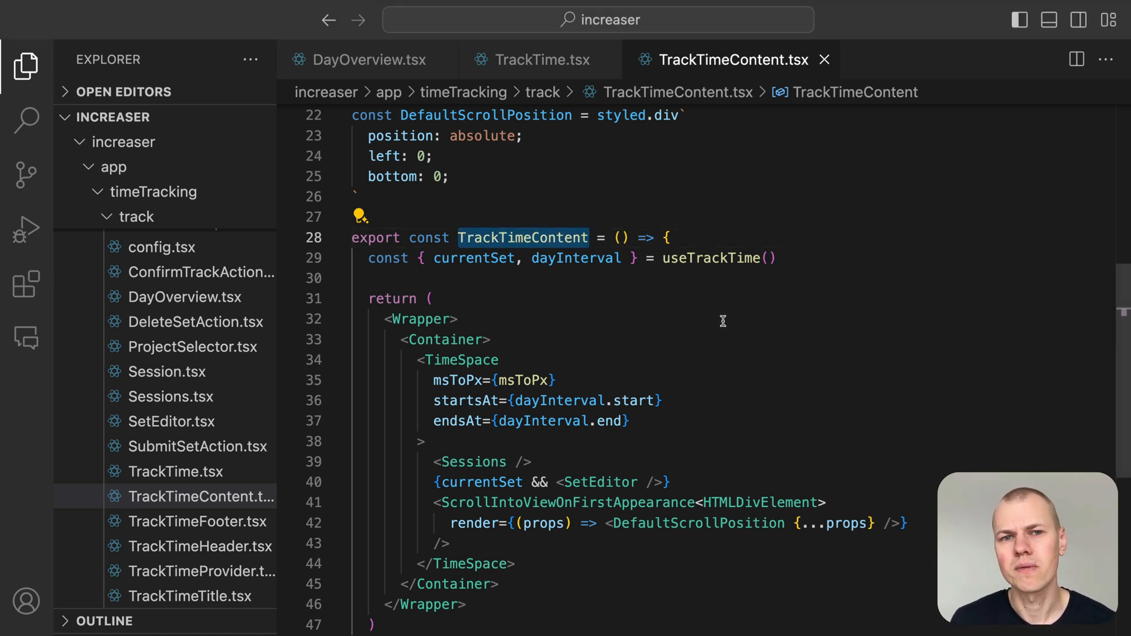
scroll(up, 3)
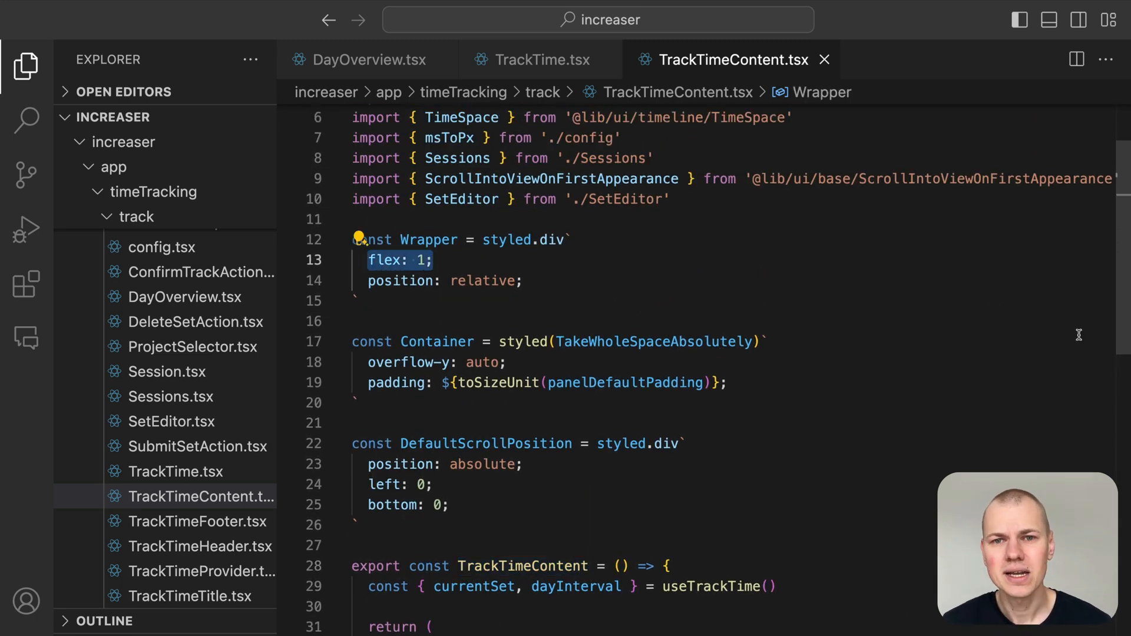
mouse_move(654, 342)
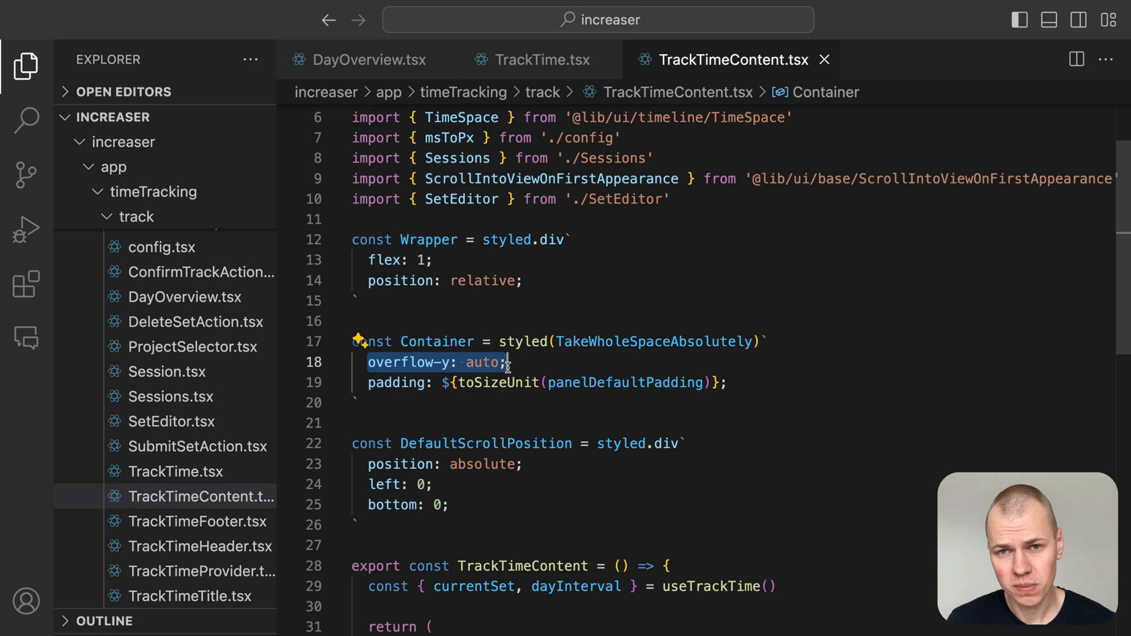
mouse_move(496, 382)
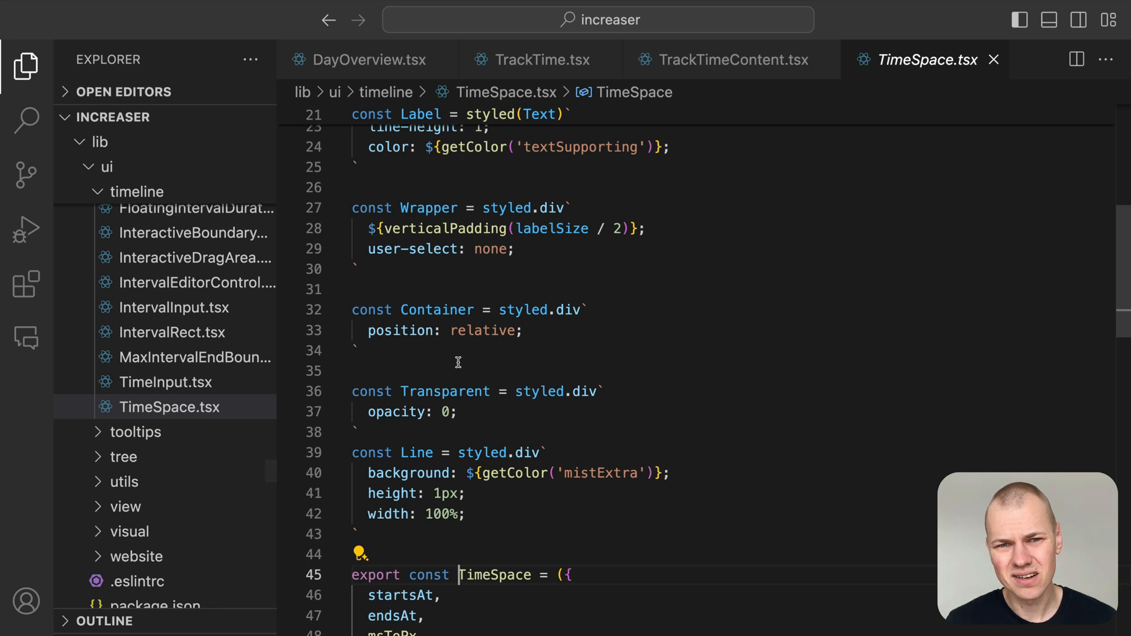
scroll(down, 3)
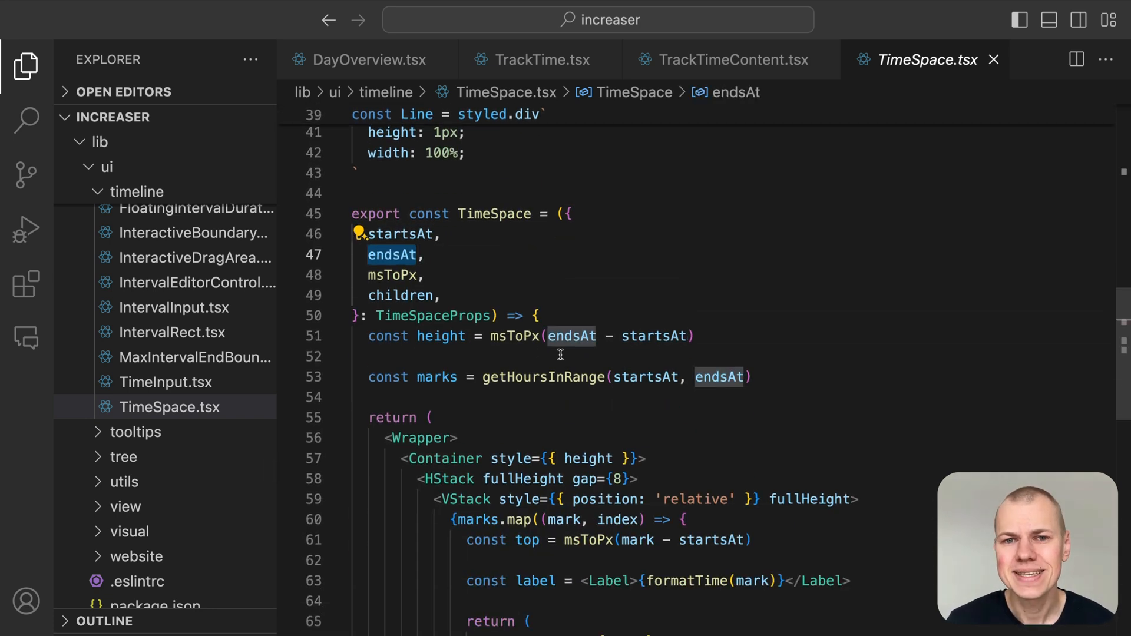
click(513, 336)
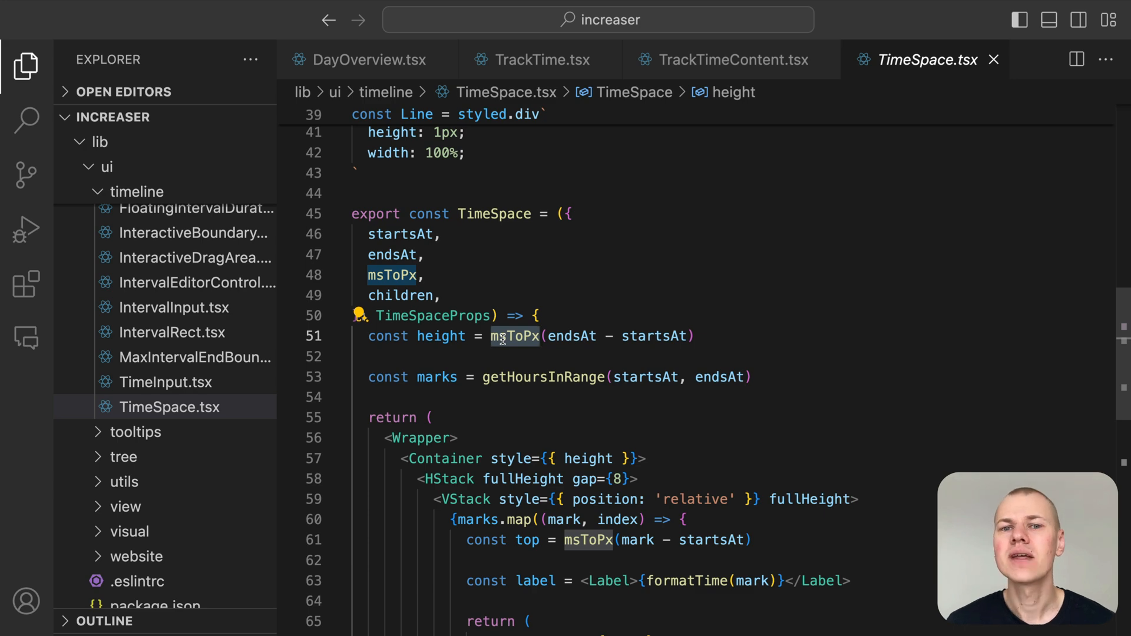
click(721, 59)
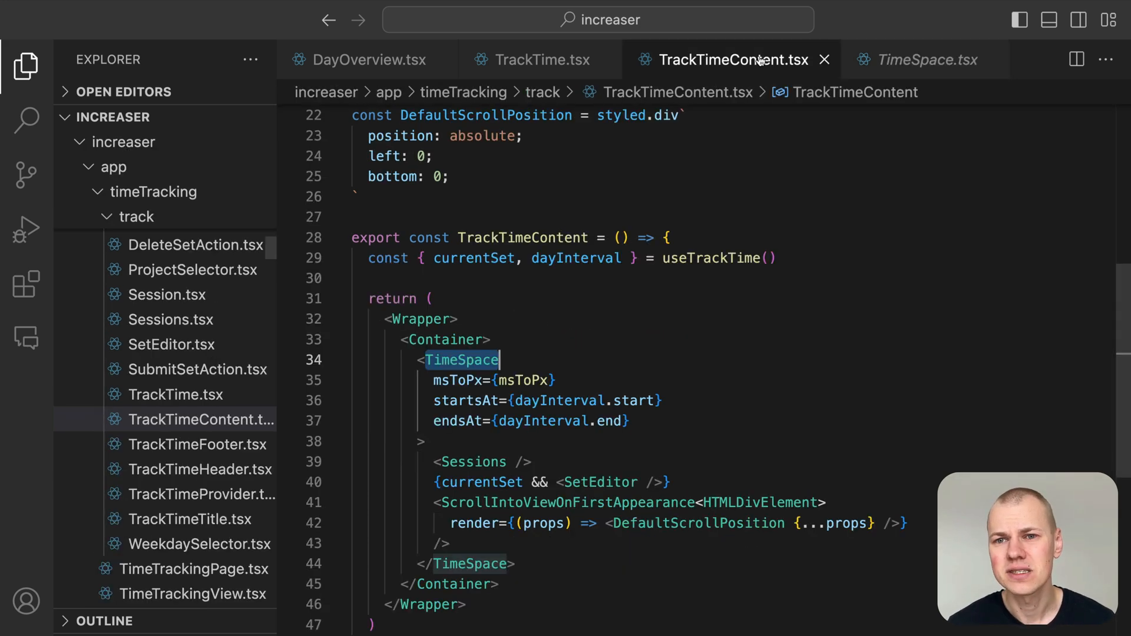
click(930, 59)
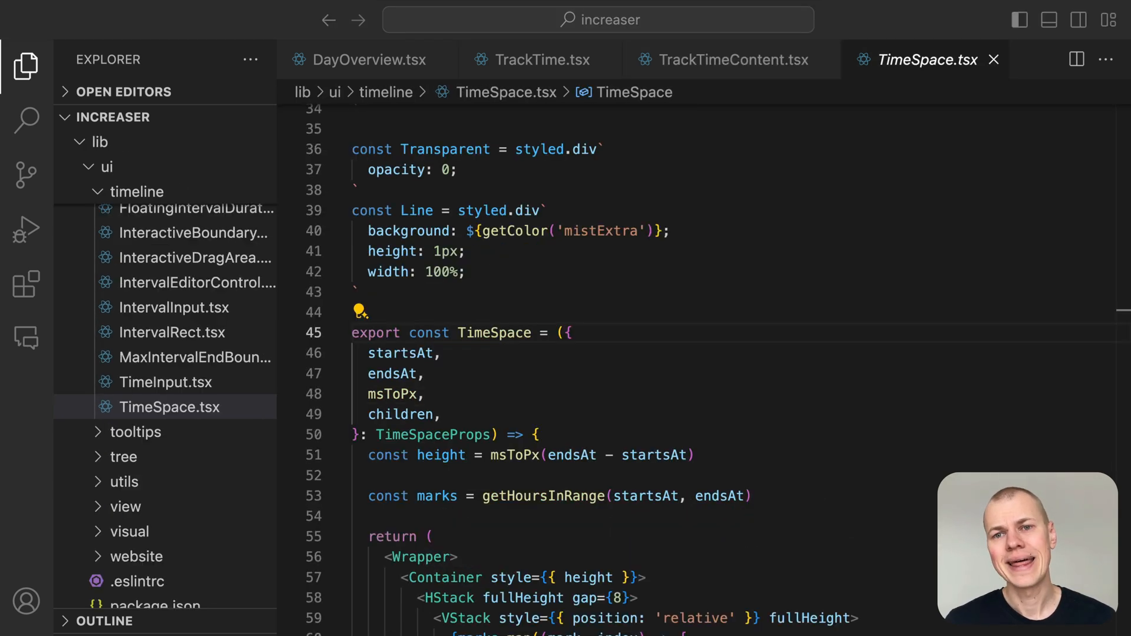
Trace the height variable through the hour marks and reach ScrollIntoViewOnFirstAppearance.
double_click(440, 455)
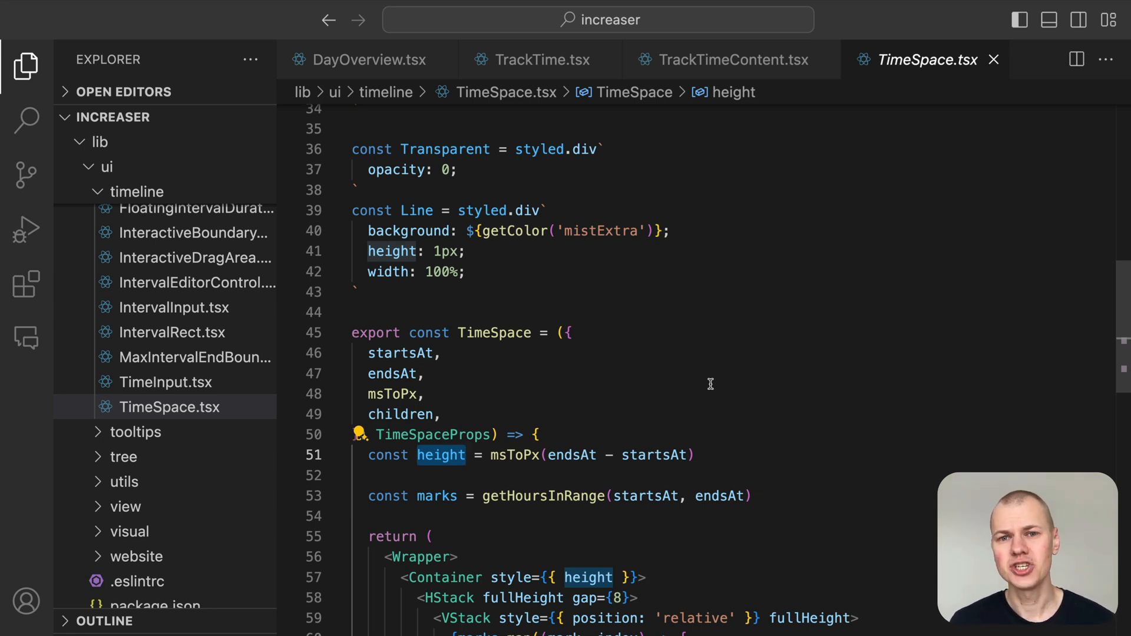
scroll(down, 3)
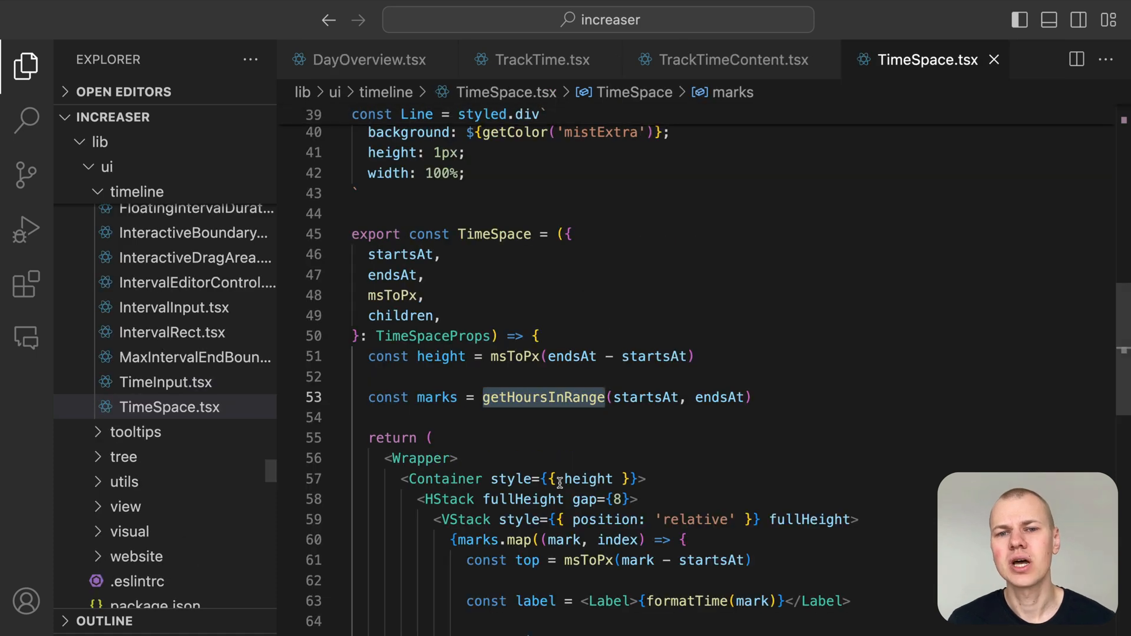
scroll(down, 3)
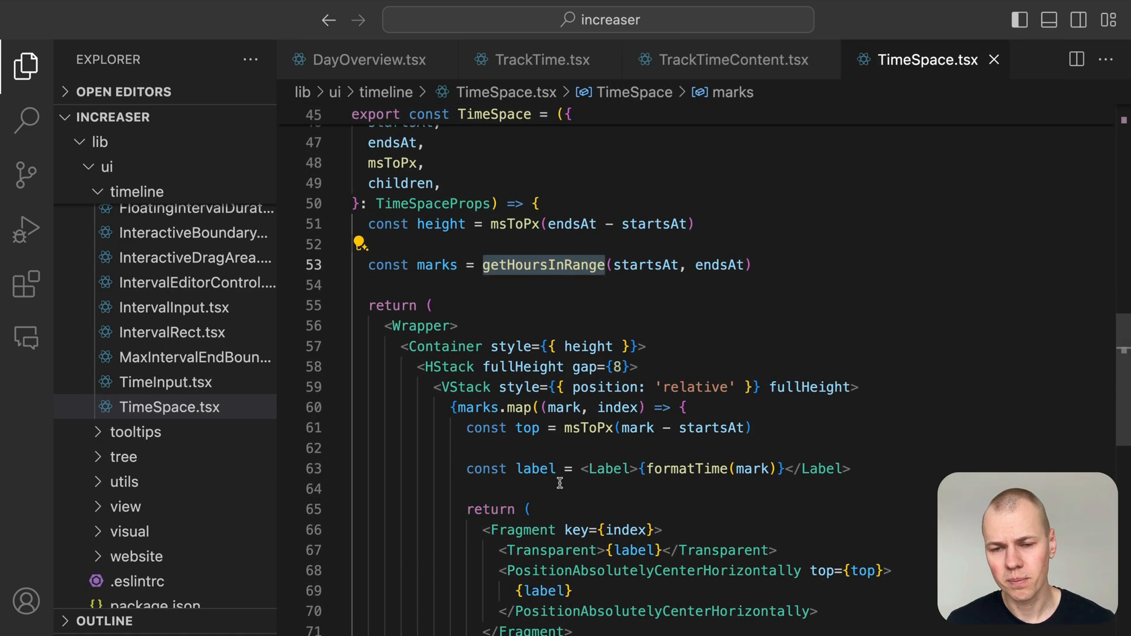
scroll(down, 3)
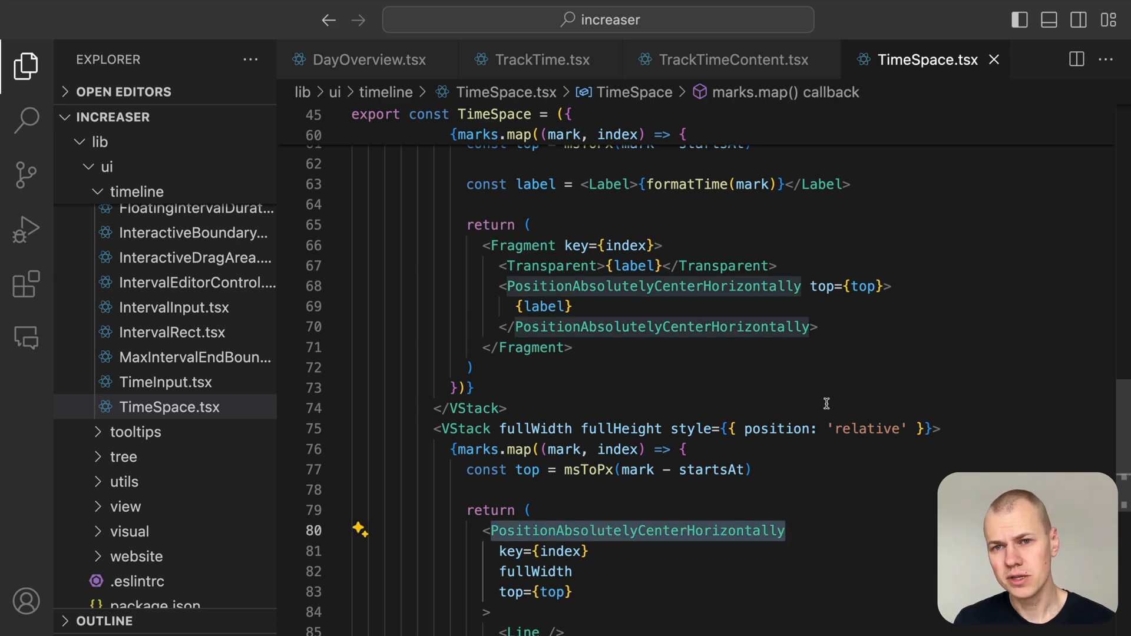
click(722, 59)
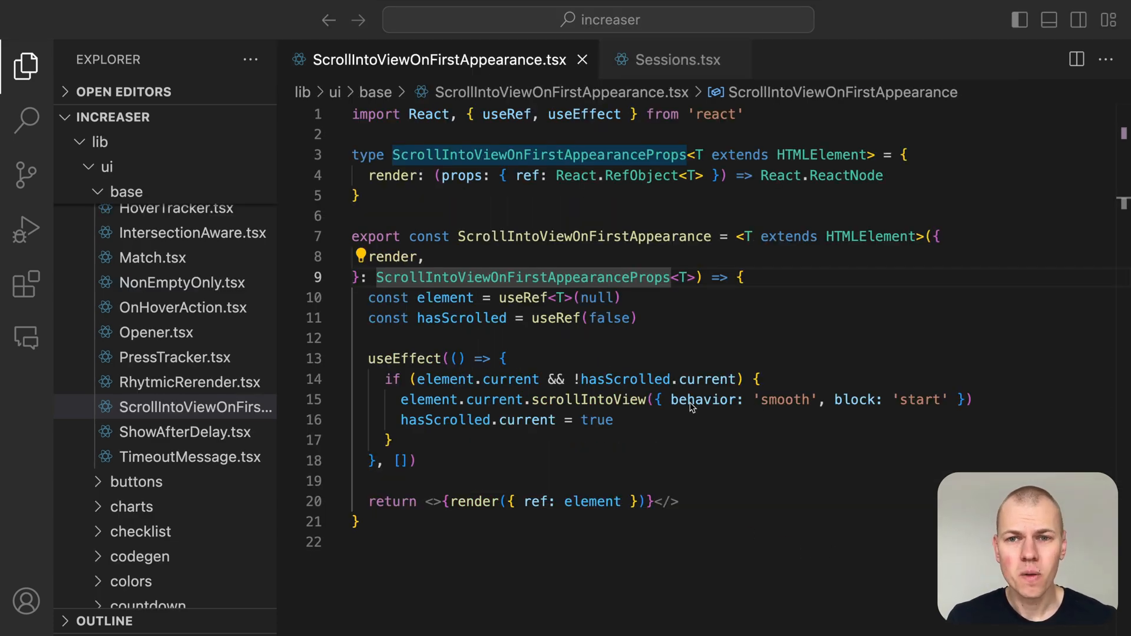
Note the scrollIntoView call, then switch to the Sessions.tsx component.
click(417, 380)
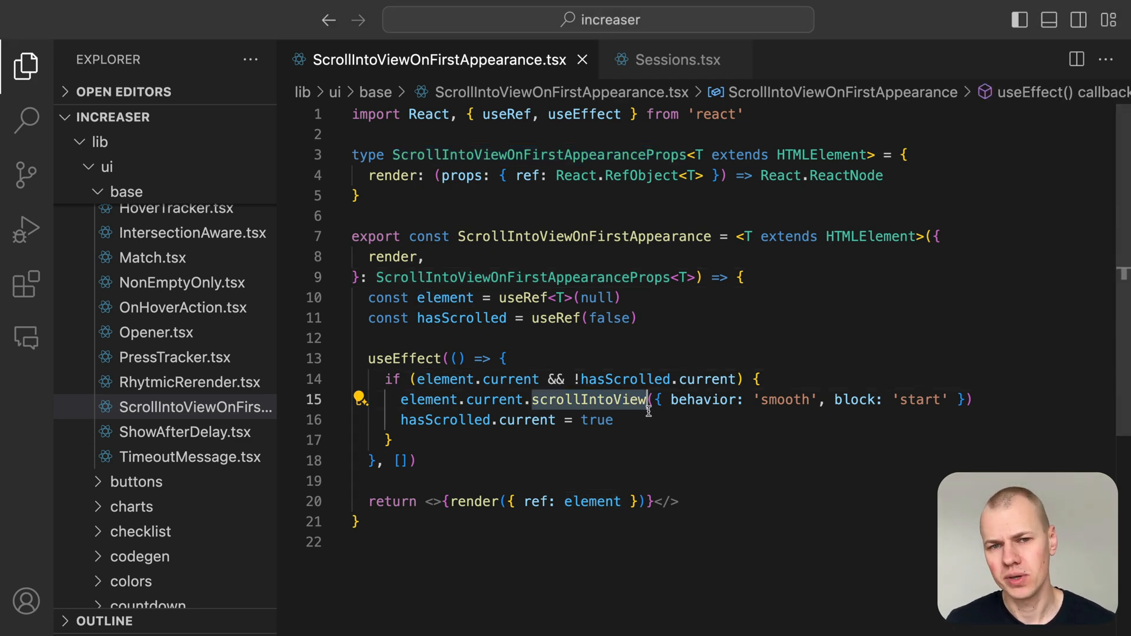
click(676, 59)
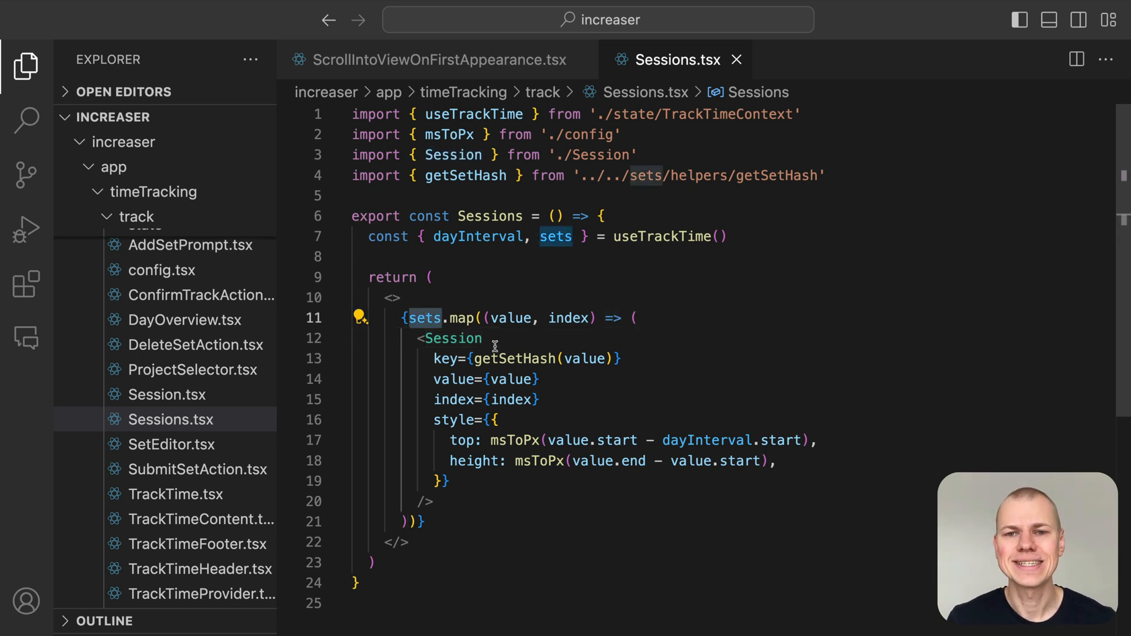
Review Sessions' mapped Session elements with msToPx top/height styles, then jump into Session.tsx.
click(453, 338)
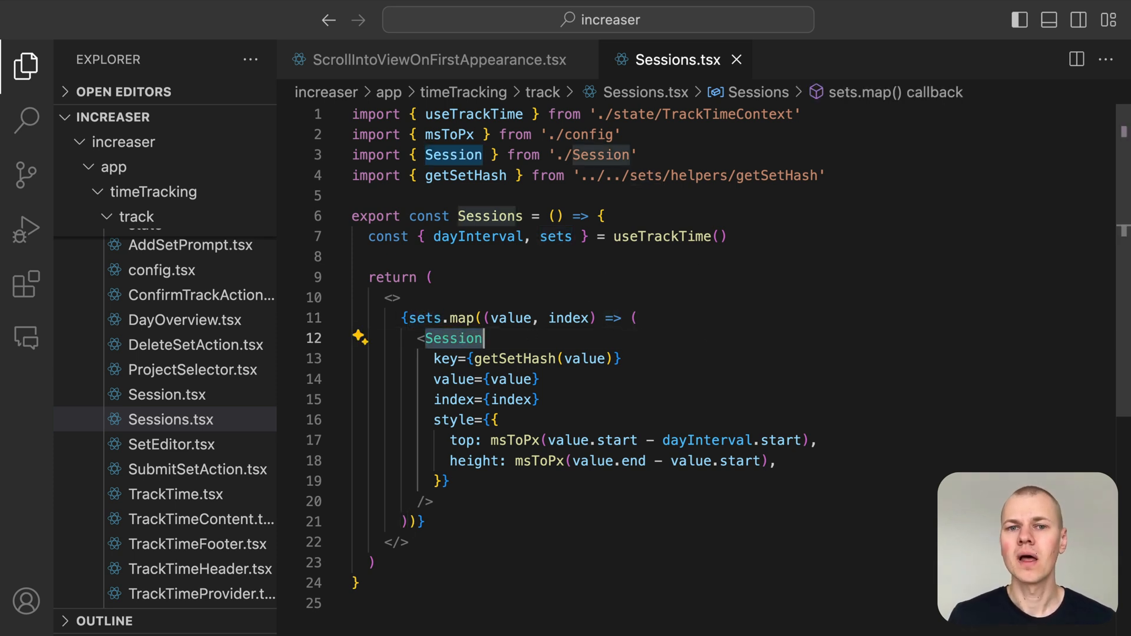
mouse_move(790, 335)
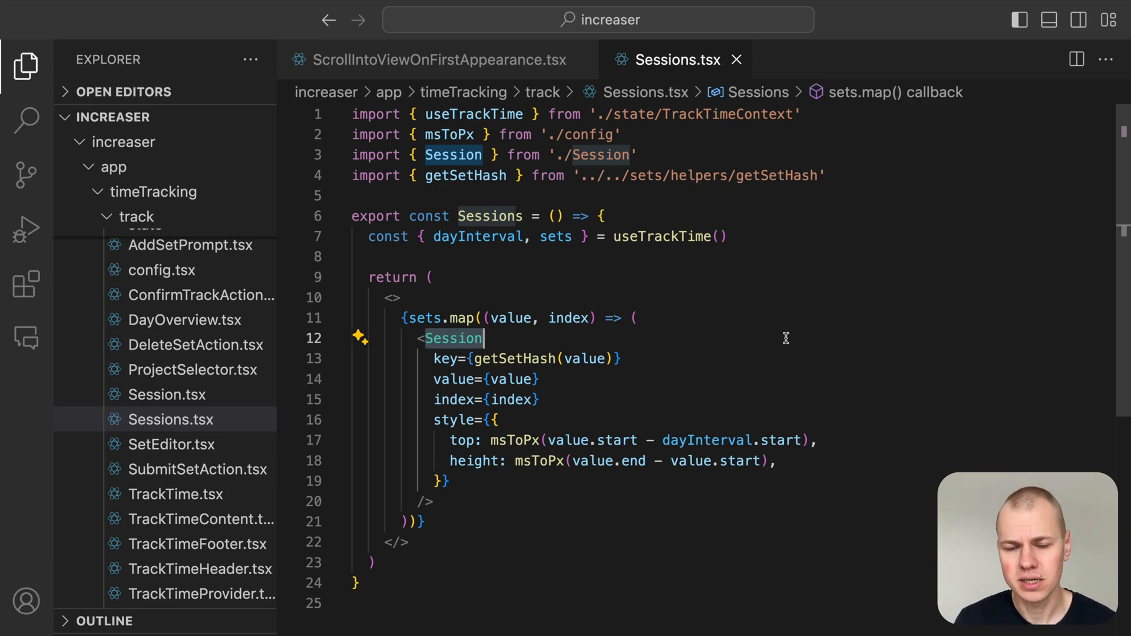
double_click(475, 460)
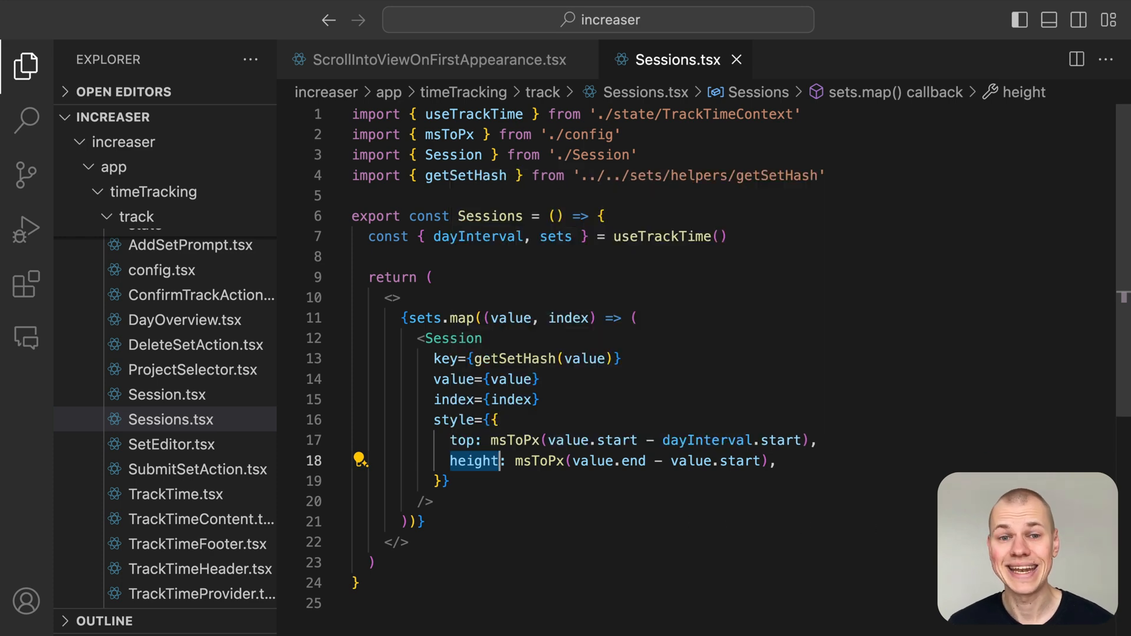
mouse_move(527, 446)
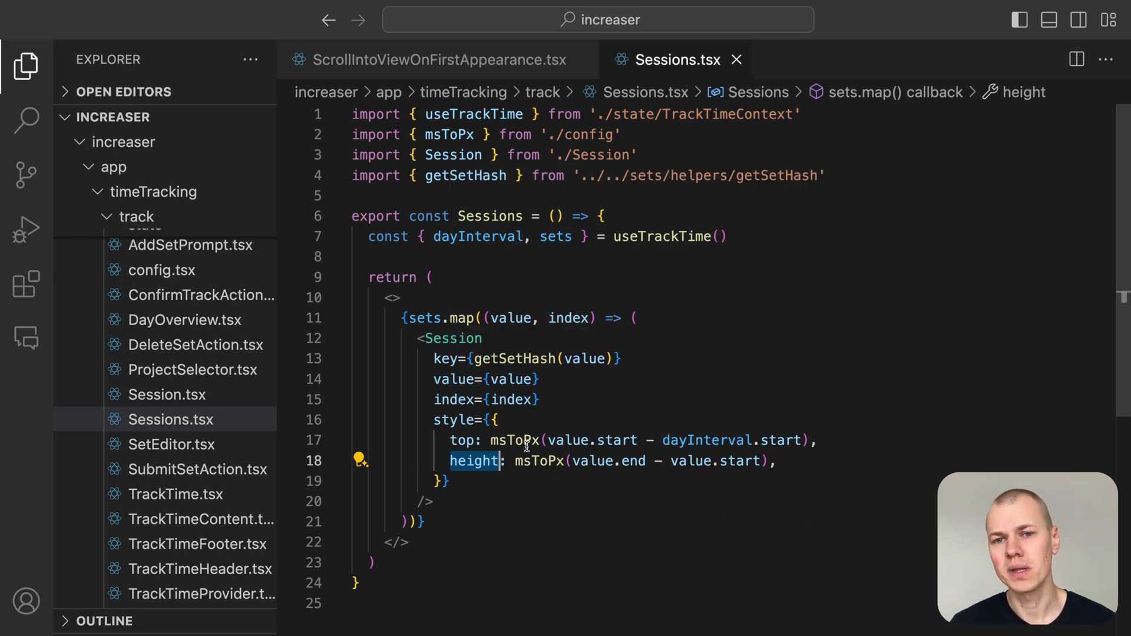
click(515, 441)
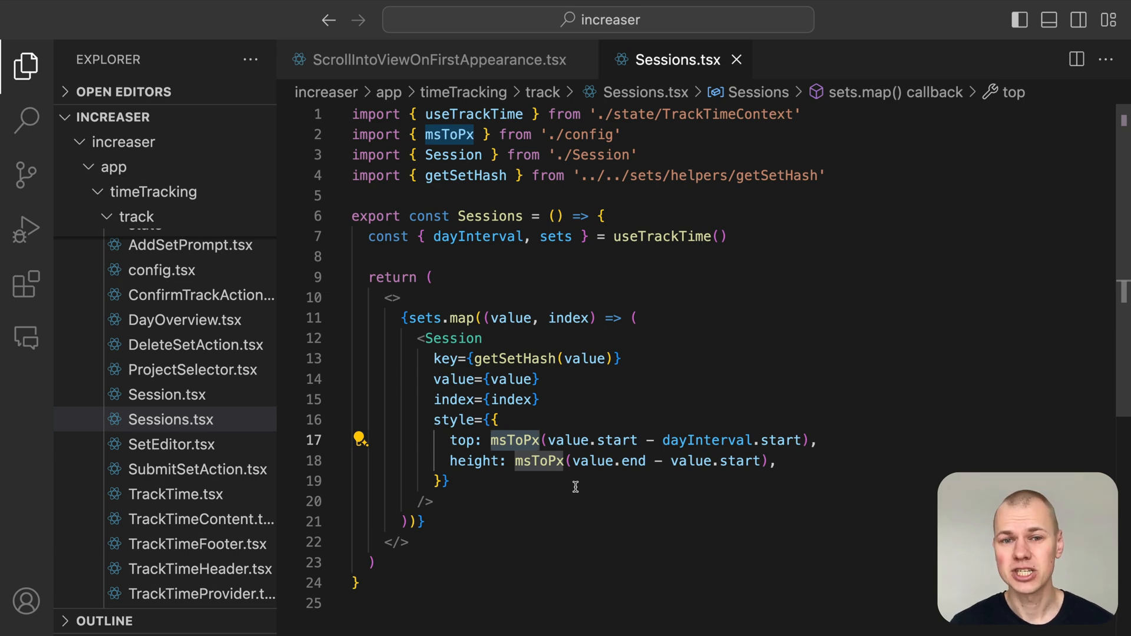
click(471, 338)
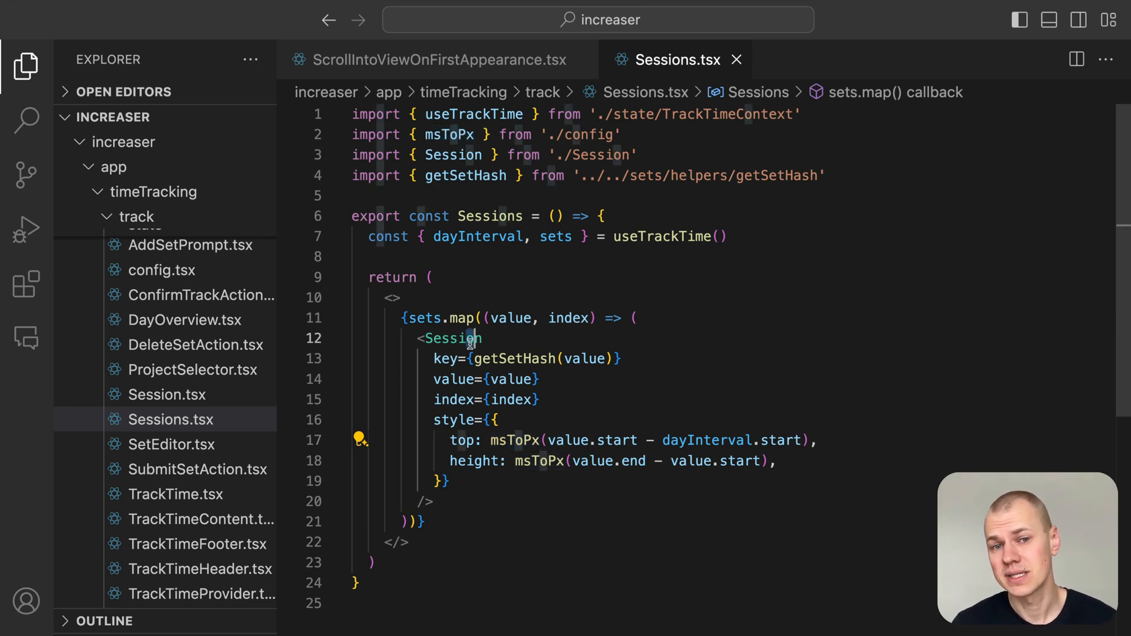
click(169, 395)
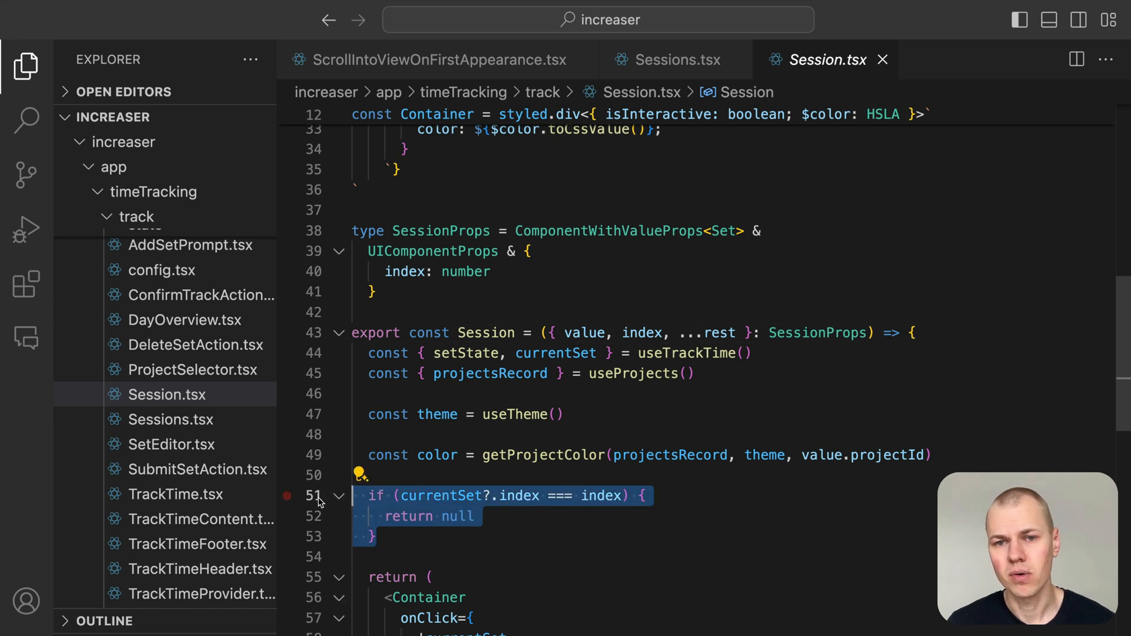
mouse_move(837, 406)
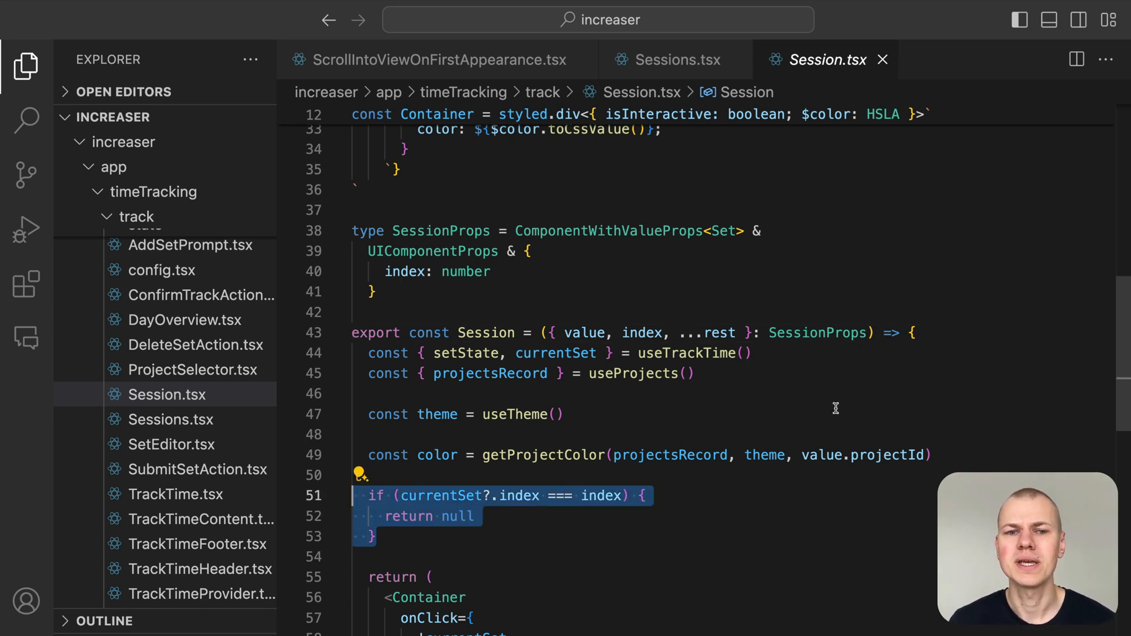
Read Session's click handler, then follow getProjectColor into the HSLA colour class.
scroll(down, 3)
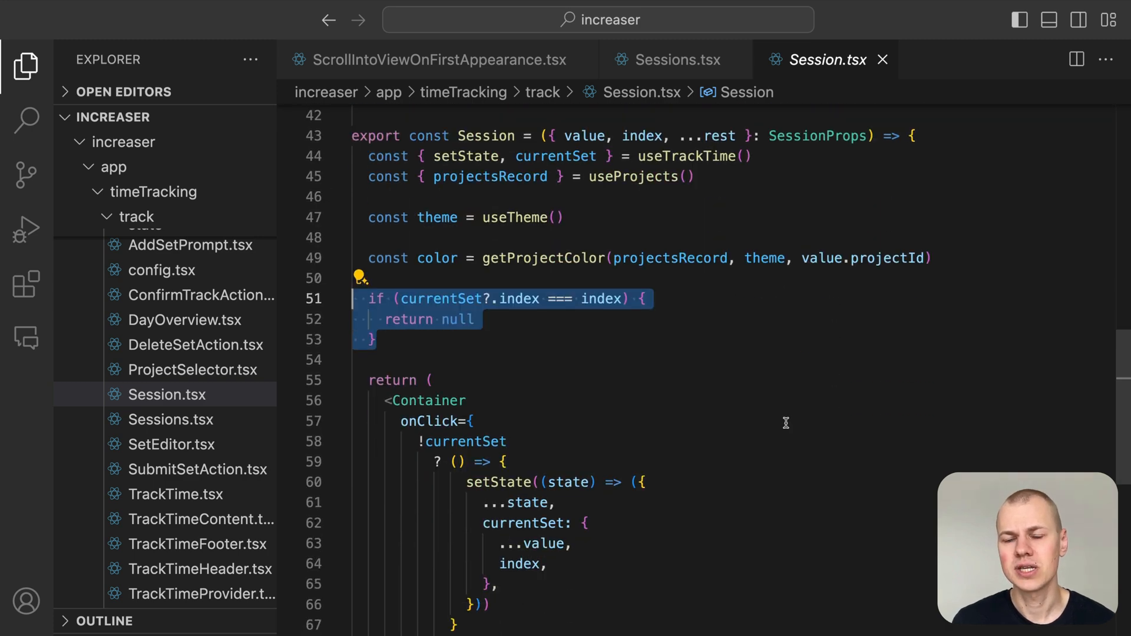
scroll(down, 3)
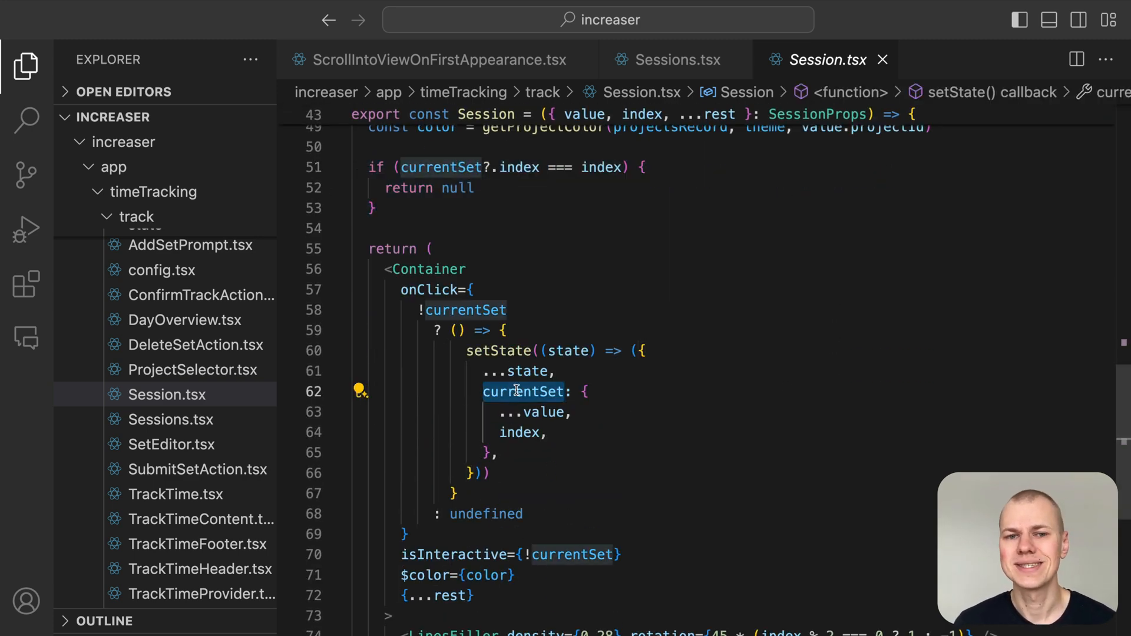
mouse_move(524, 391)
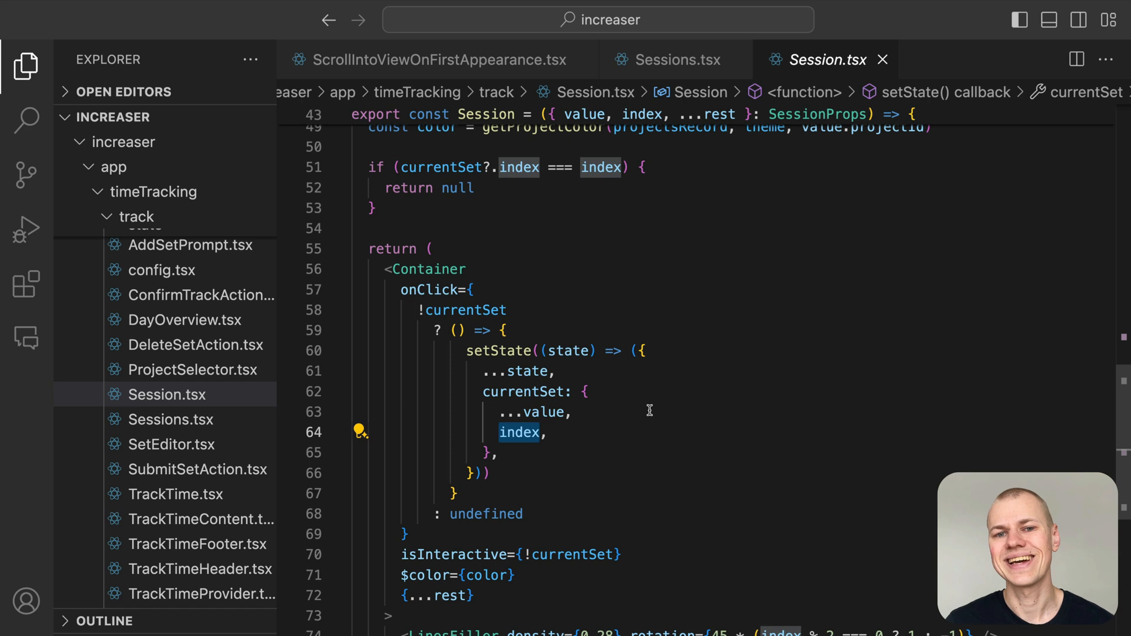
scroll(up, 3)
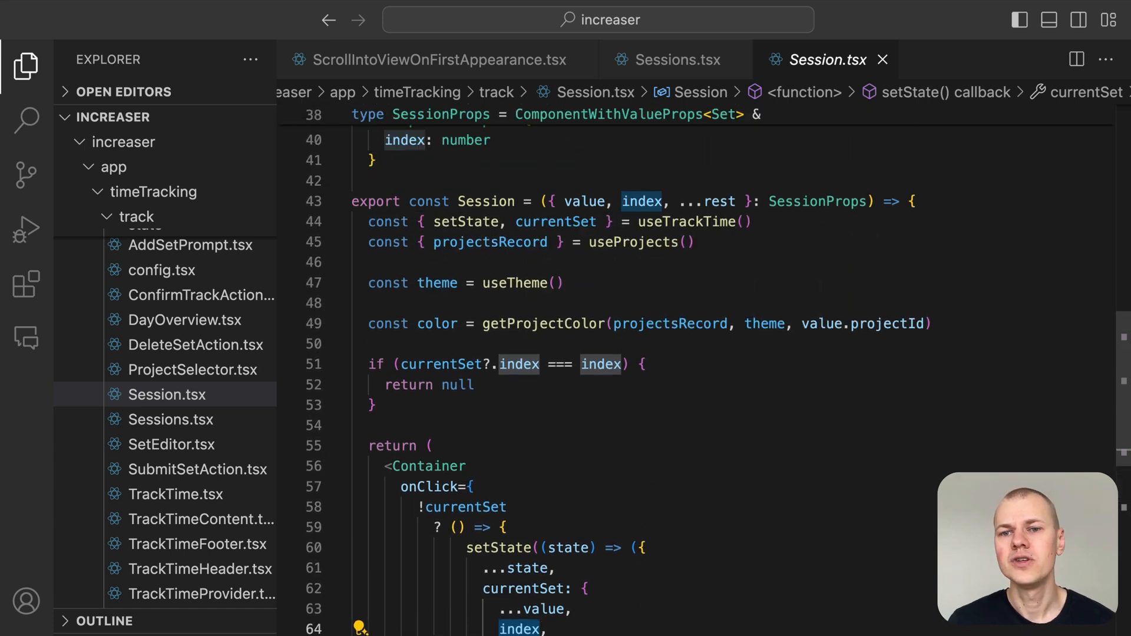
click(542, 322)
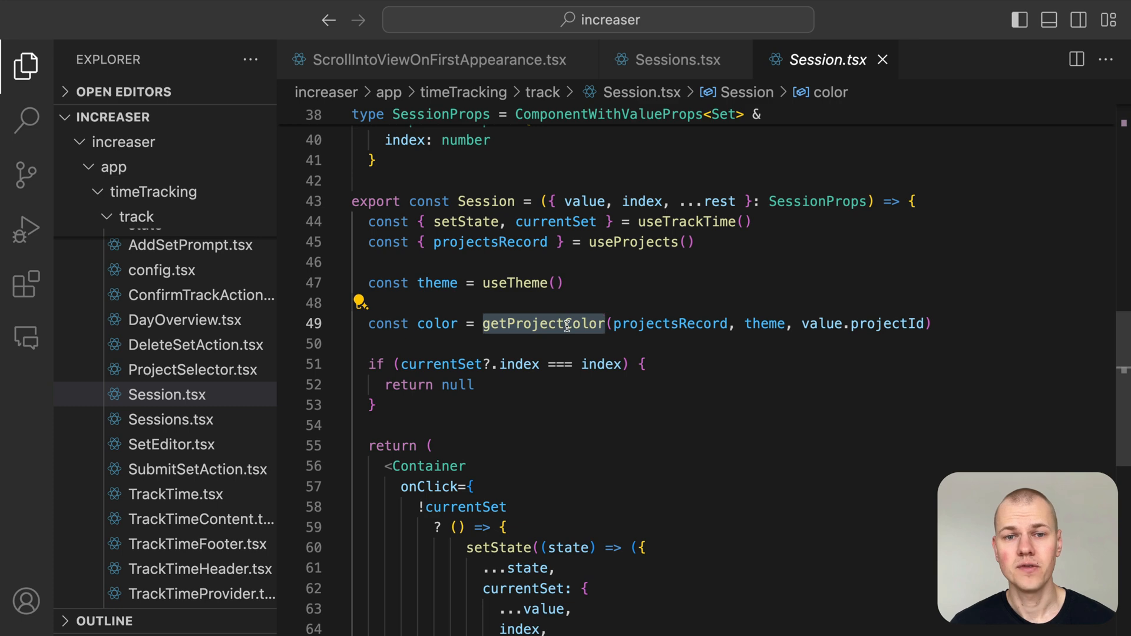
click(144, 407)
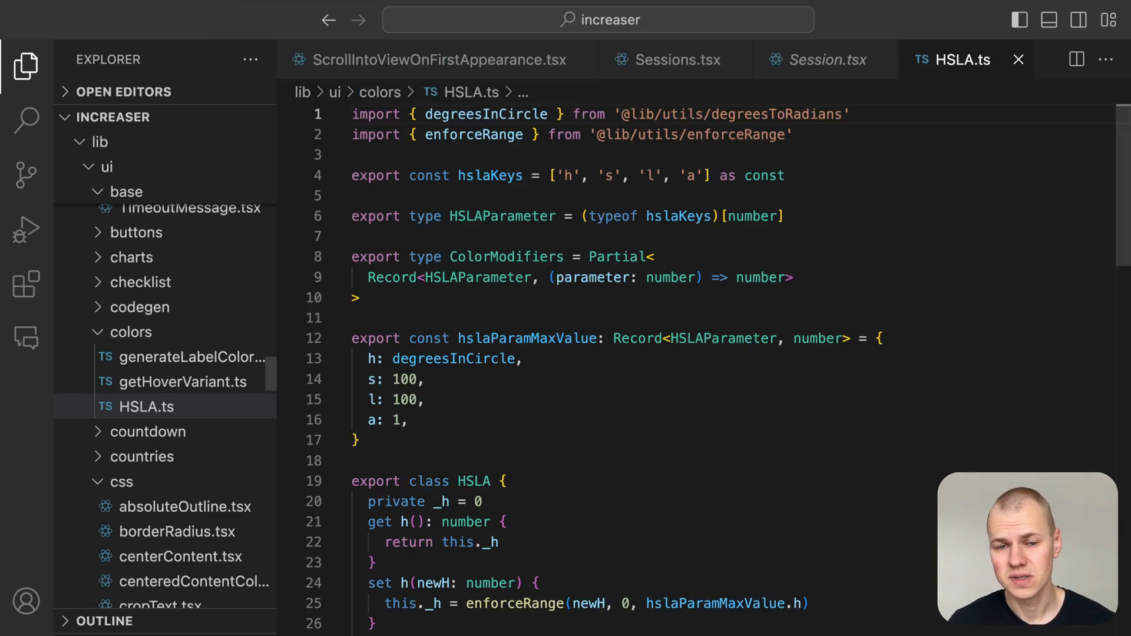
Scroll through HSLA's getVariant method, then go back to Session.tsx.
scroll(down, 3)
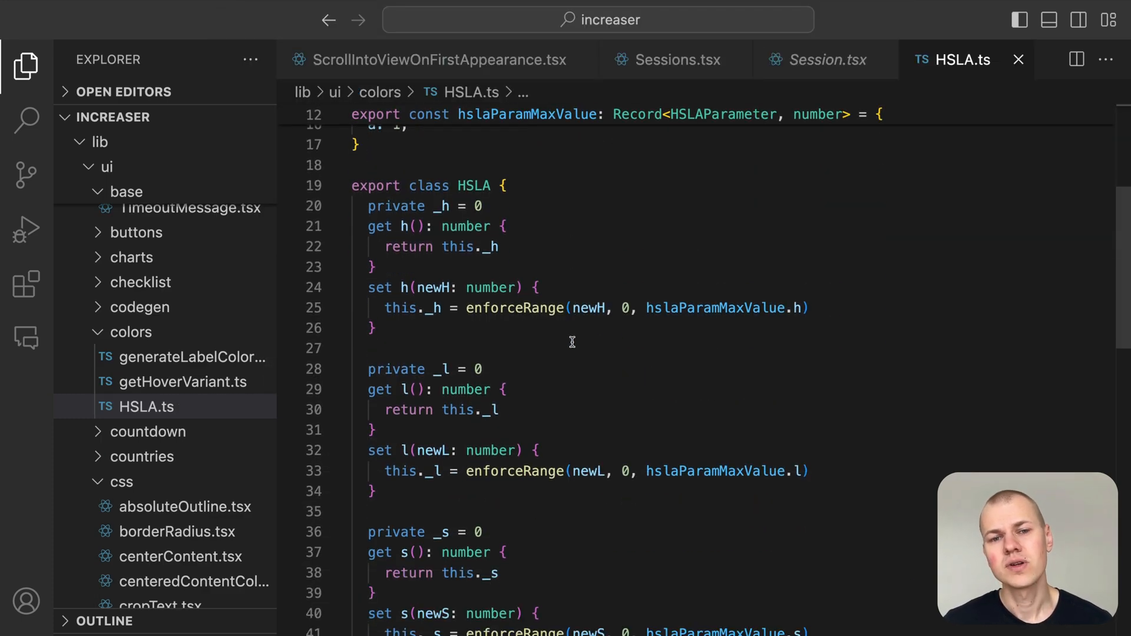
scroll(down, 3)
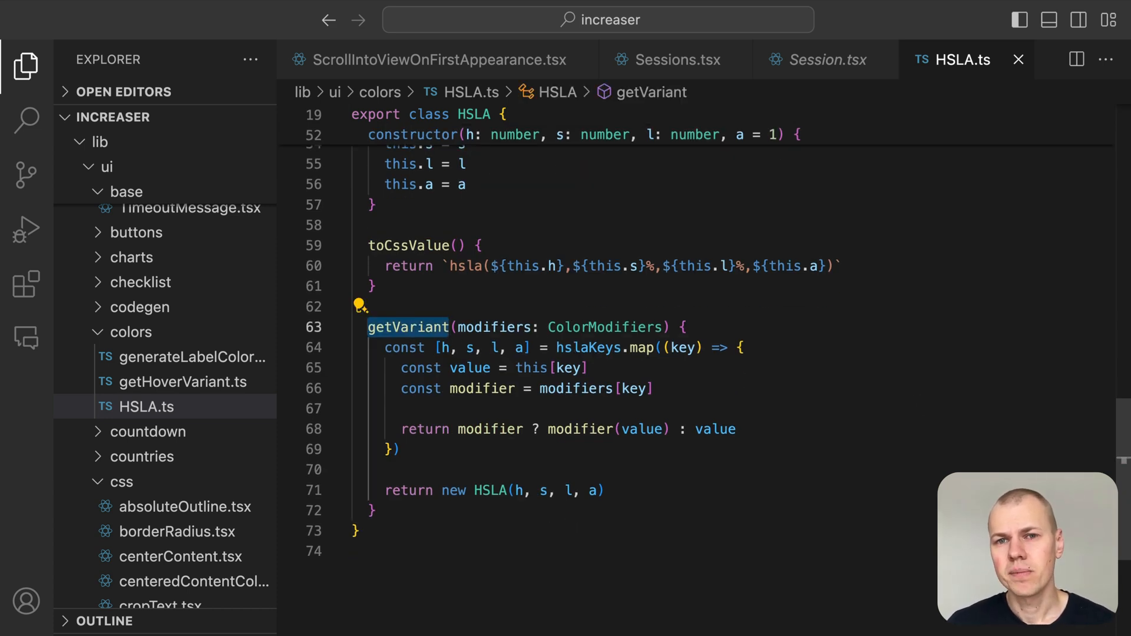
click(826, 59)
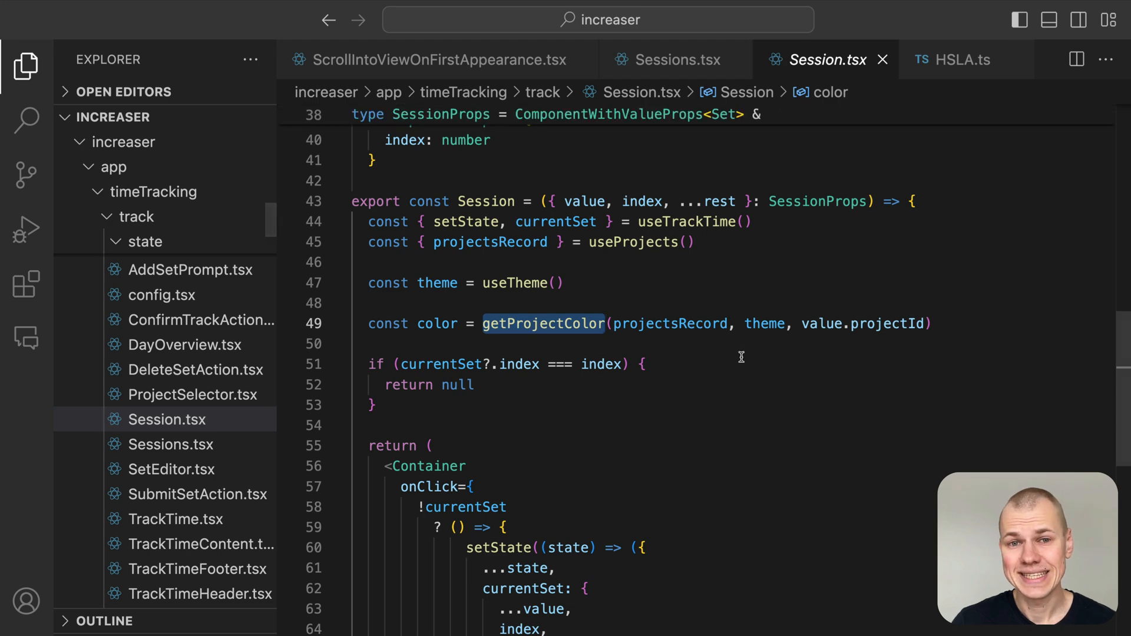
Scroll through Session's styled Container using getVariant alpha modifiers.
scroll(up, 3)
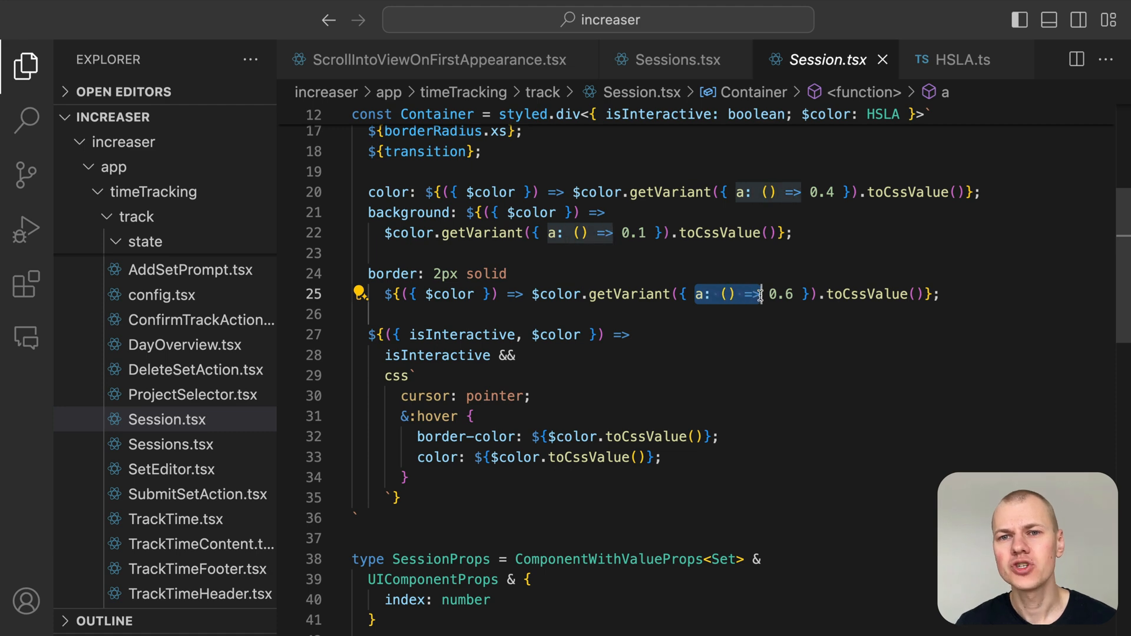
scroll(down, 3)
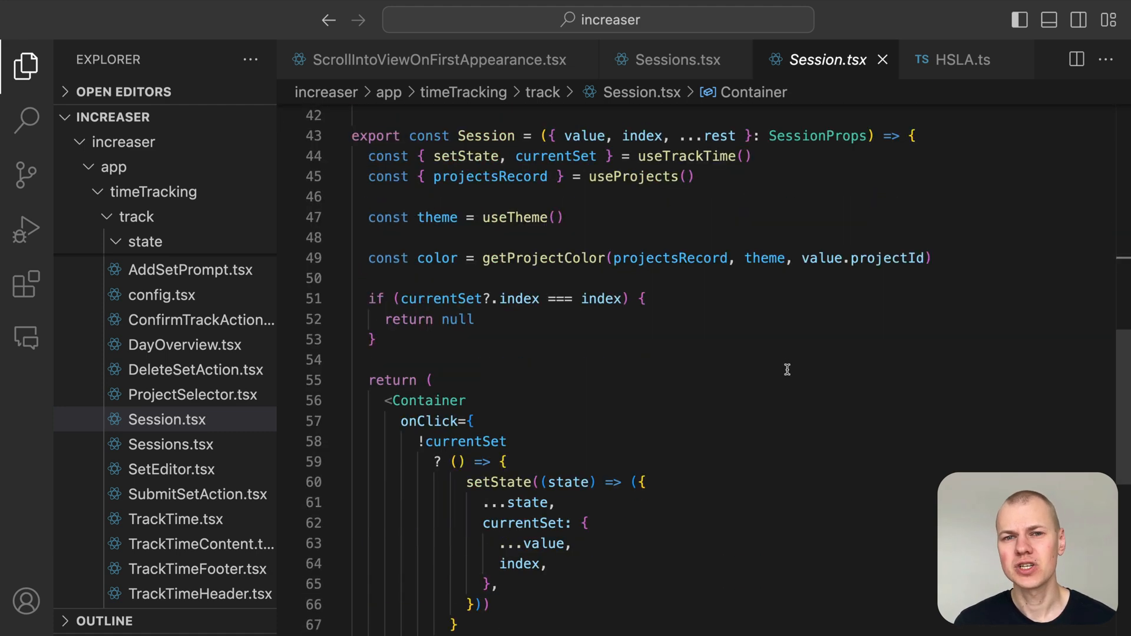
scroll(down, 3)
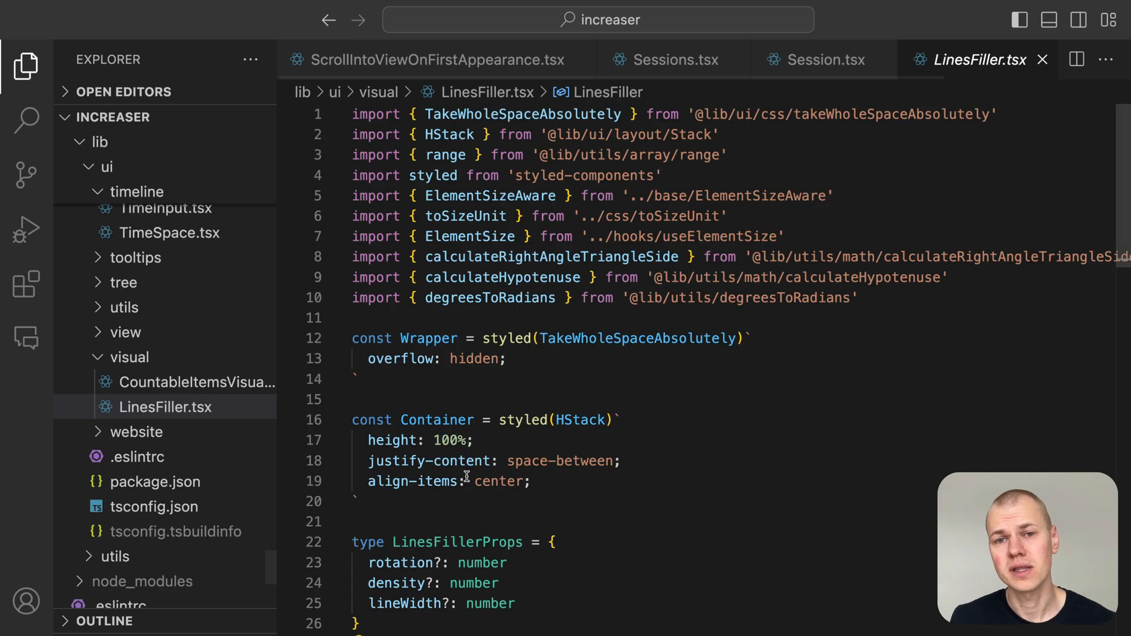
scroll(down, 3)
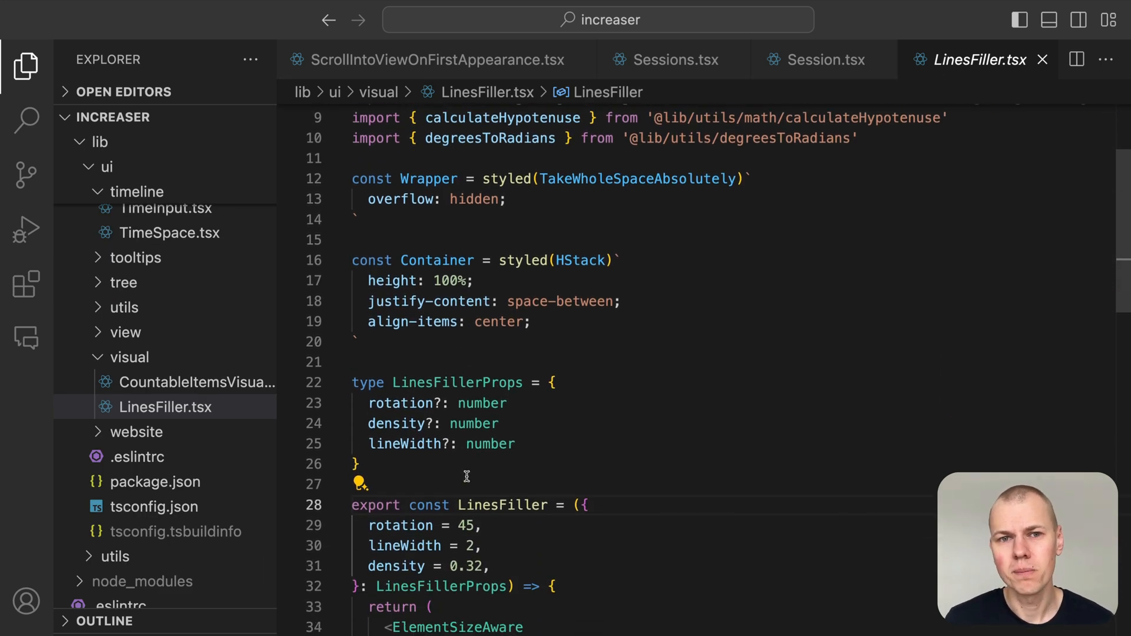
scroll(down, 3)
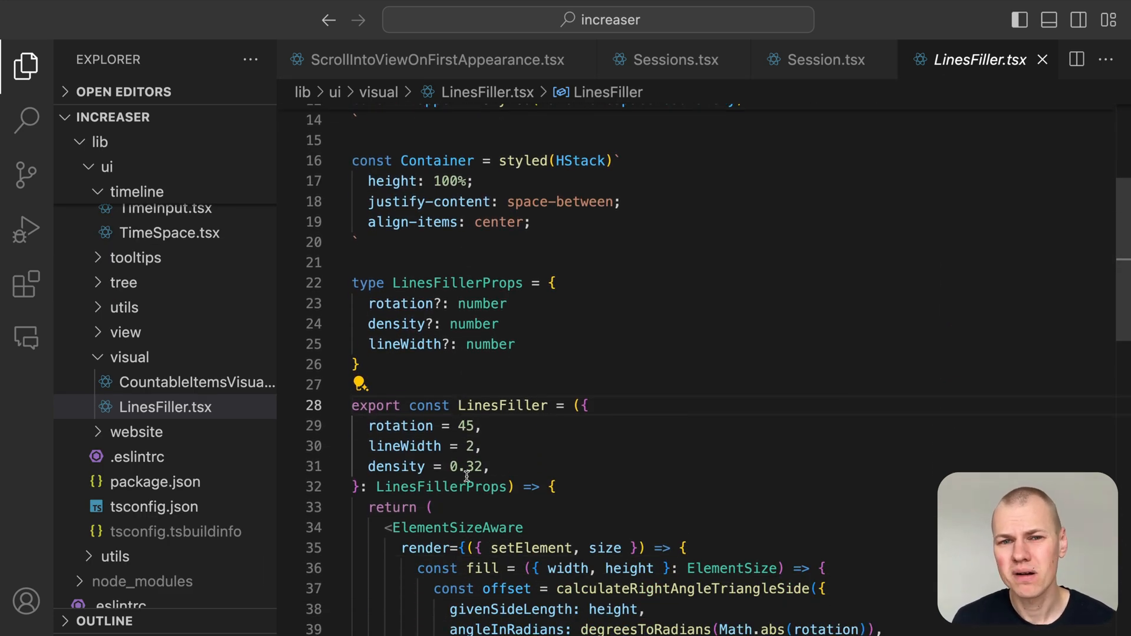
scroll(down, 3)
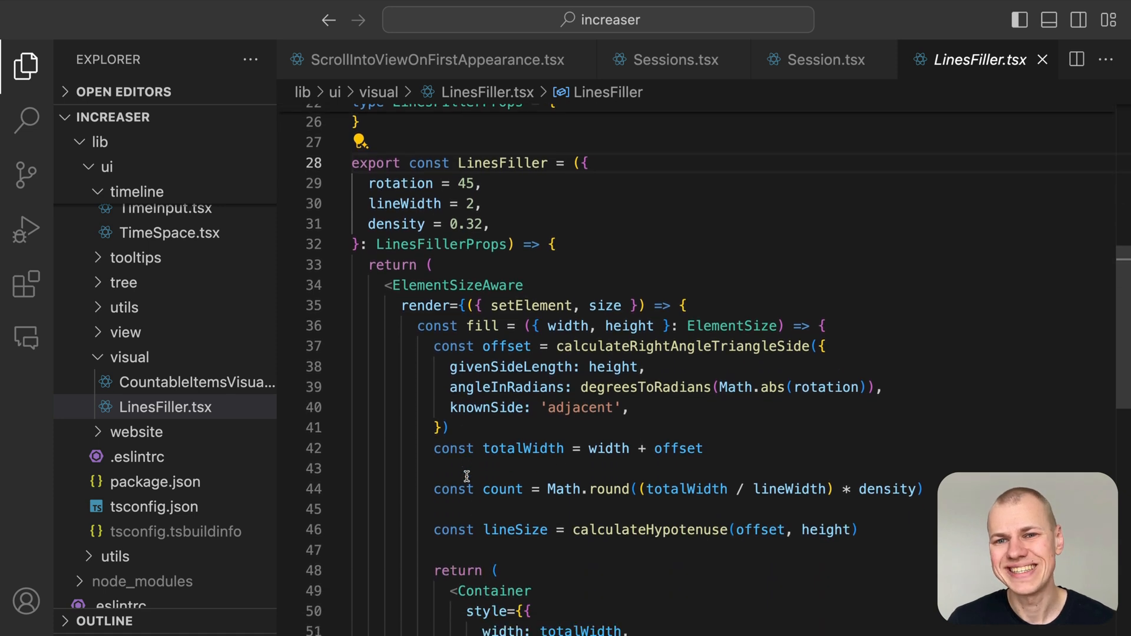
scroll(down, 3)
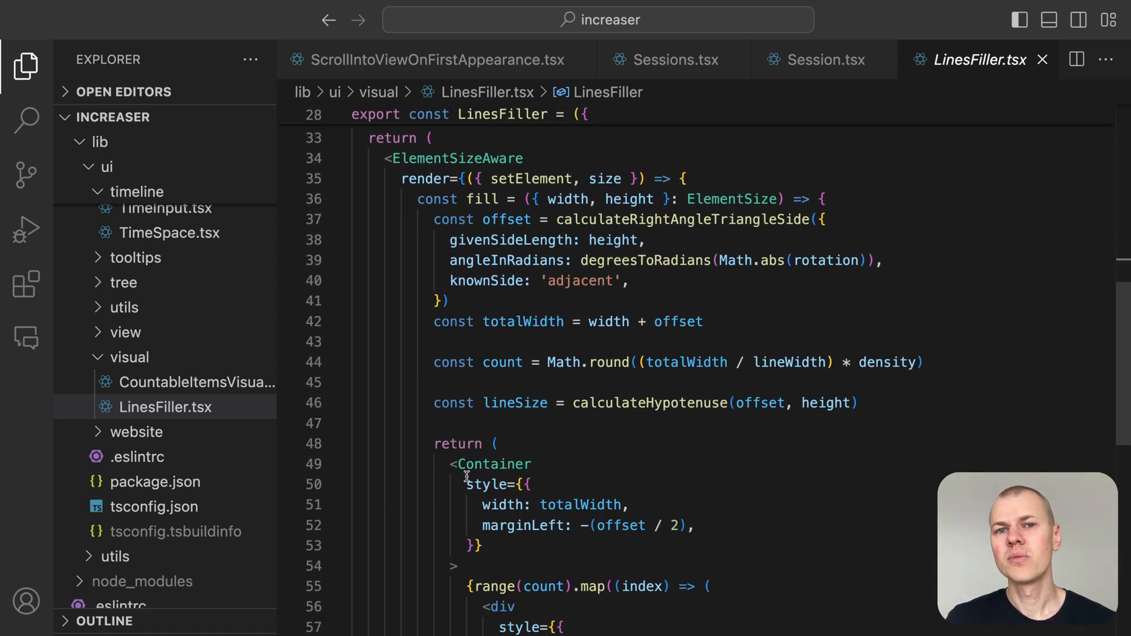
scroll(up, 3)
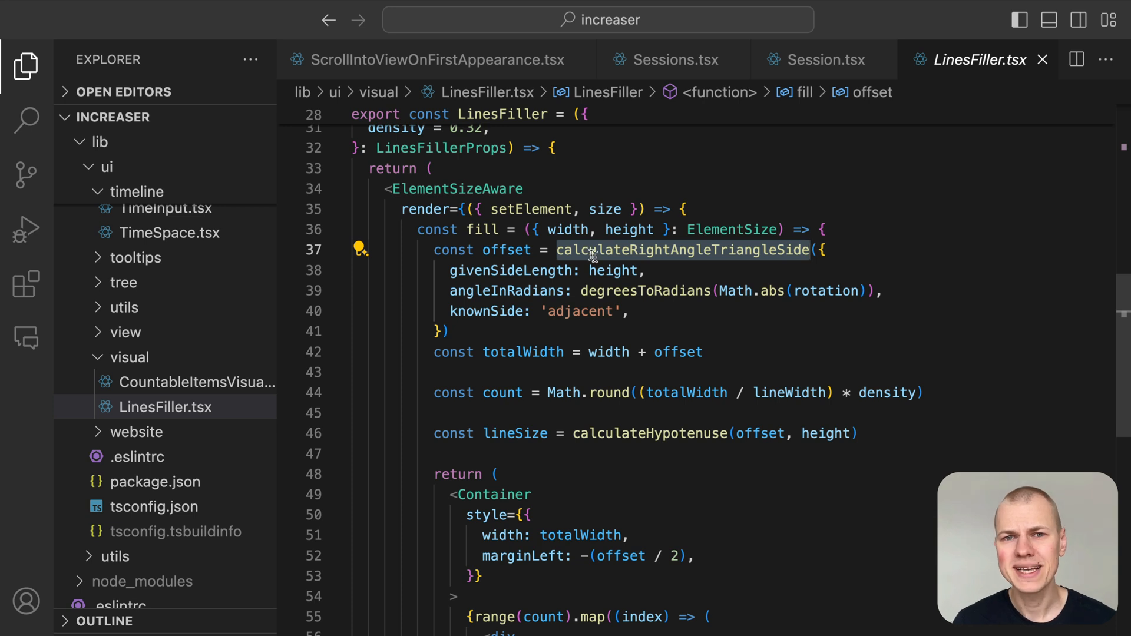
double_click(523, 352)
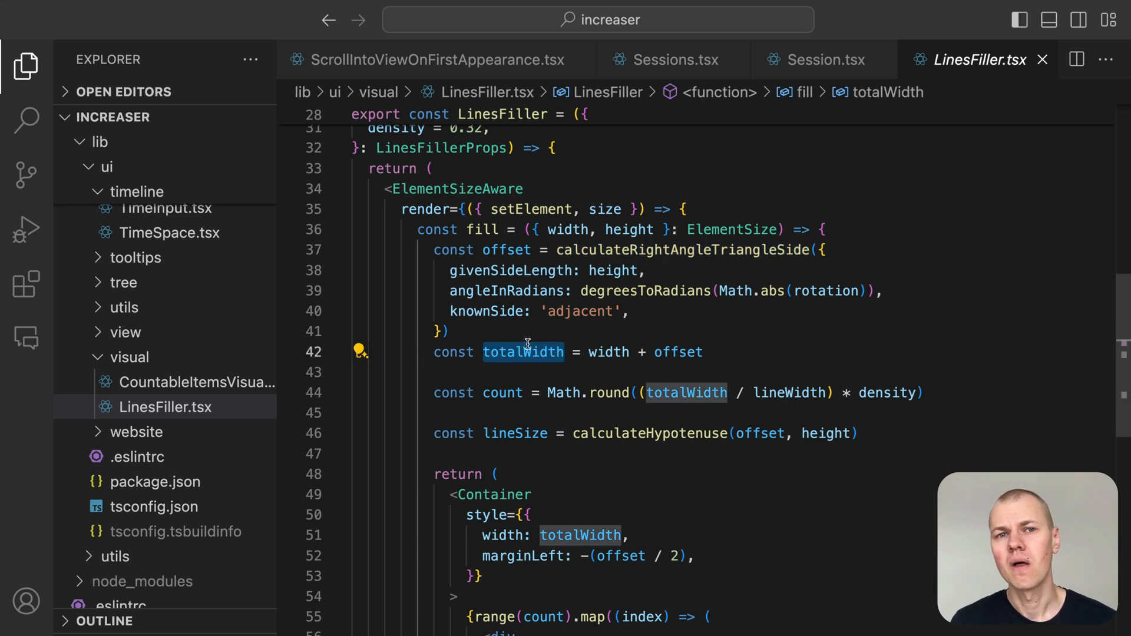
scroll(down, 3)
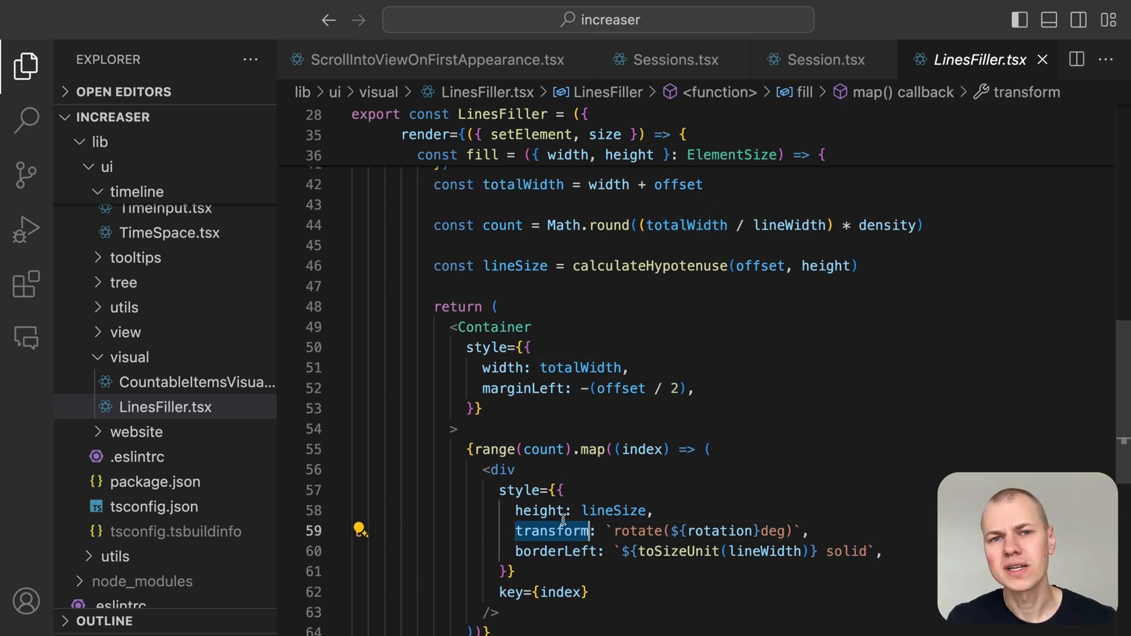
scroll(up, 3)
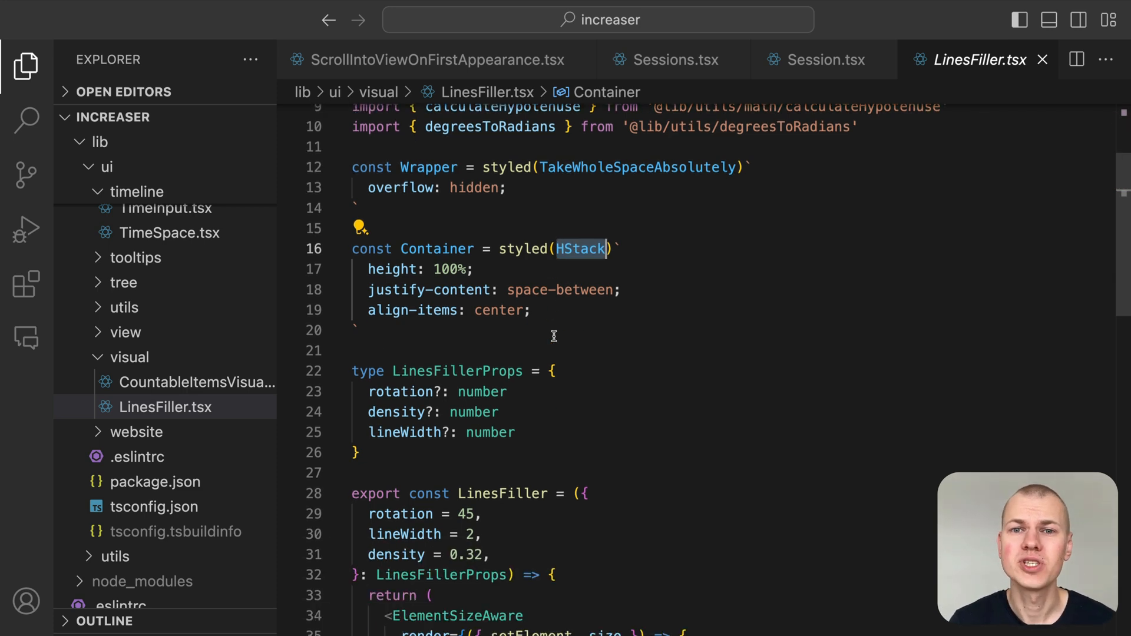
scroll(down, 3)
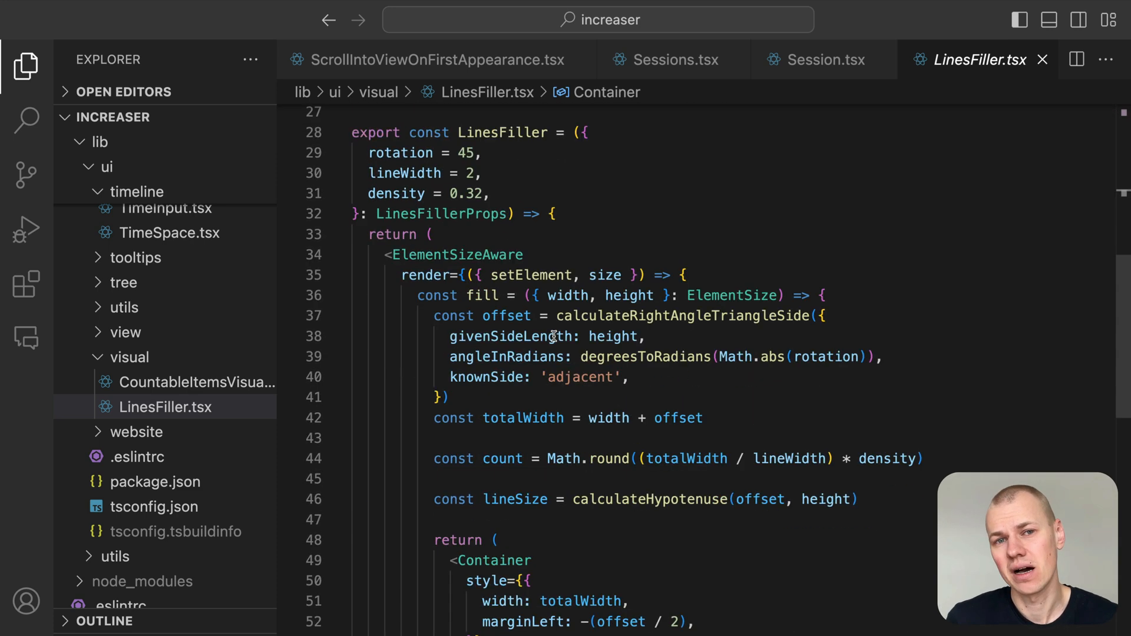
scroll(down, 3)
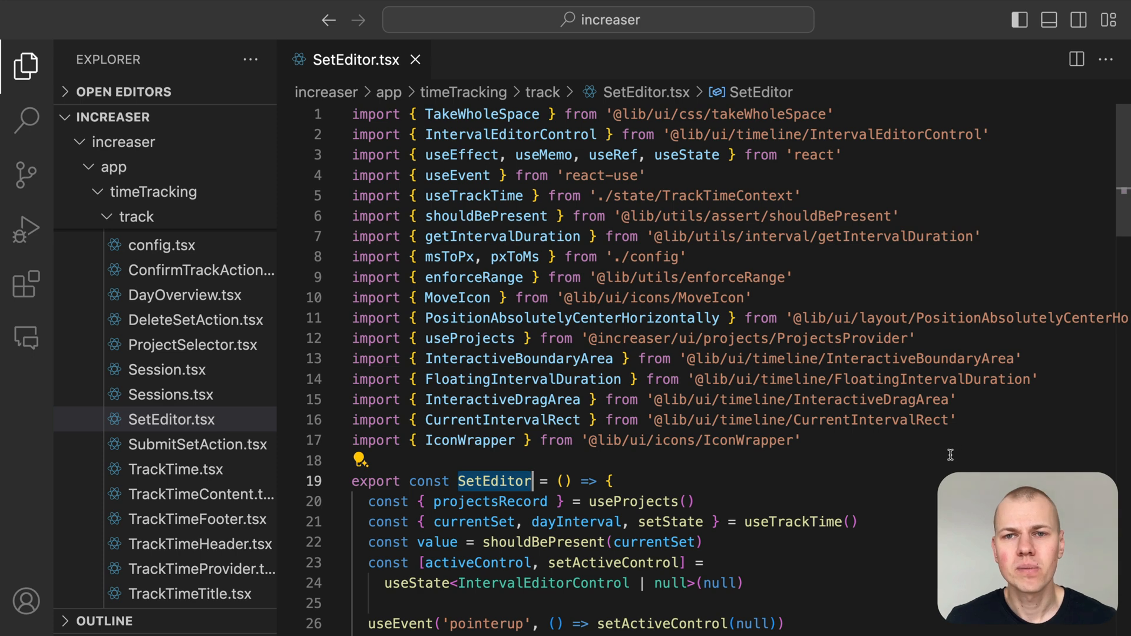
Review SetEditor's activeControl states for dragging the position, start and end boundaries.
scroll(down, 3)
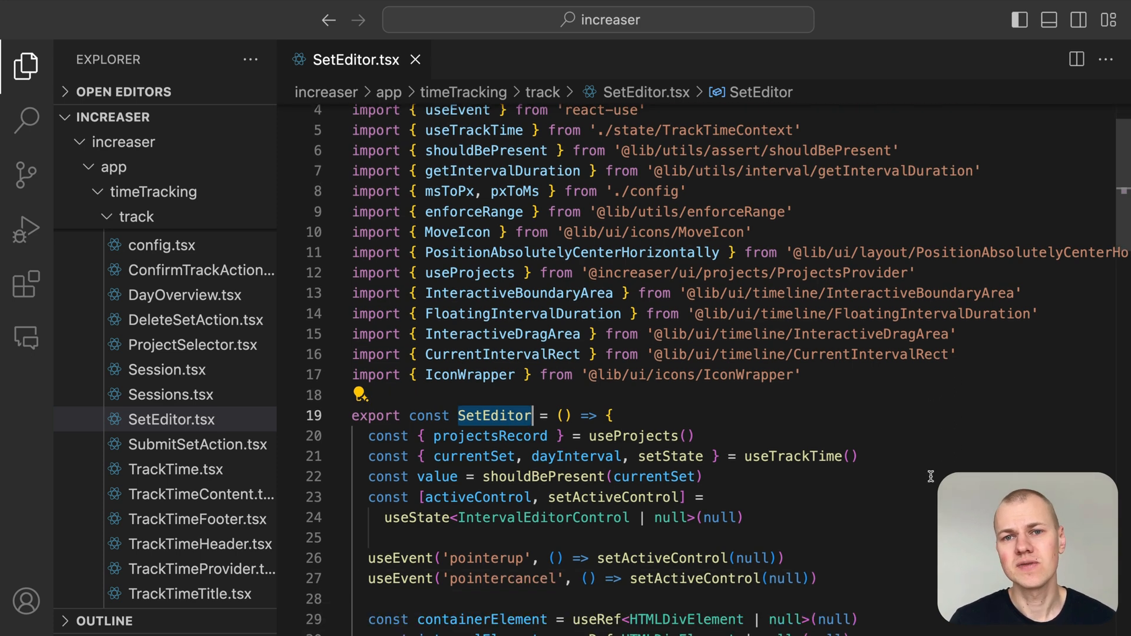
scroll(down, 3)
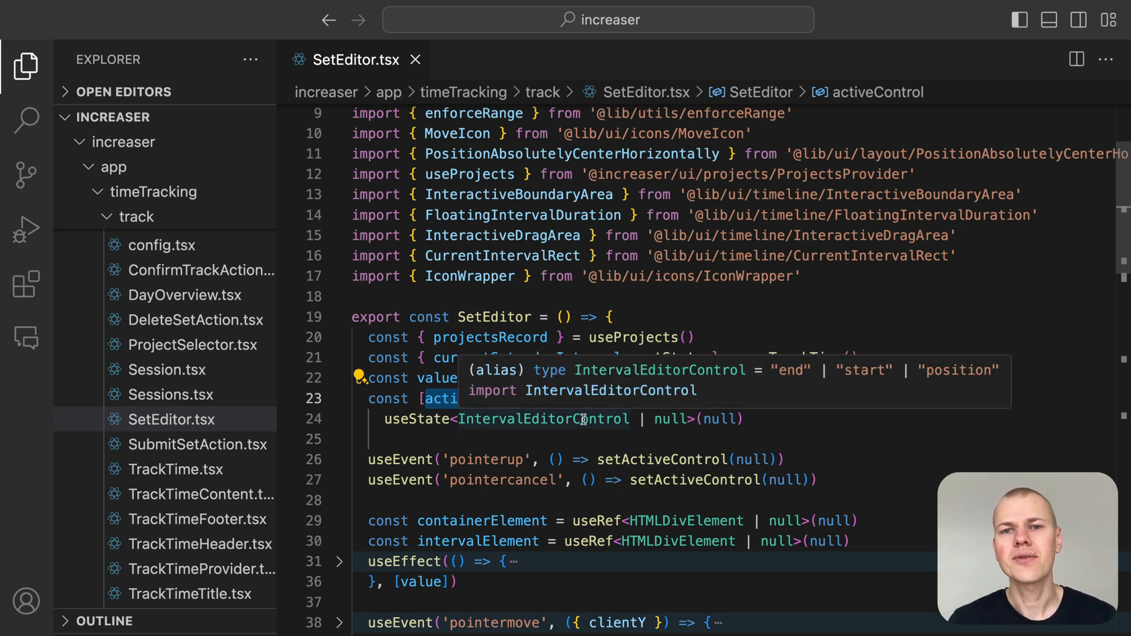
scroll(down, 3)
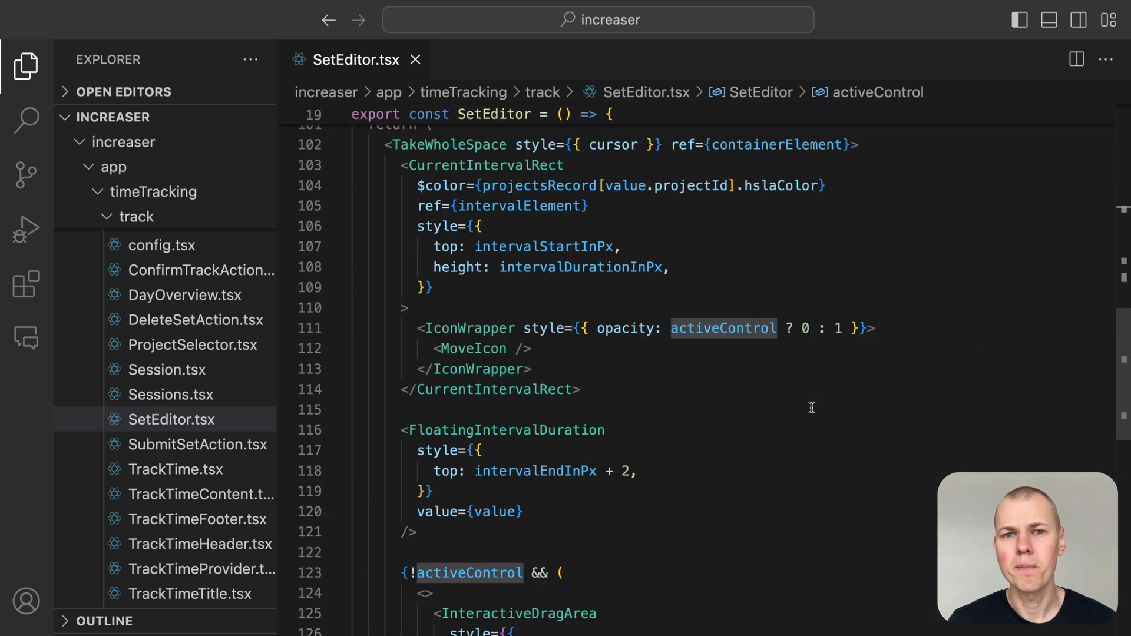
scroll(down, 3)
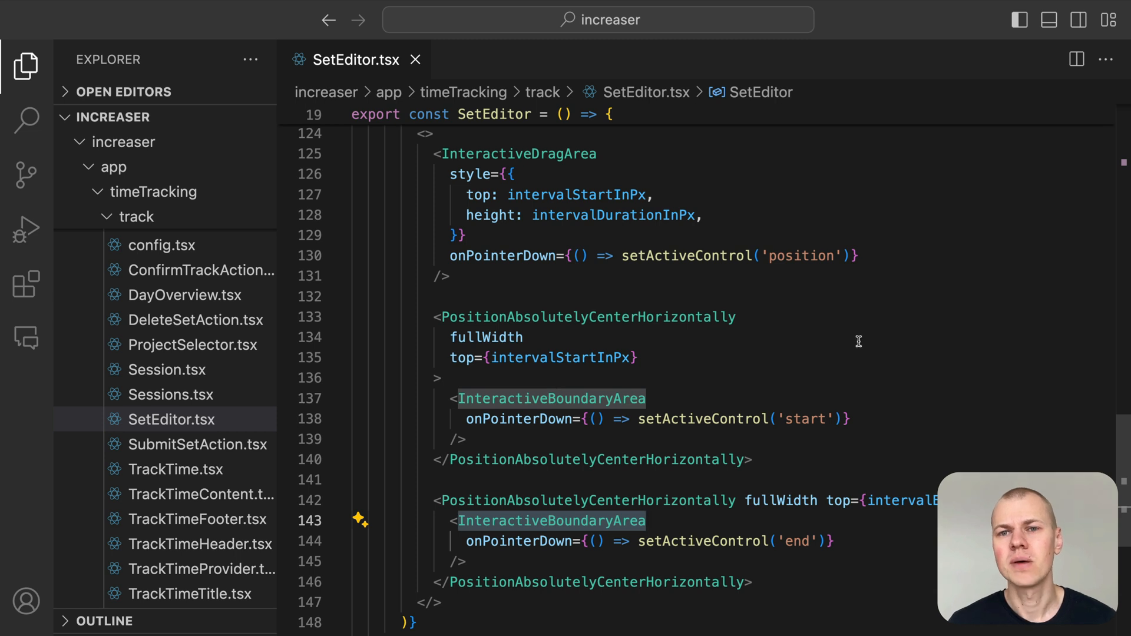
double_click(518, 541)
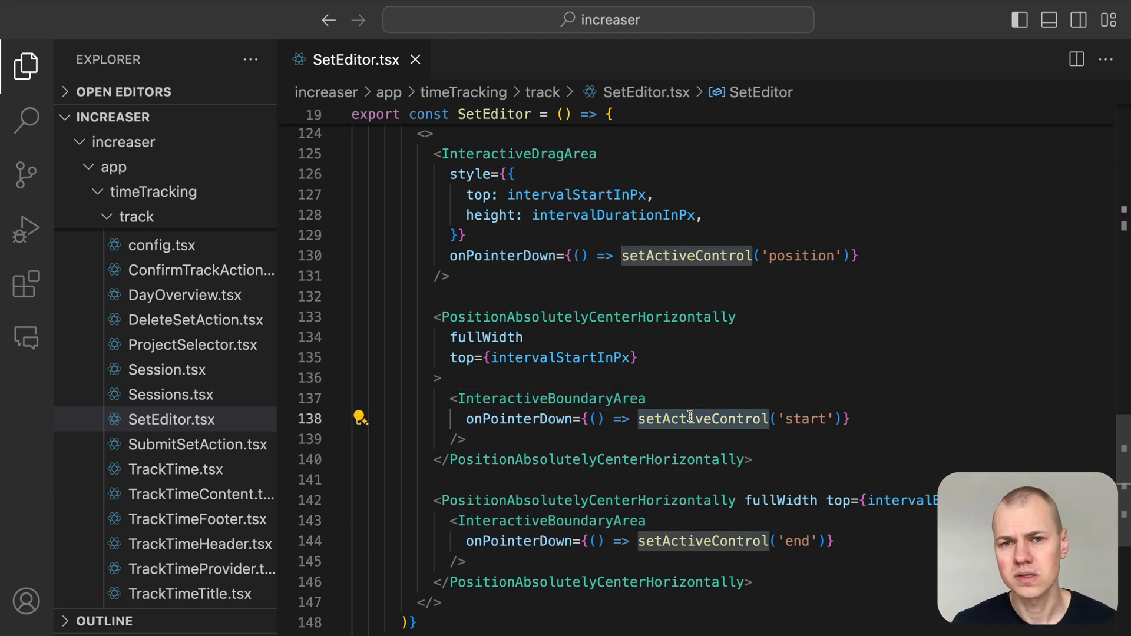
mouse_move(951, 425)
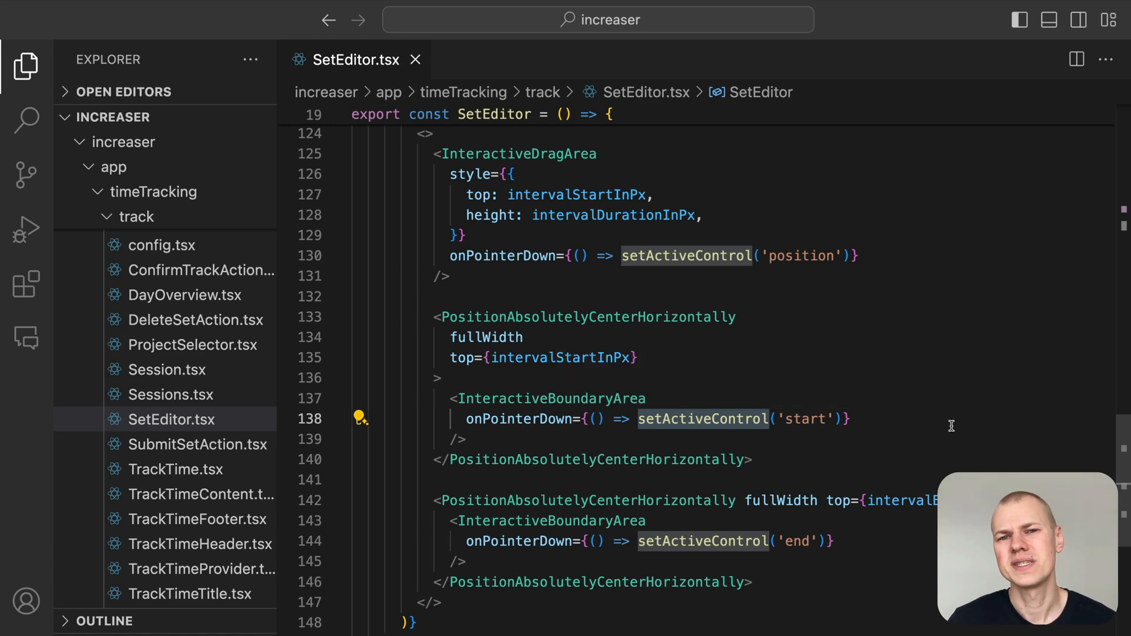
mouse_move(592, 391)
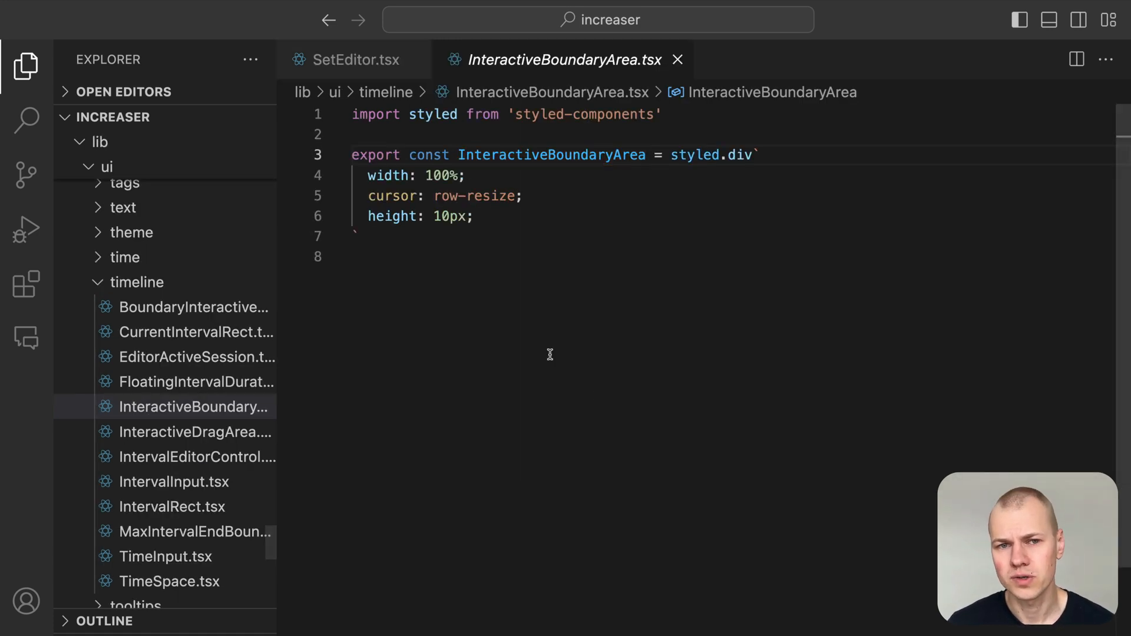
Inspect InteractiveBoundaryArea's row-resize cursor style and move on to PositionAbsolutelyCenterHorizontally.
double_click(473, 195)
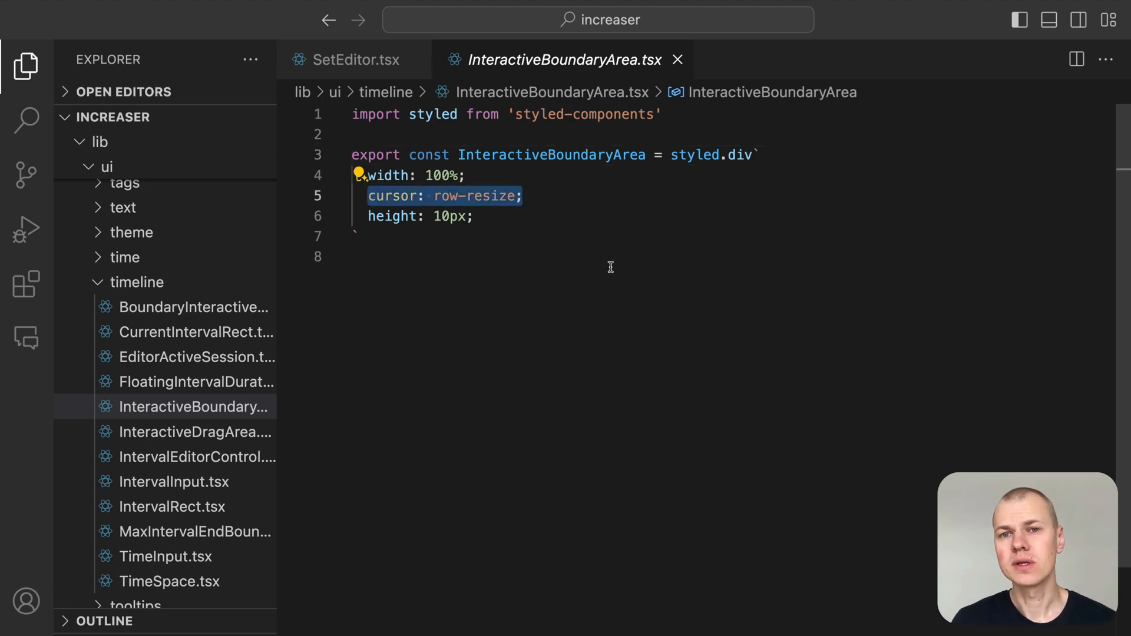
click(355, 59)
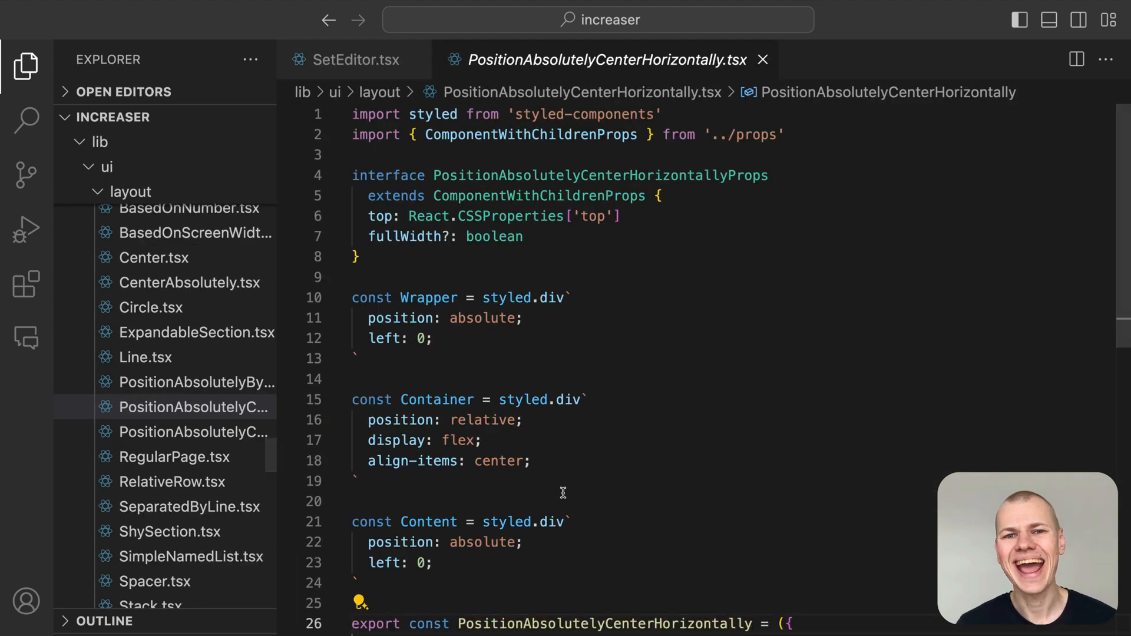
Examine PositionAbsolutelyCenterHorizontally's Wrapper, Container and Content layers, then return to SetEditor.tsx.
scroll(down, 3)
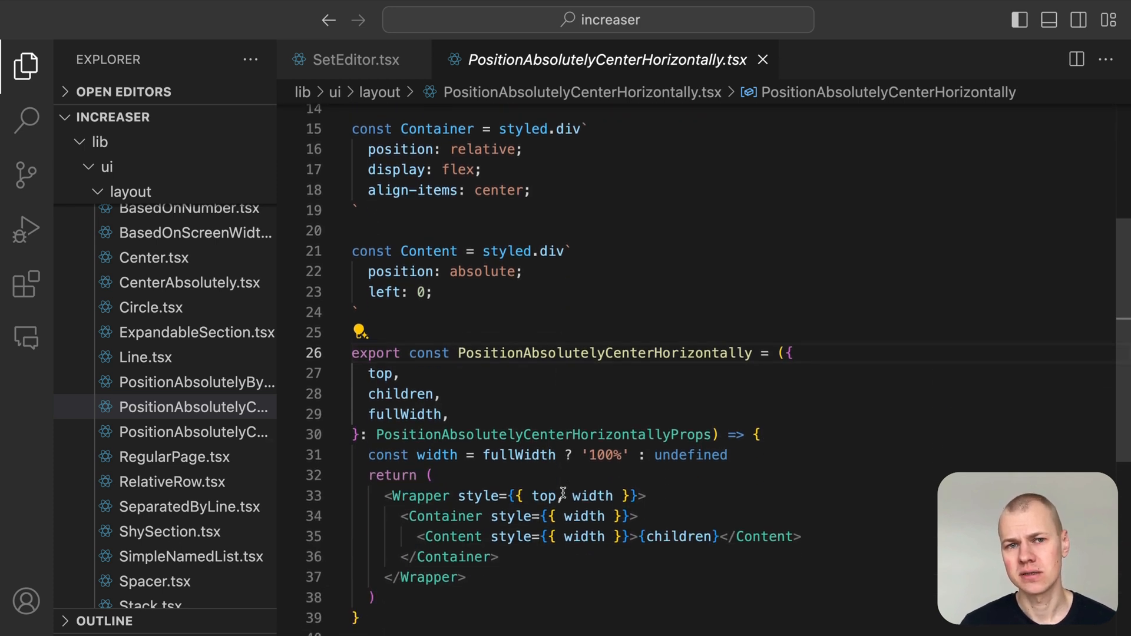
scroll(up, 3)
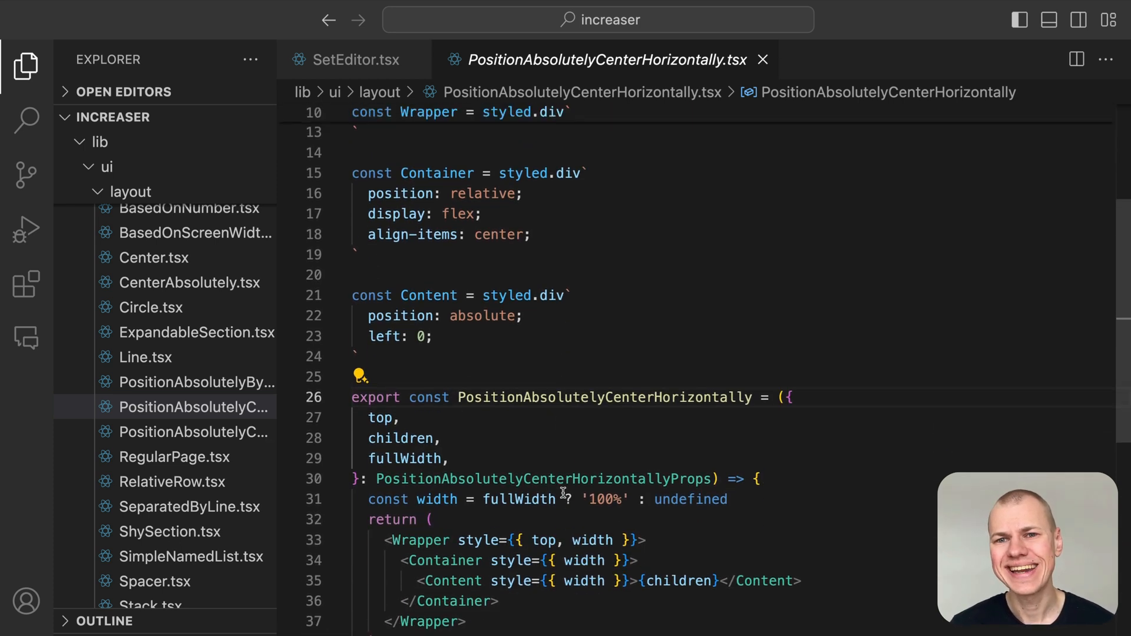
scroll(up, 3)
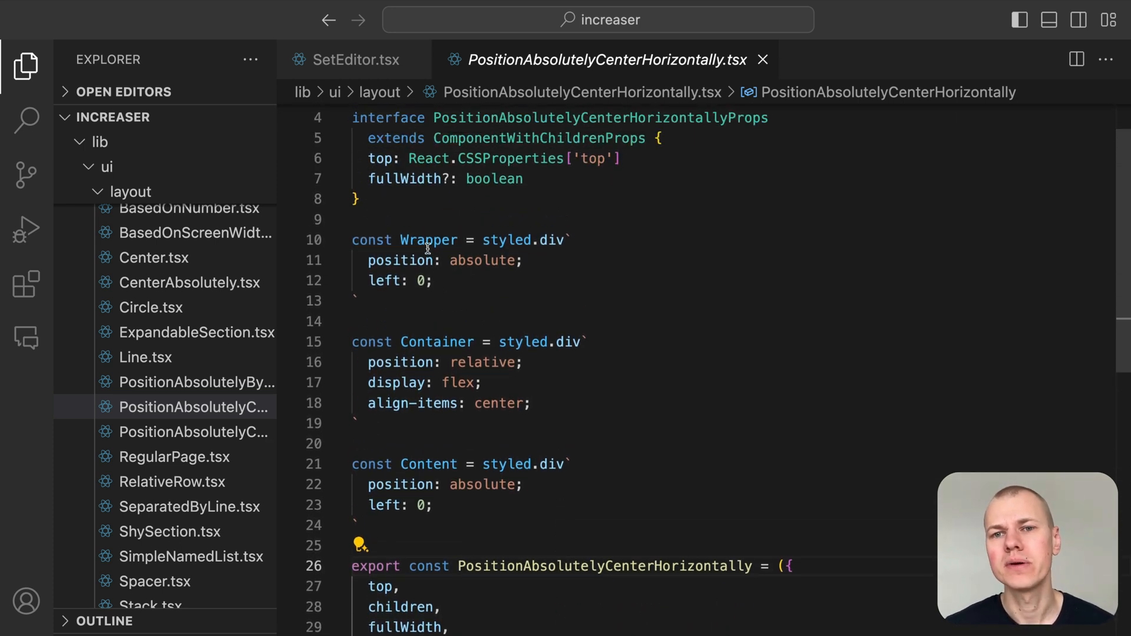
mouse_move(428, 239)
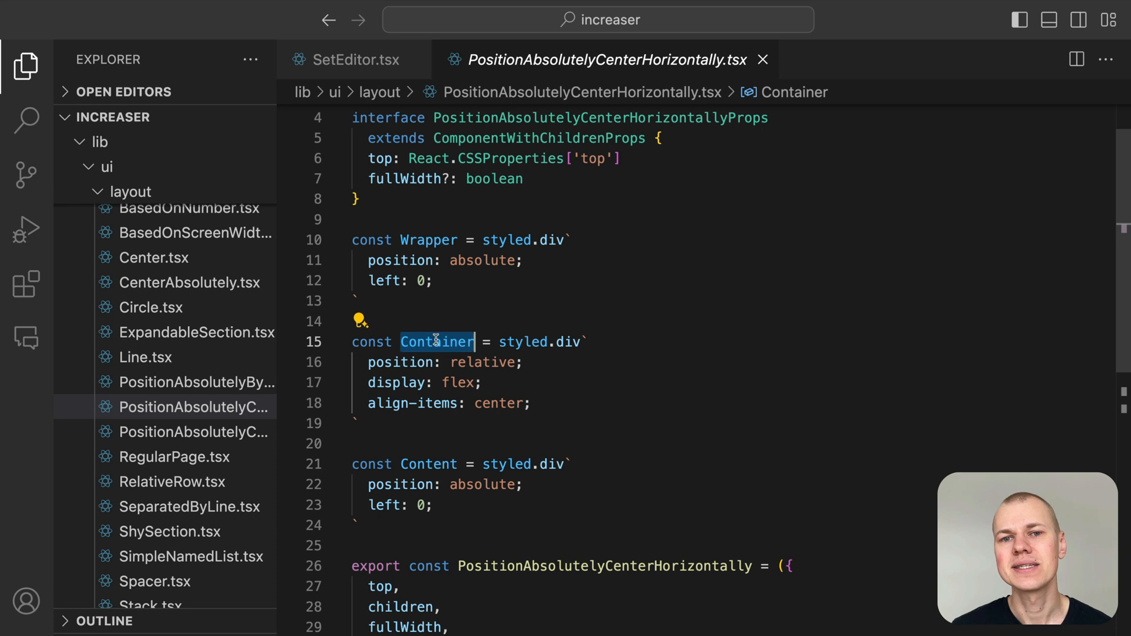
mouse_move(436, 342)
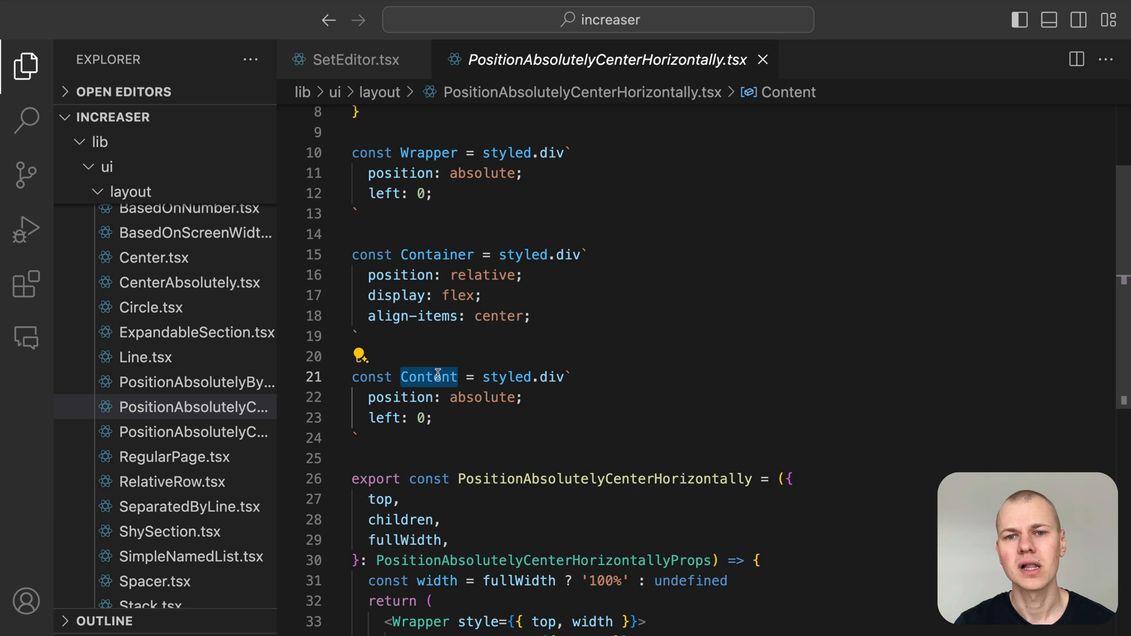
scroll(down, 3)
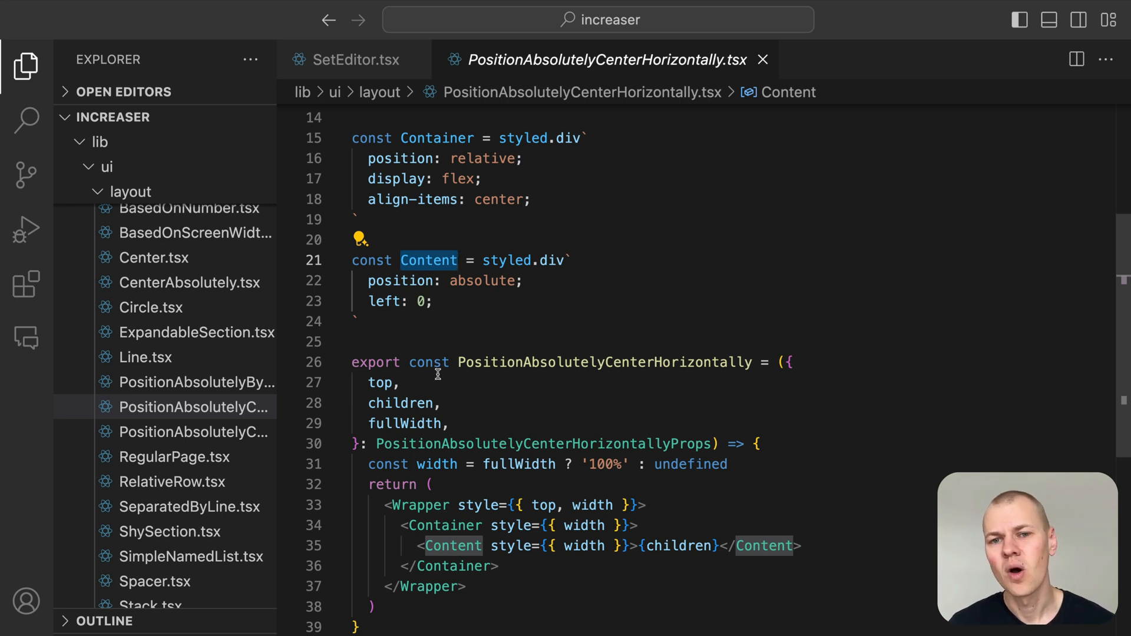
mouse_move(429, 316)
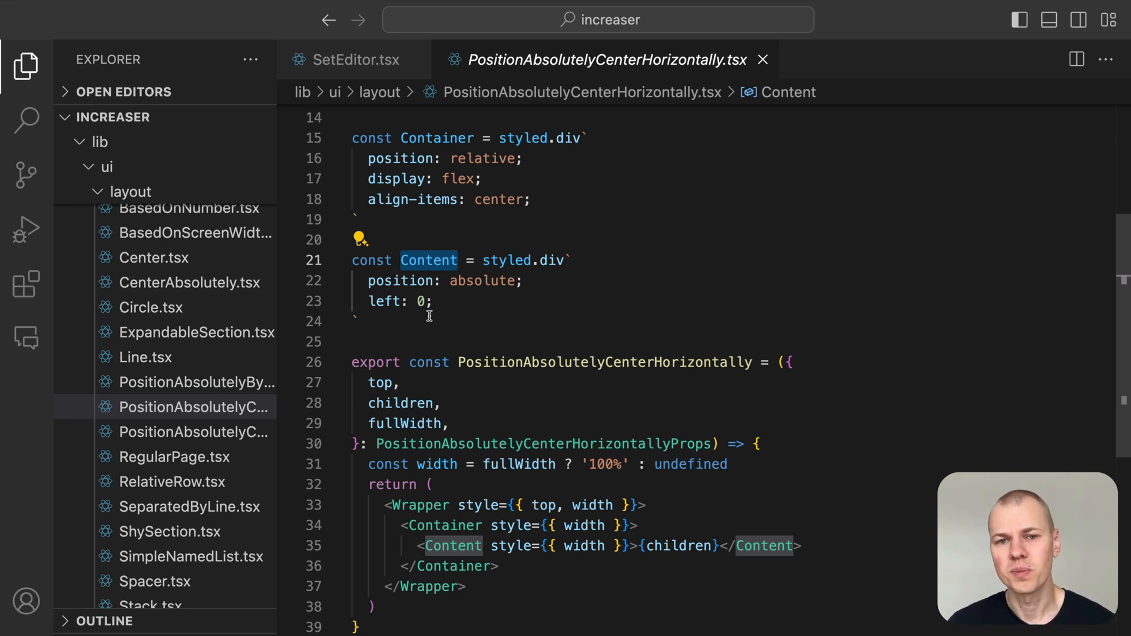
click(354, 60)
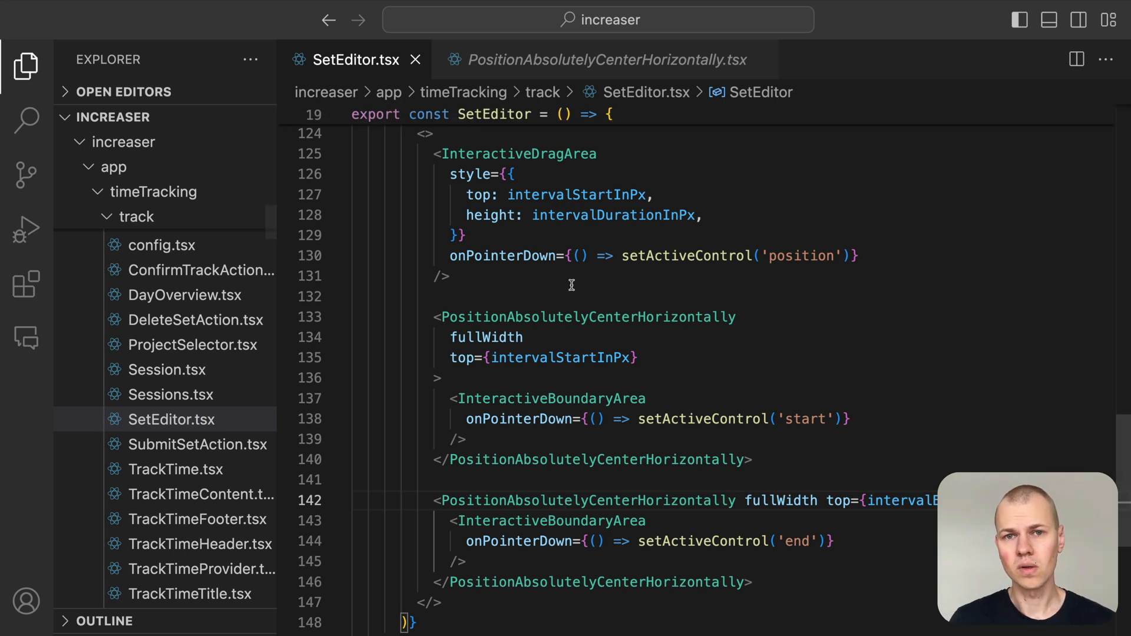
Scroll up past SetEditor's pointermove handler and expand the folded useEffect block.
scroll(up, 3)
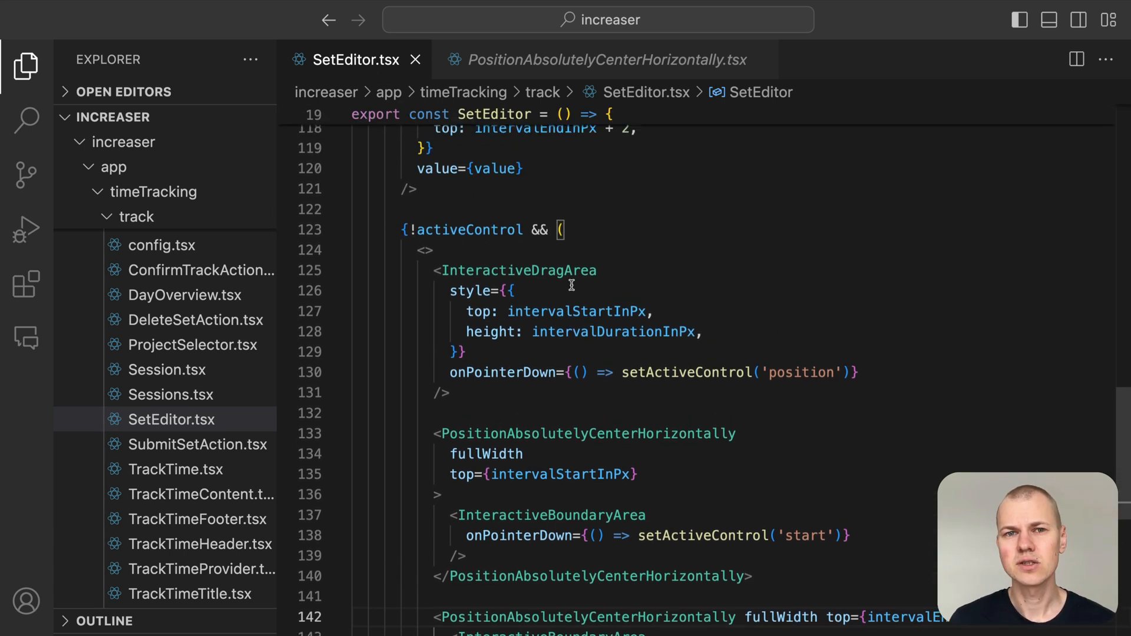
scroll(up, 3)
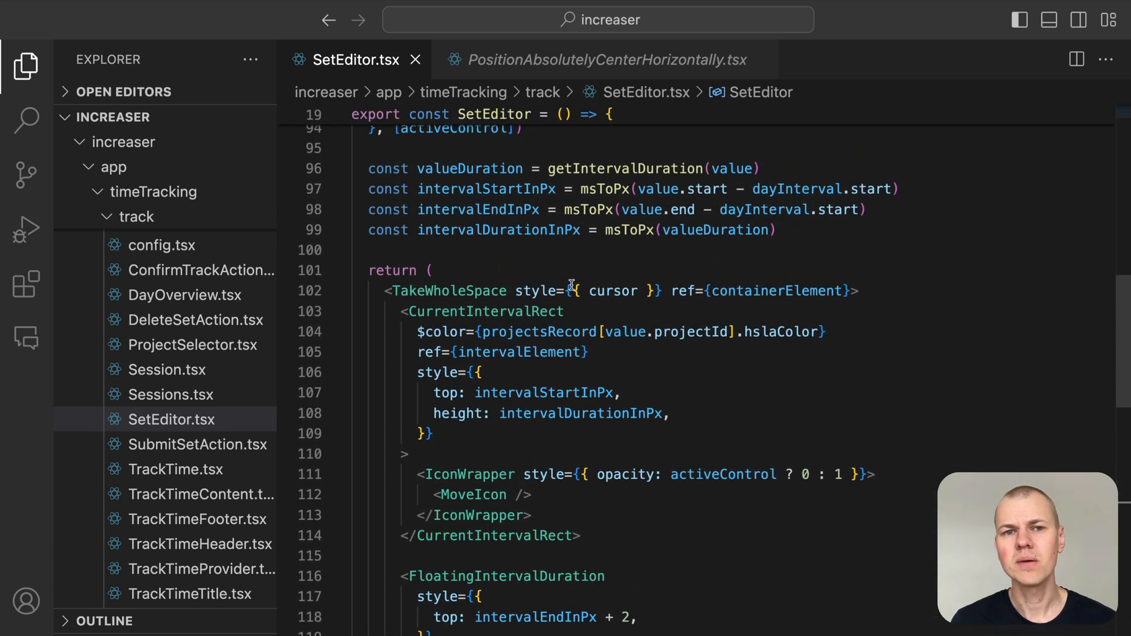
scroll(up, 3)
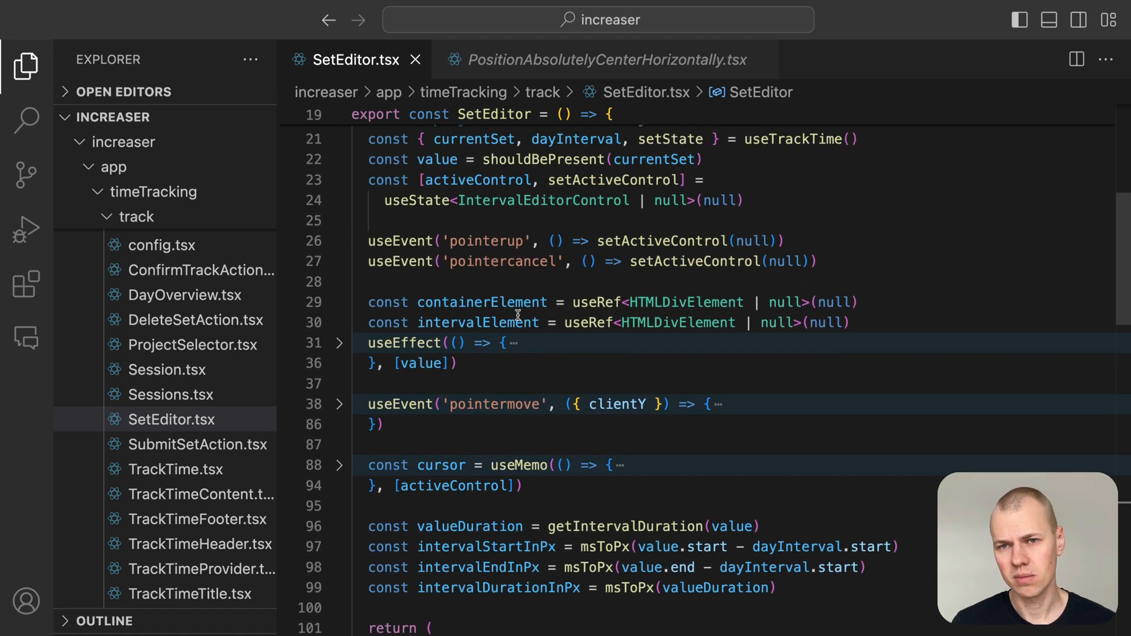
scroll(down, 3)
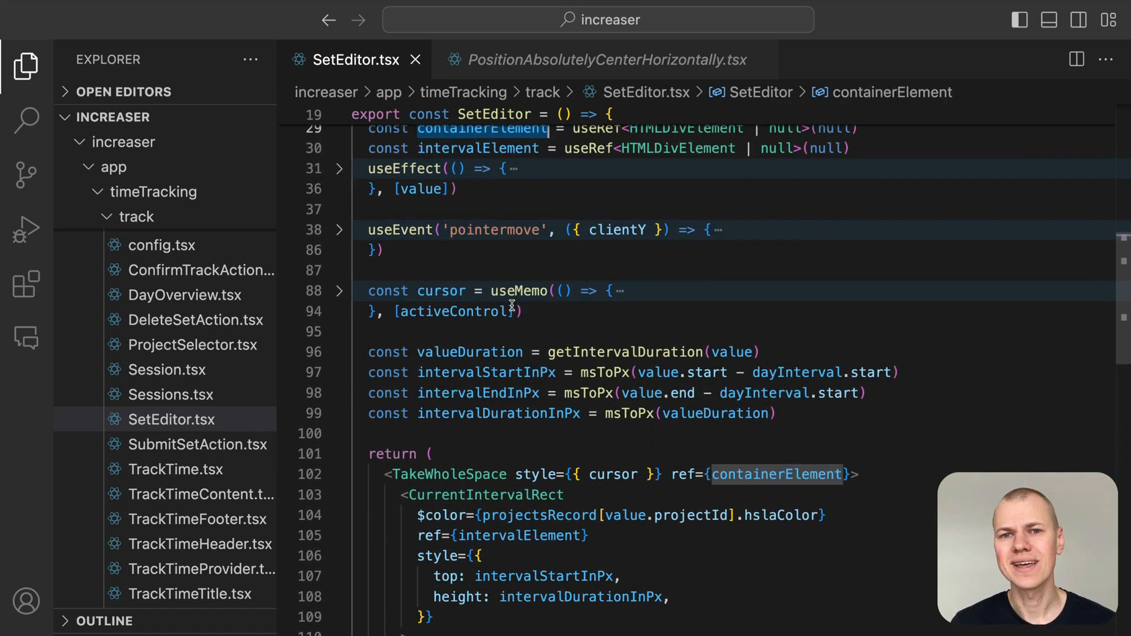
scroll(up, 3)
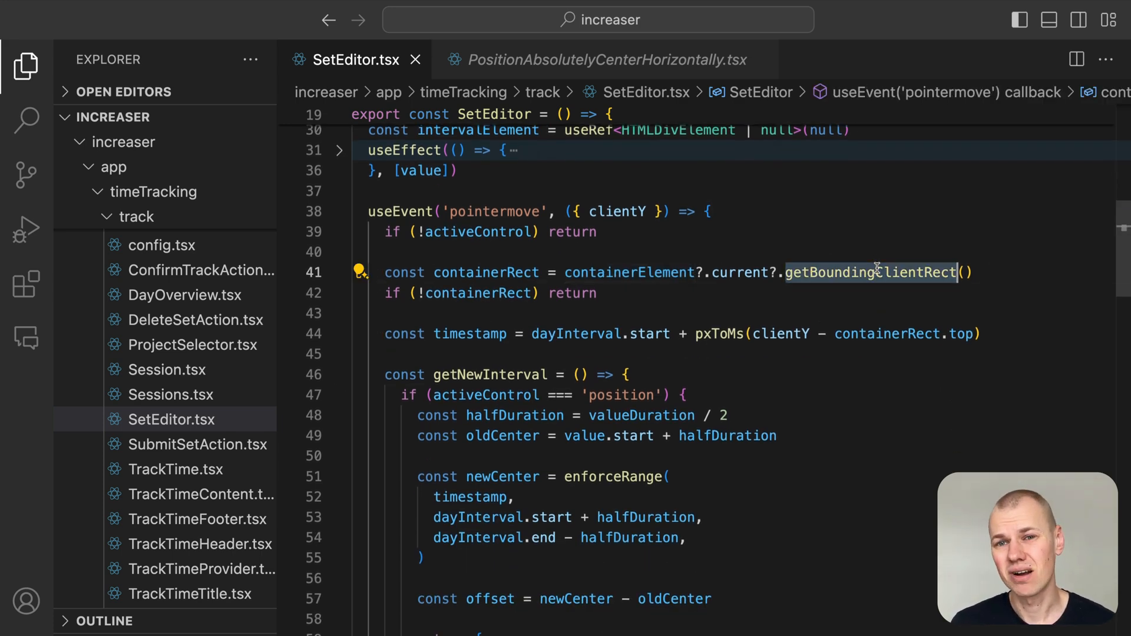
scroll(up, 3)
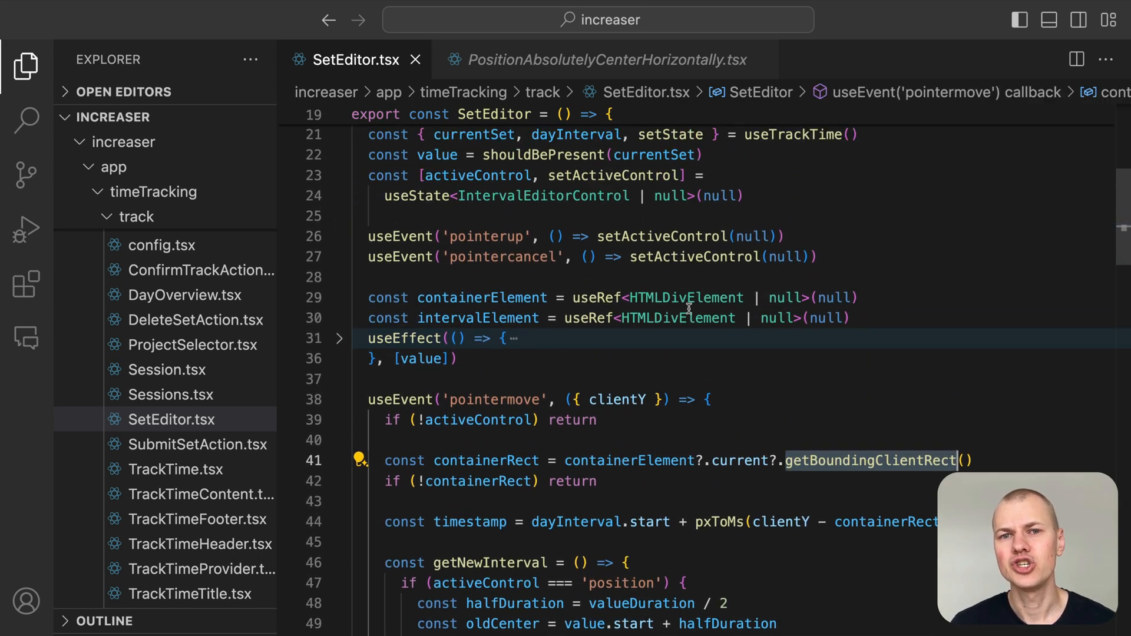
double_click(477, 318)
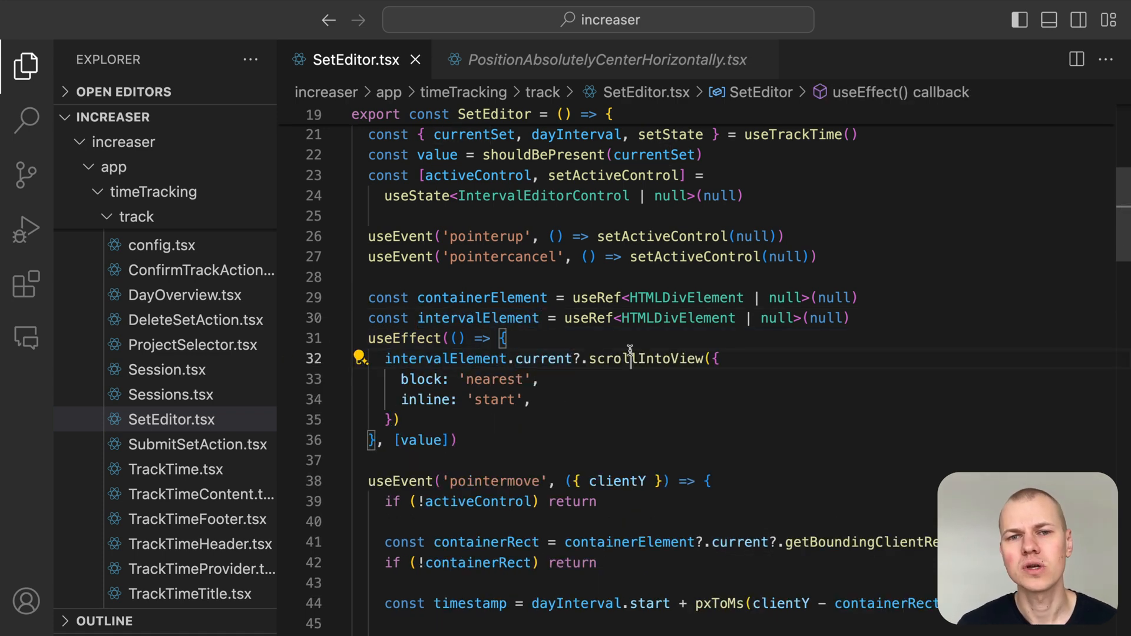
Highlight the scrollIntoView call and the value dependency that retriggers the effect.
double_click(644, 358)
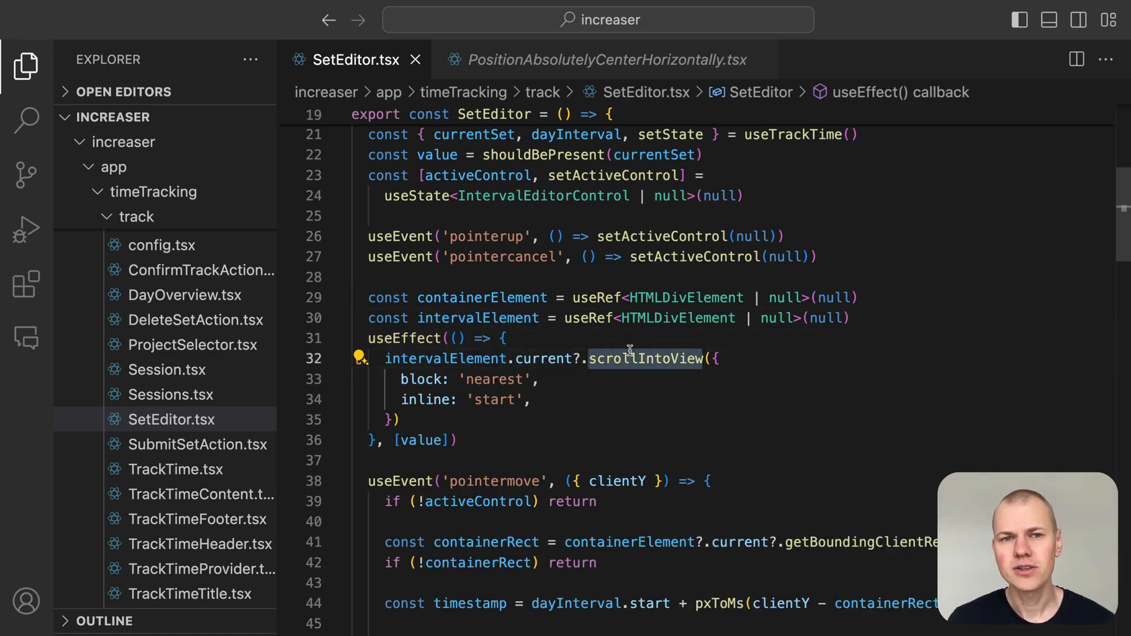
double_click(420, 440)
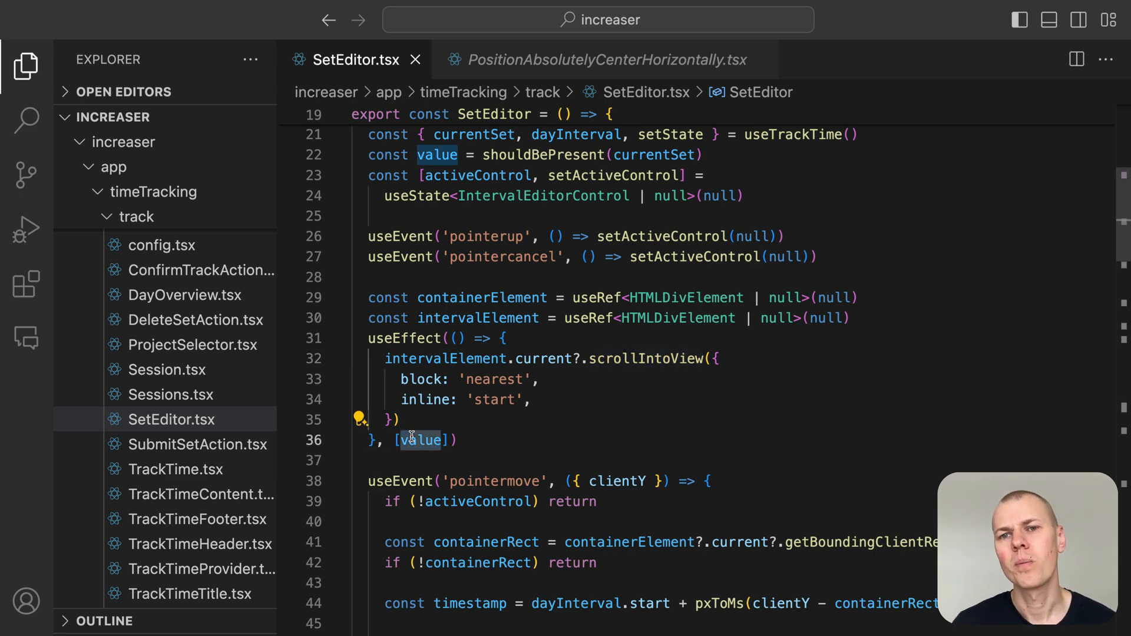
scroll(down, 3)
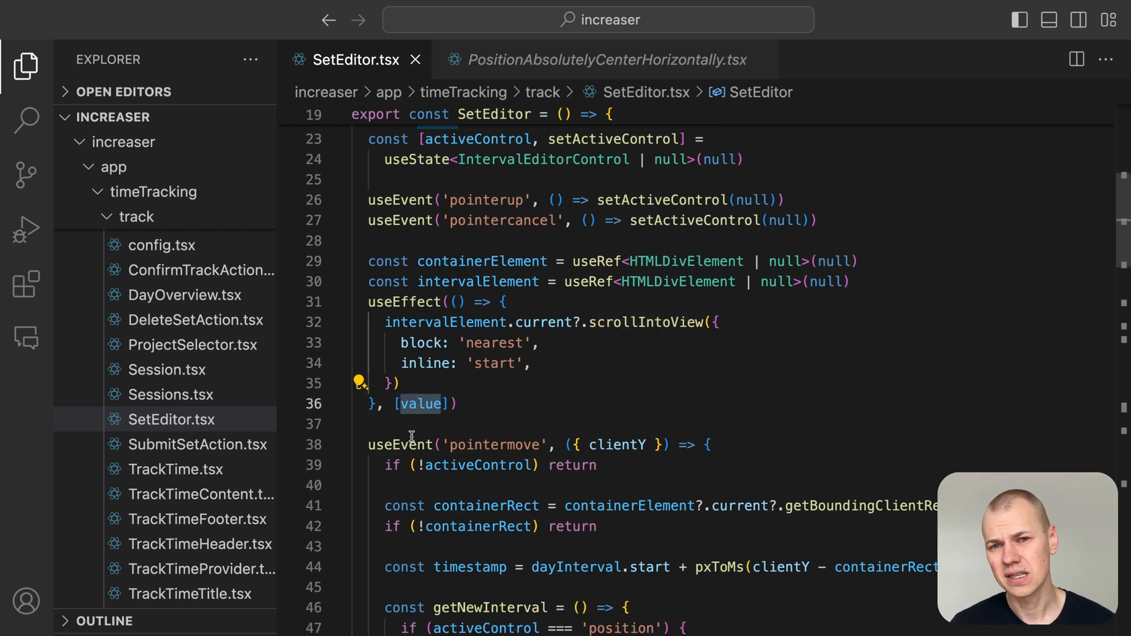
scroll(up, 3)
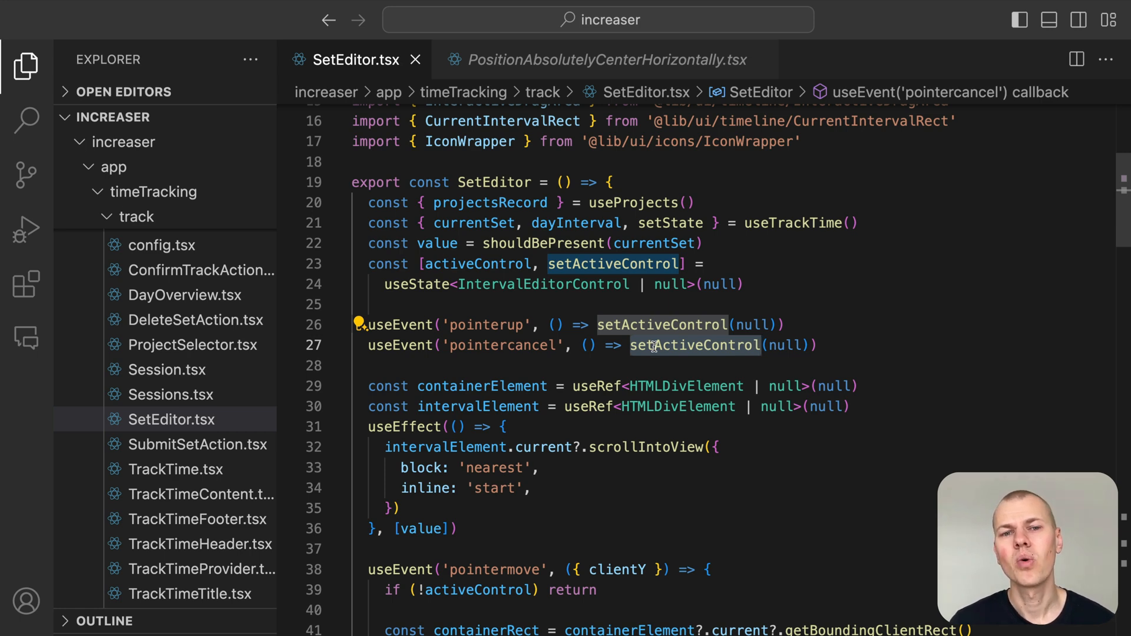
scroll(down, 3)
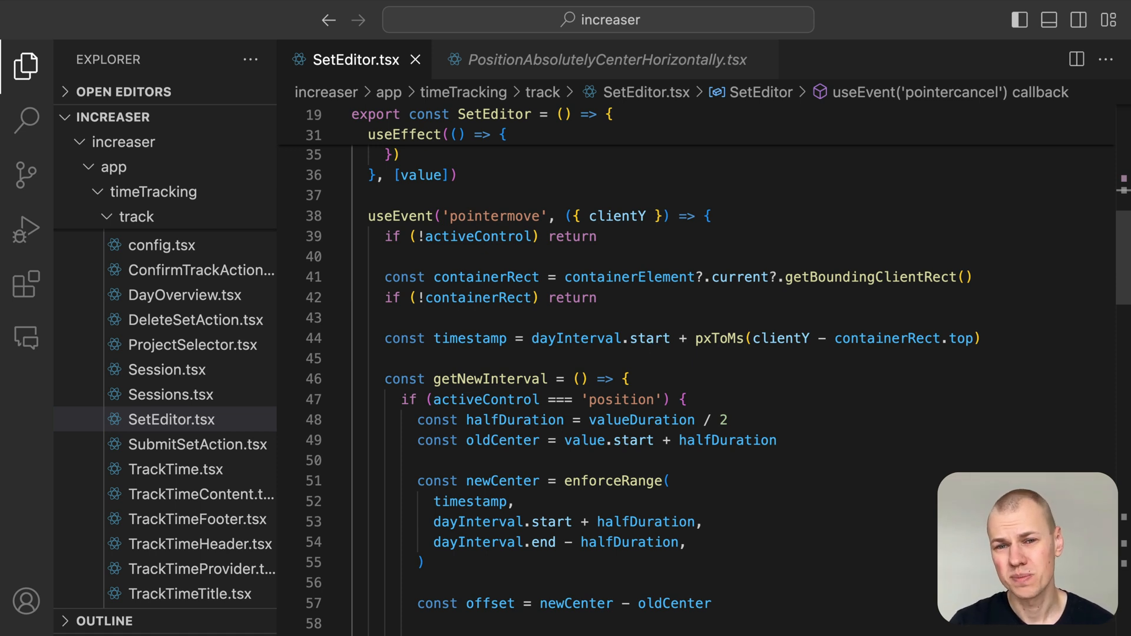
double_click(471, 338)
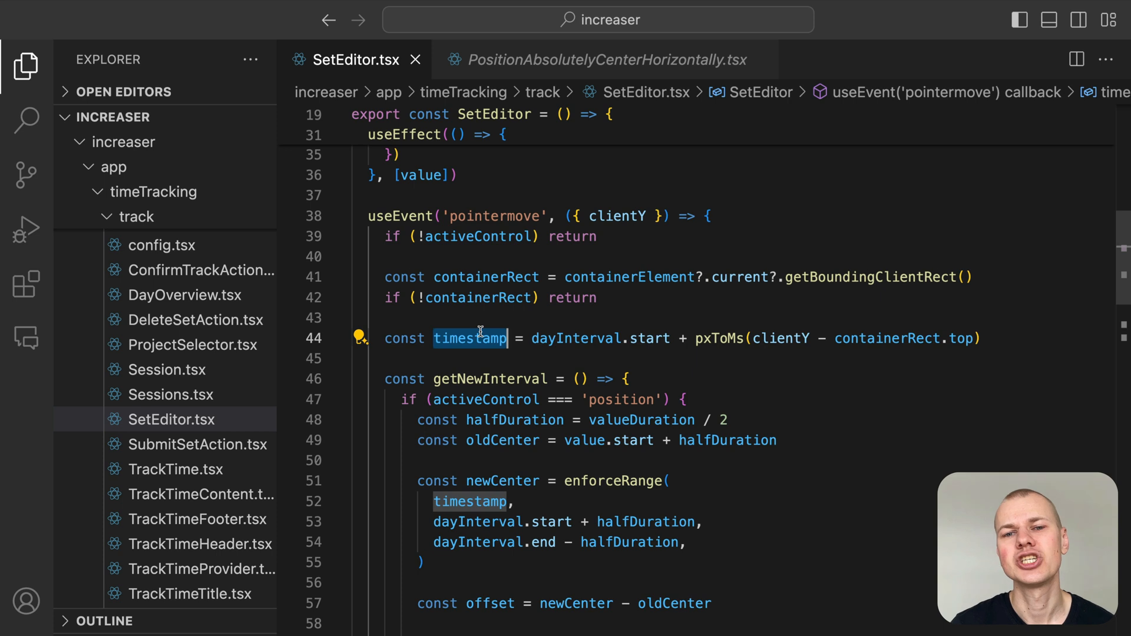
scroll(down, 3)
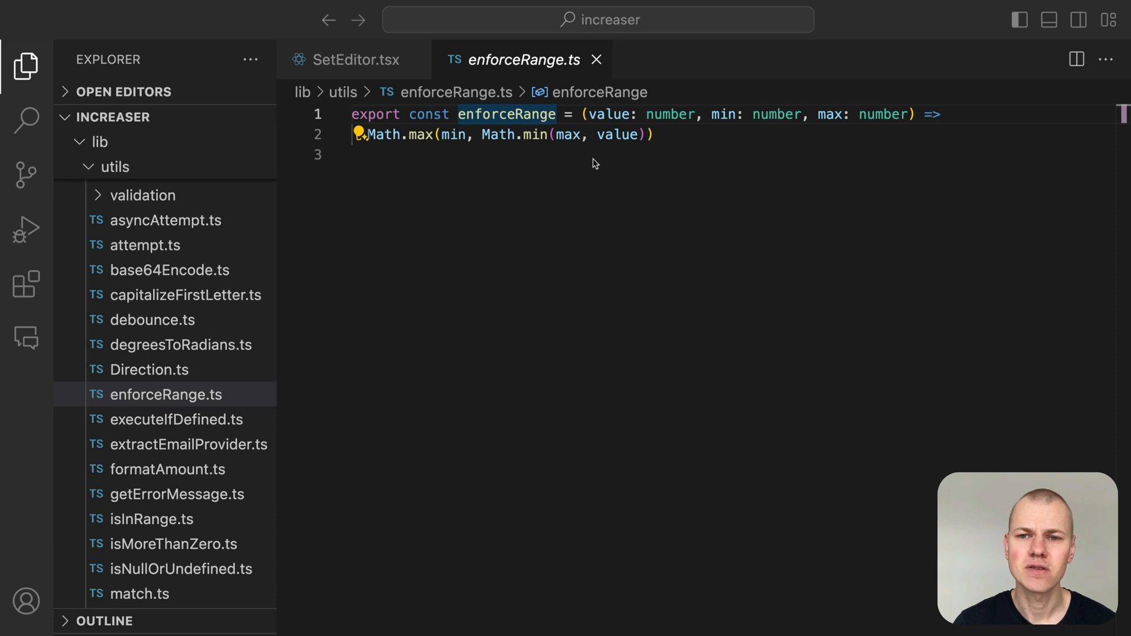
Check enforceRange's Math.max clamp, return to SetEditor's JSX and go to FloatingIntervalDuration.
double_click(386, 134)
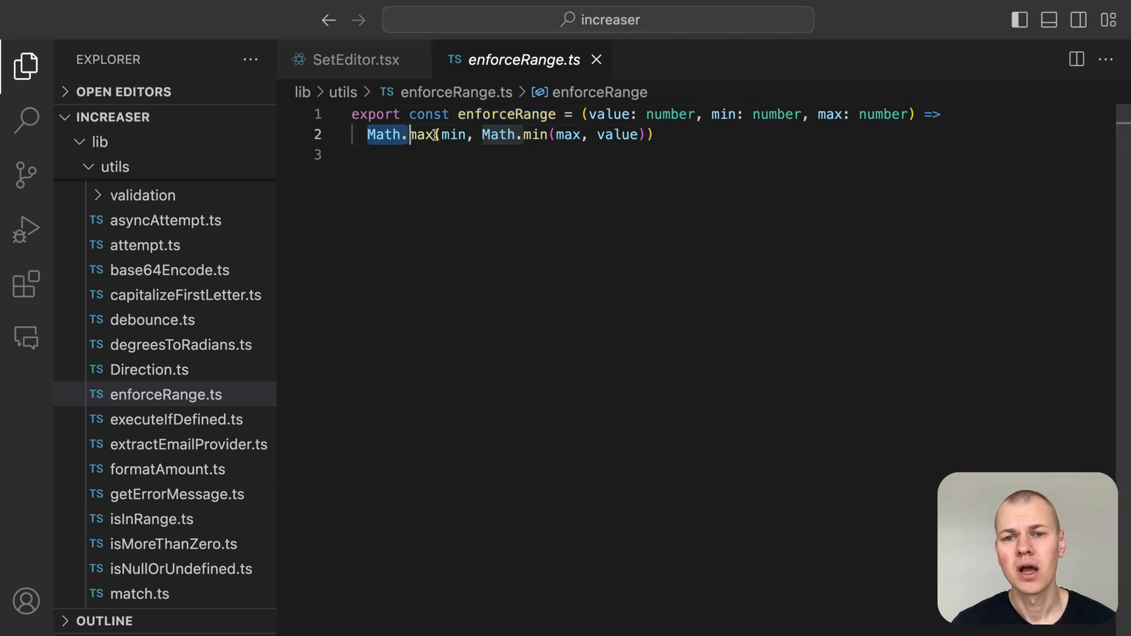
click(356, 59)
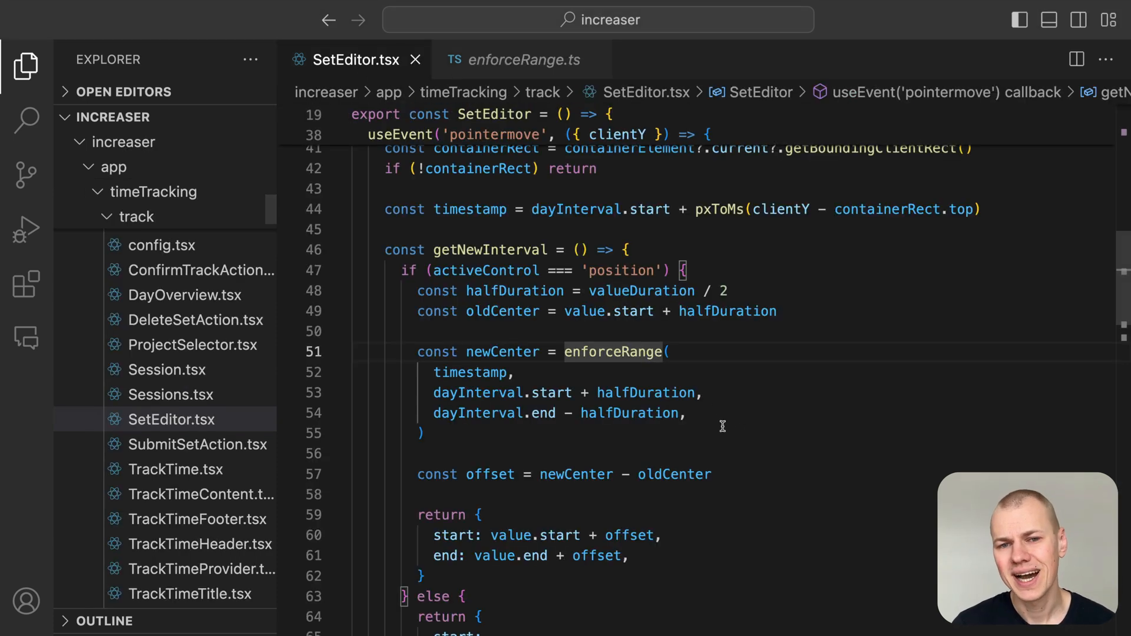
scroll(down, 3)
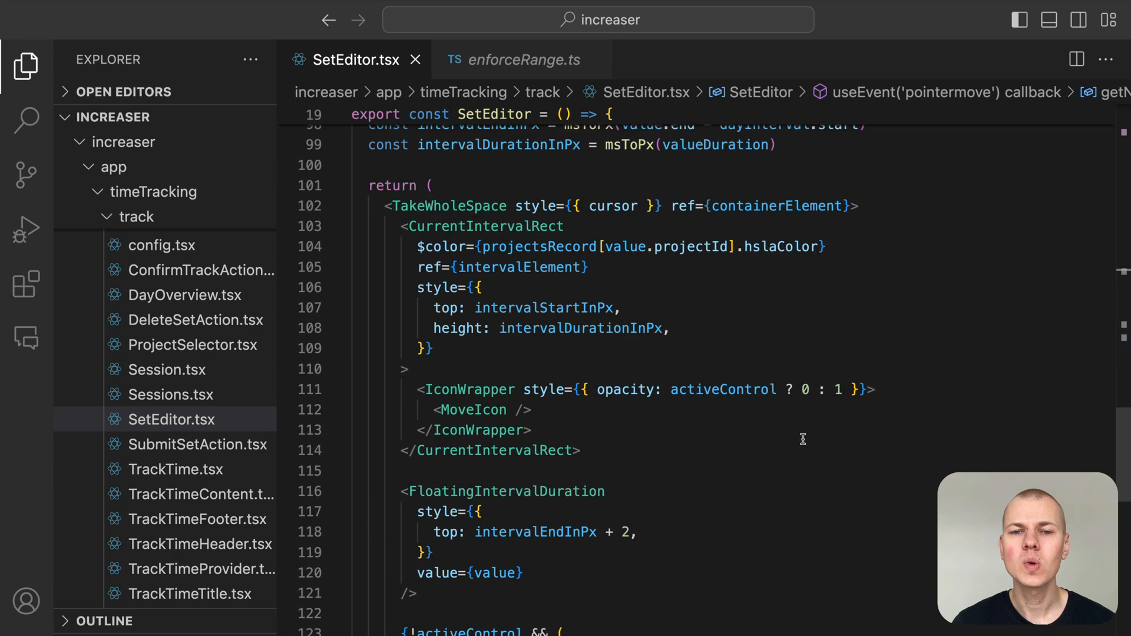
double_click(507, 491)
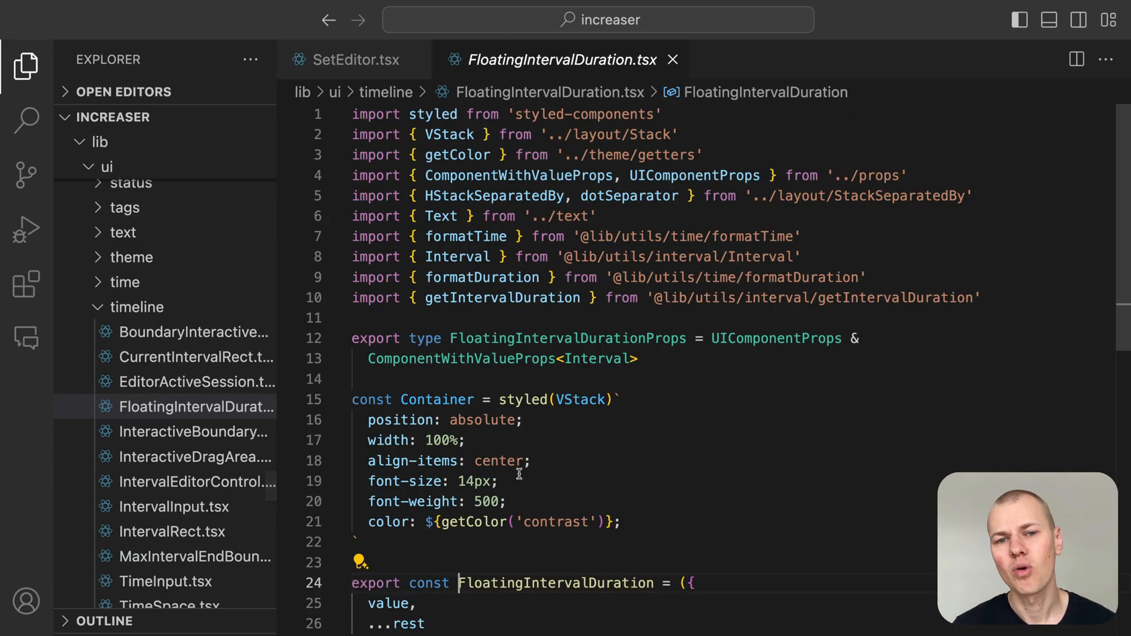
Scroll through FloatingIntervalDuration's time and duration text and the StackSeparatedBy layout.
scroll(down, 3)
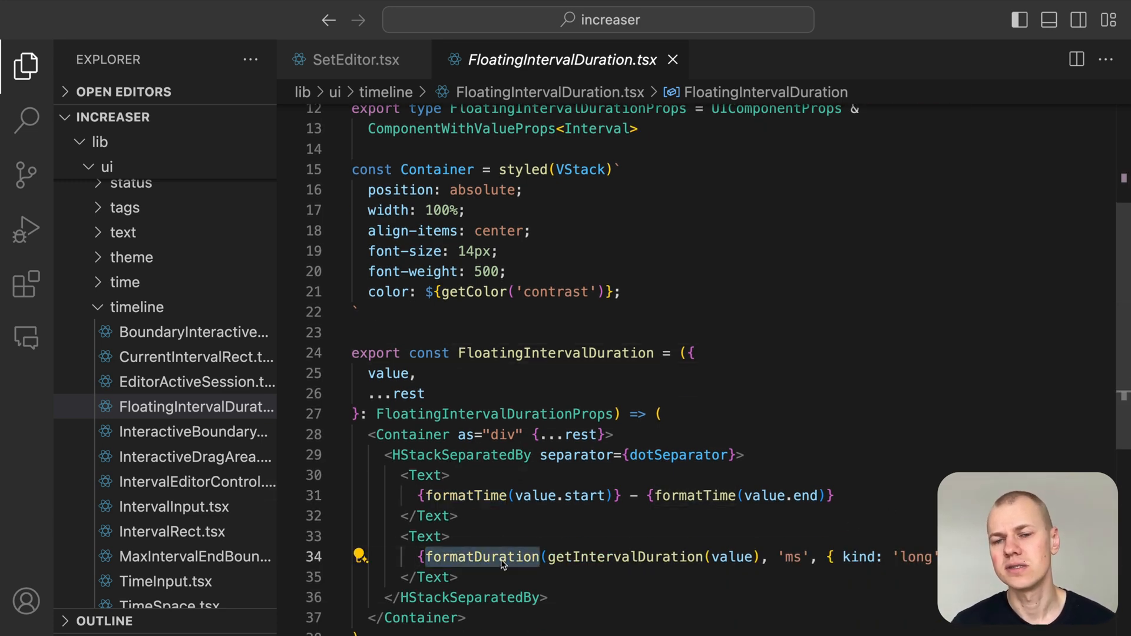
mouse_move(811, 619)
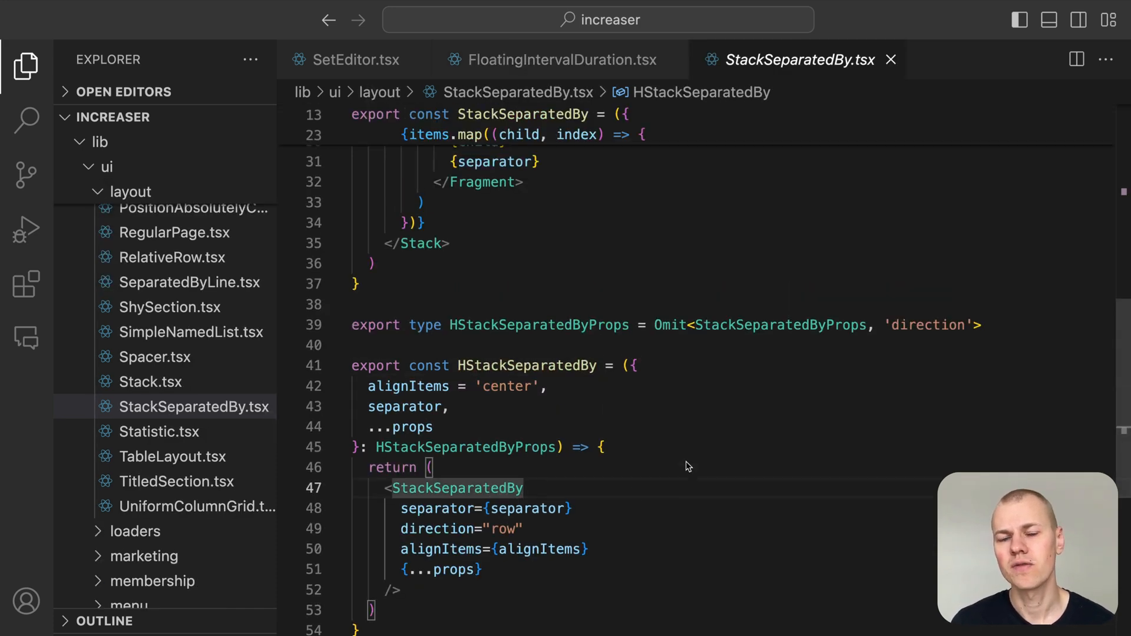
scroll(up, 3)
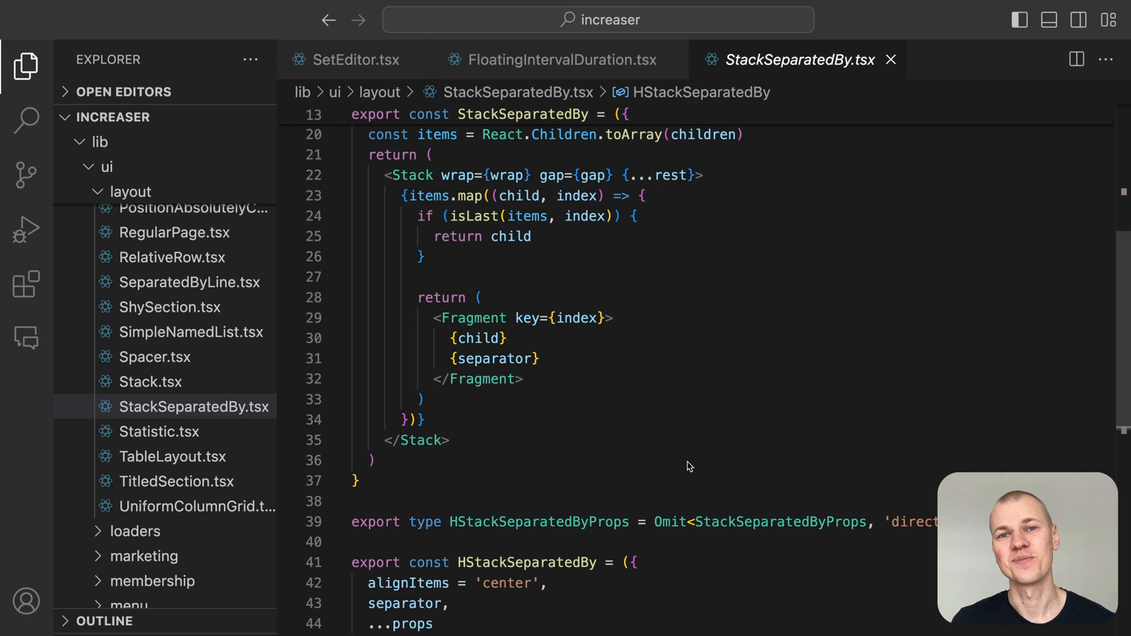